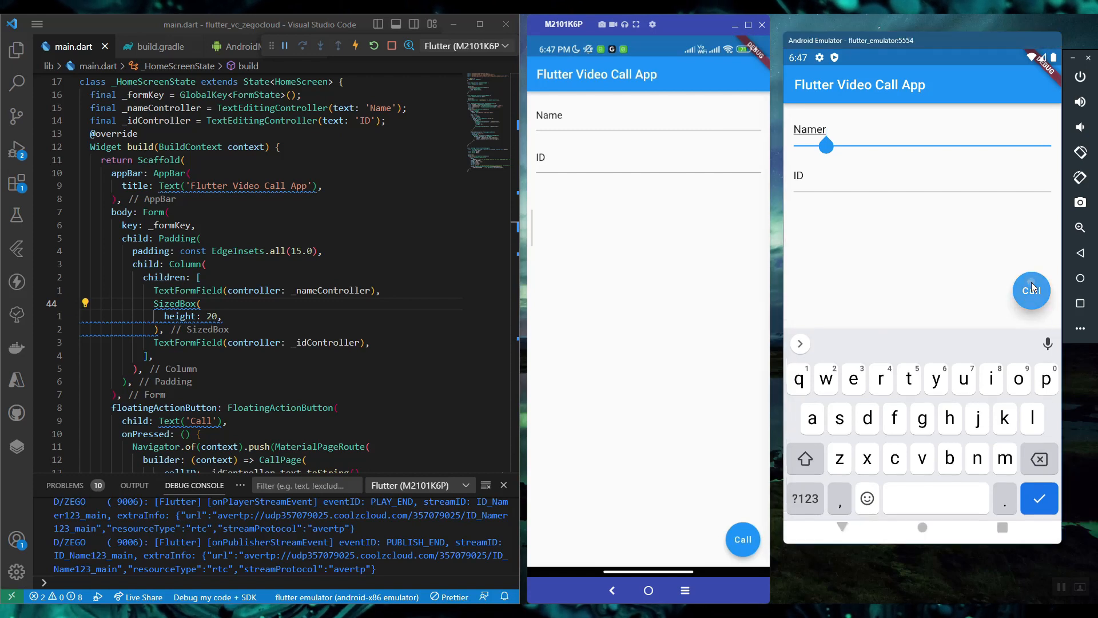
# Join the same video call from the emulator's form and then from the phone.
pyautogui.click(1031, 290)
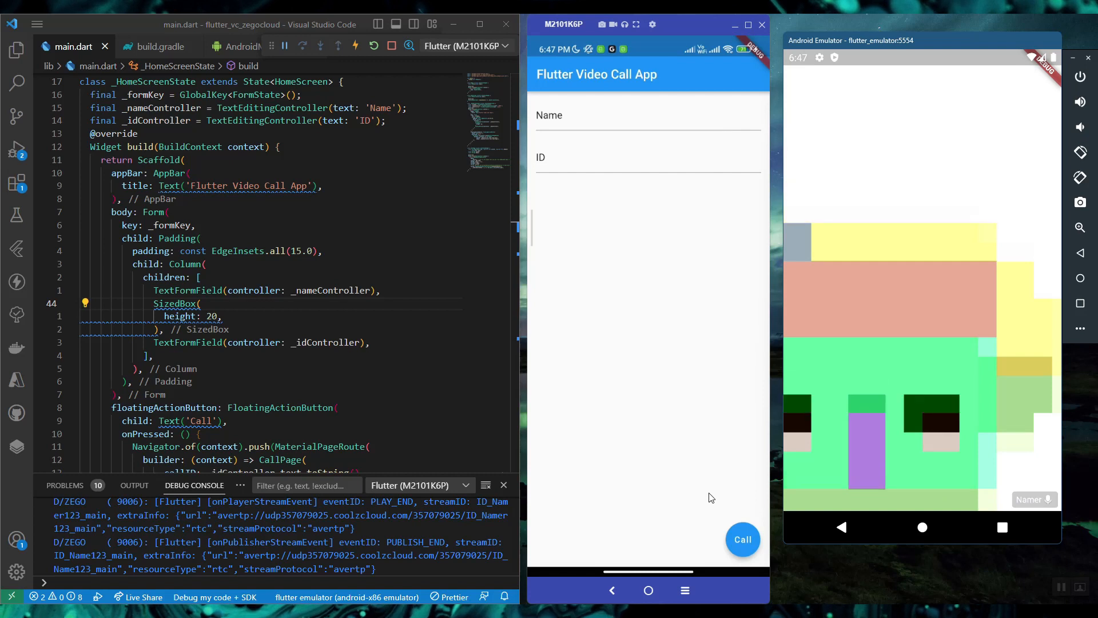
pyautogui.click(742, 539)
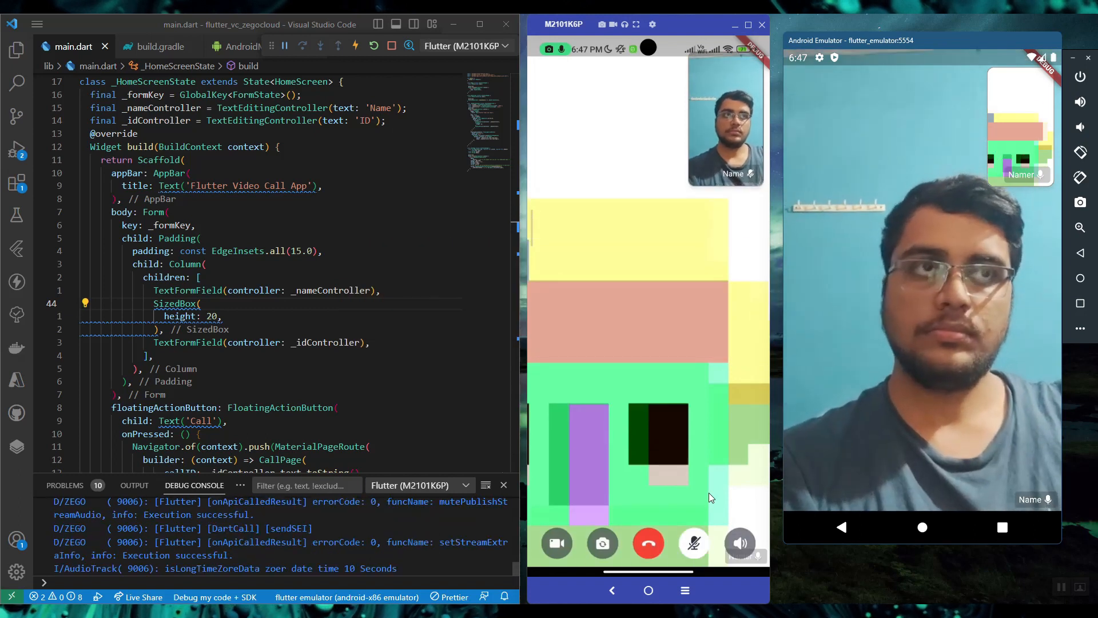
# Unmute the phone's microphone and try the other in-call controls.
pyautogui.click(694, 543)
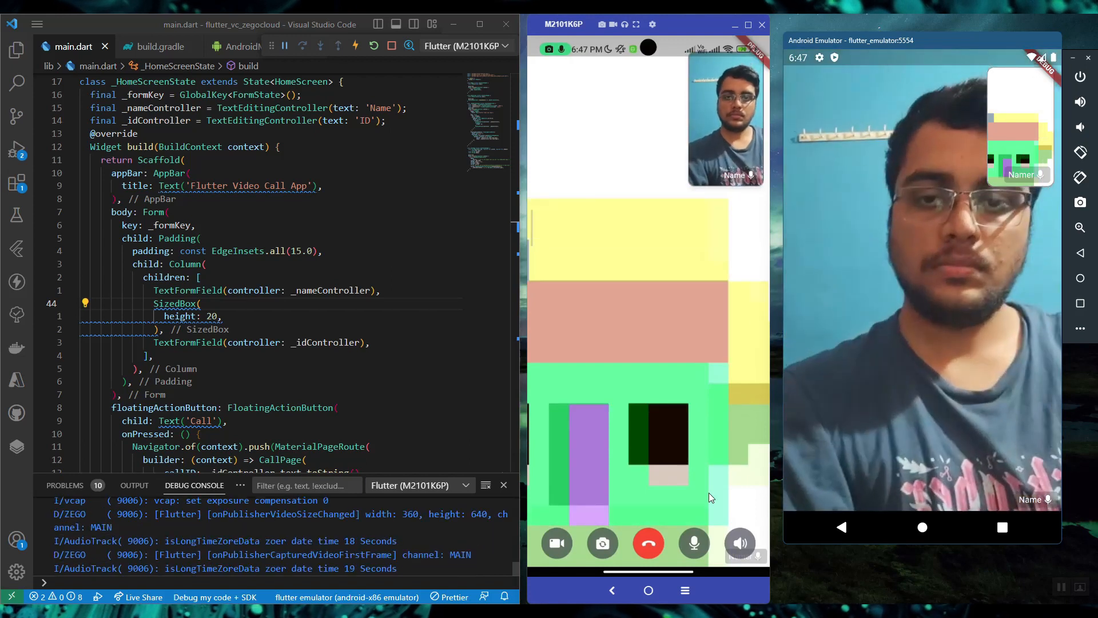
pyautogui.click(556, 542)
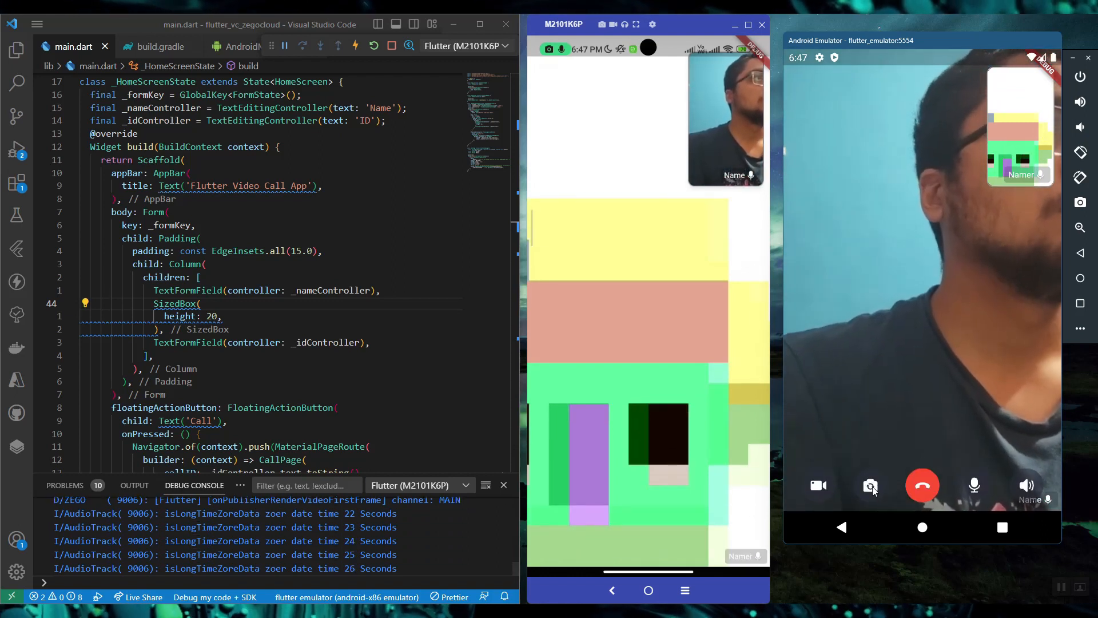
pyautogui.click(818, 485)
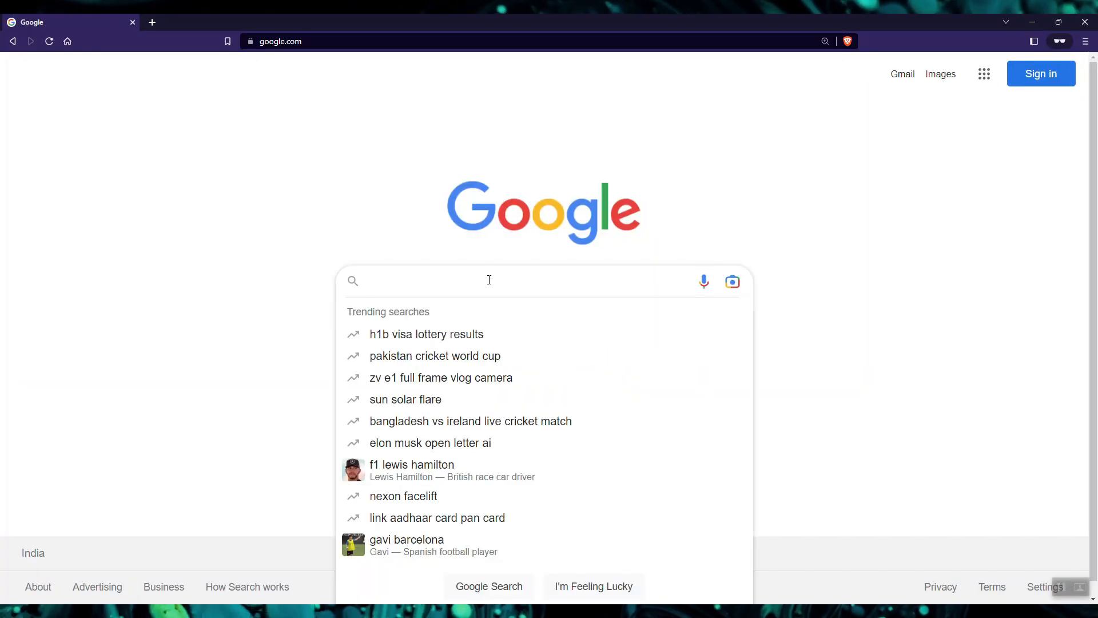
# Search Google for 'zego cl' and pick the 'zego cloud' suggestion.
pyautogui.write('zego cl')
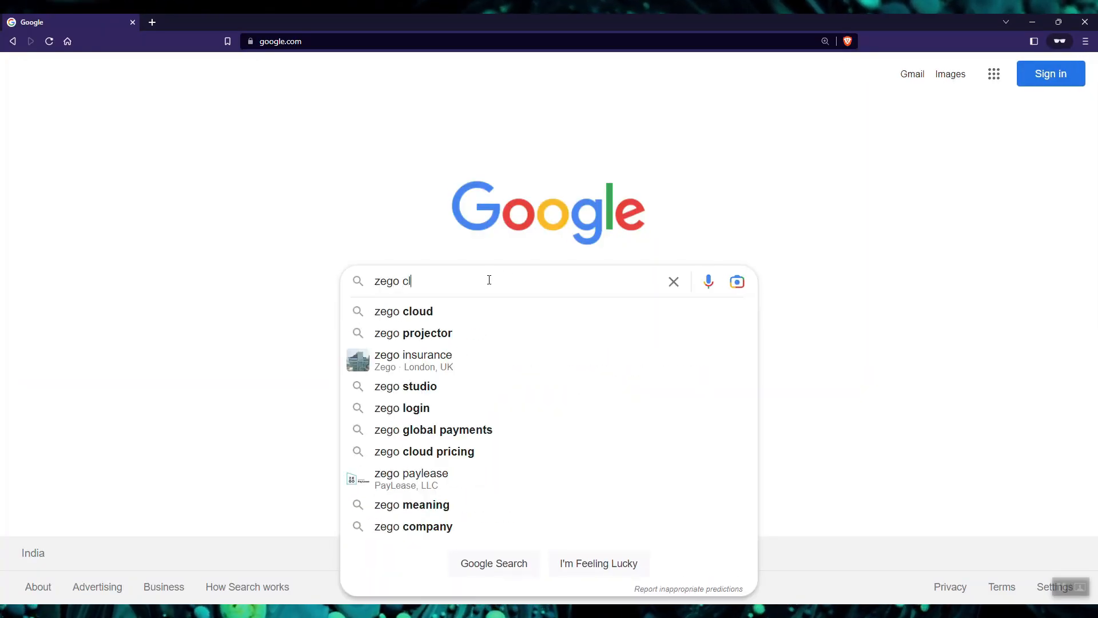
pyautogui.click(404, 311)
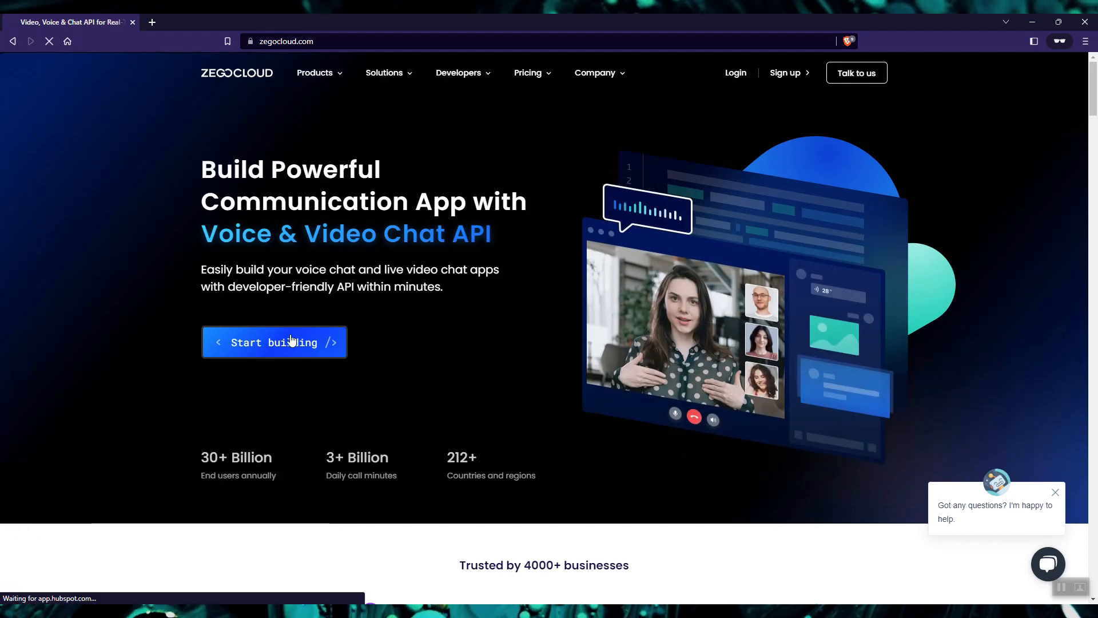
# Go to the ZEGOCLOUD sign-up page, start the first name field and agree to the terms.
pyautogui.click(273, 342)
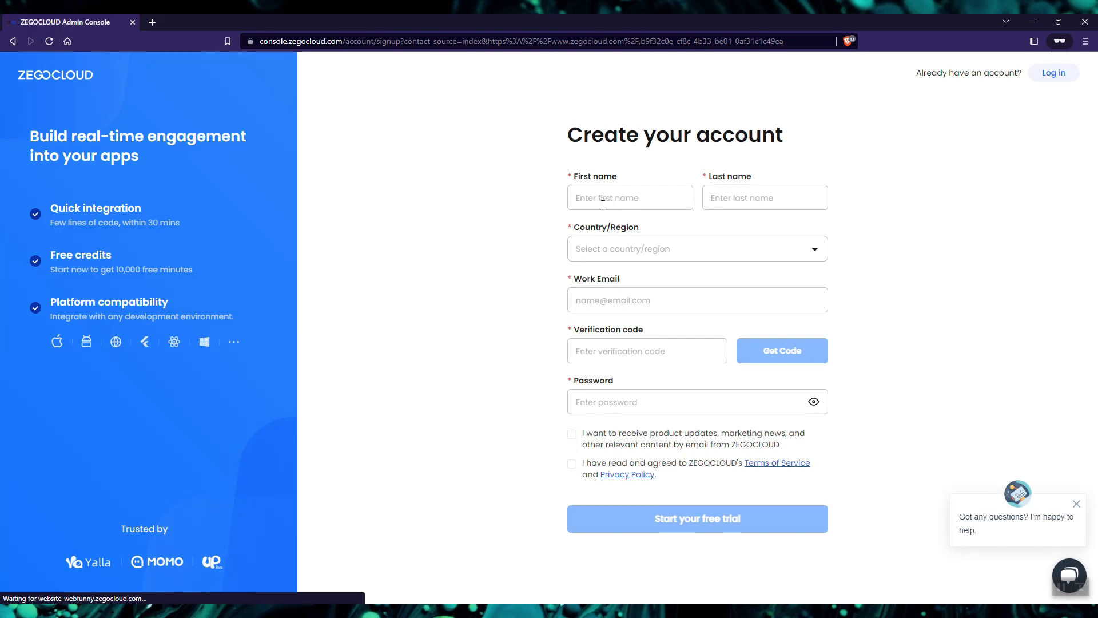
pyautogui.click(697, 518)
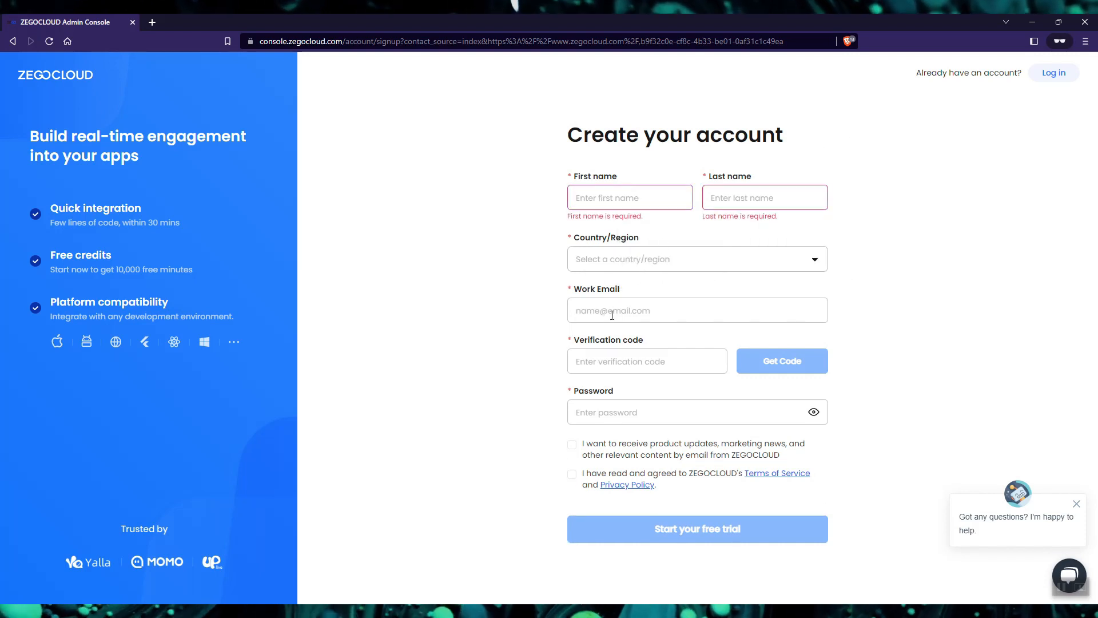
pyautogui.click(572, 474)
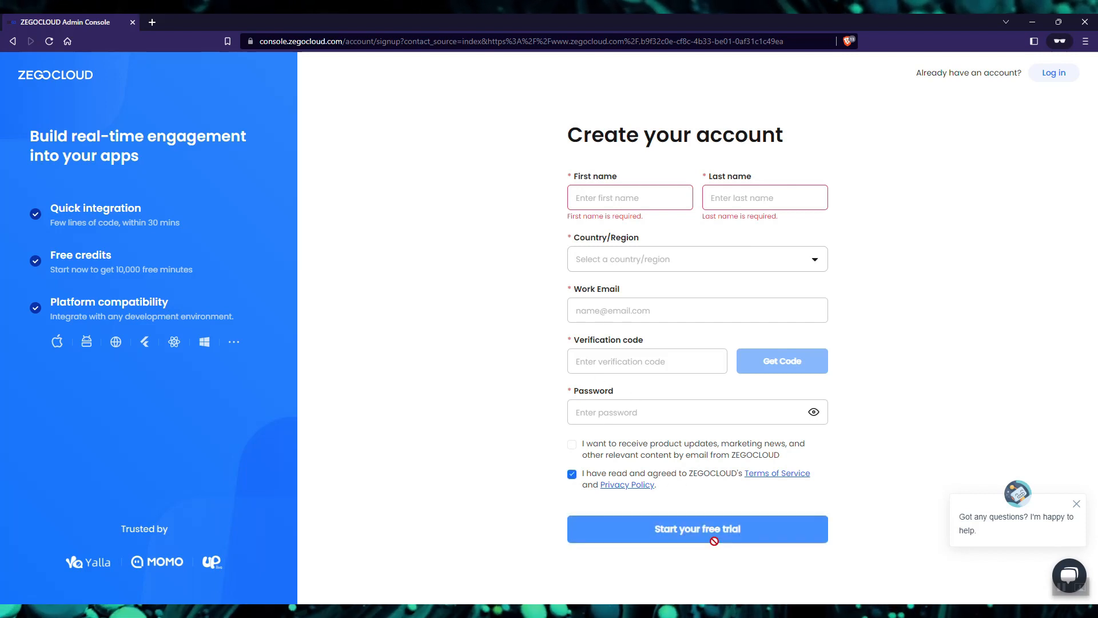
pyautogui.moveTo(919, 342)
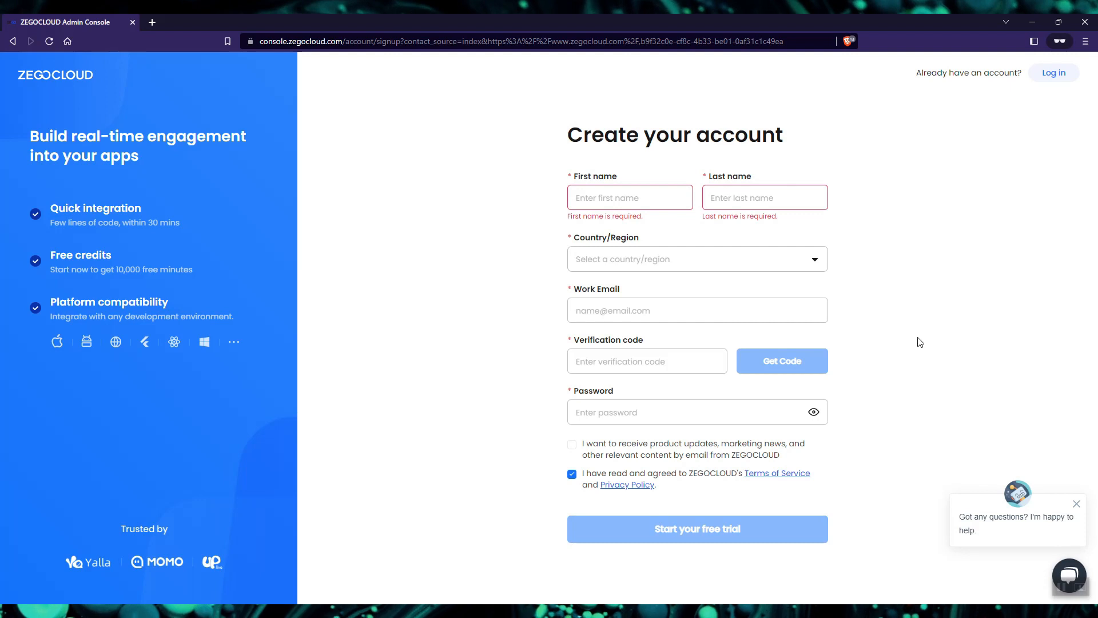
pyautogui.moveTo(528, 244)
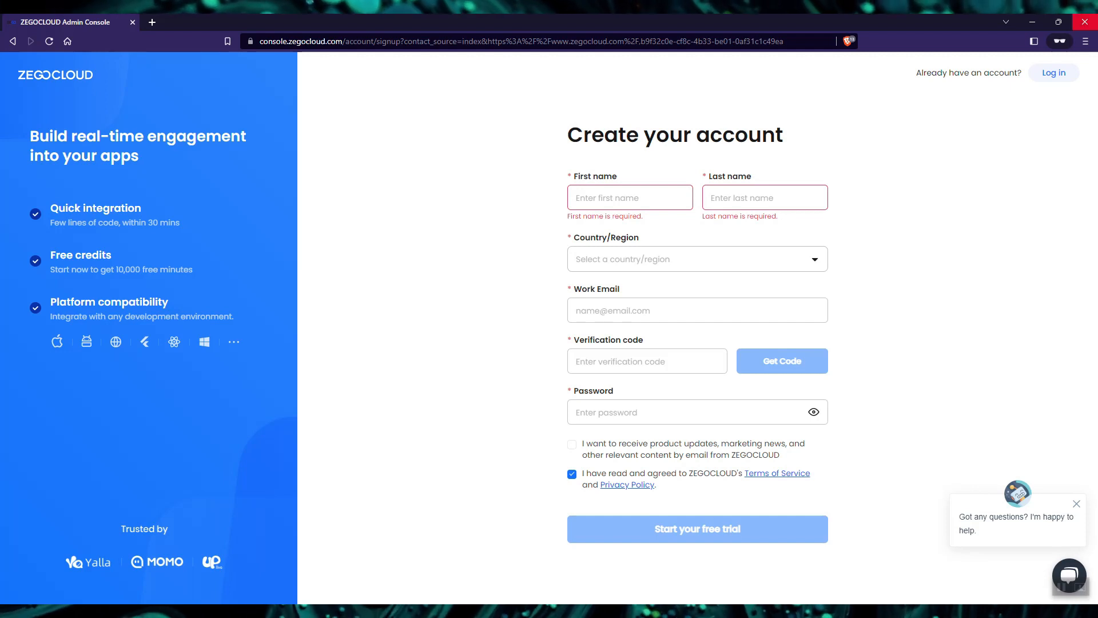
pyautogui.moveTo(1088, 23)
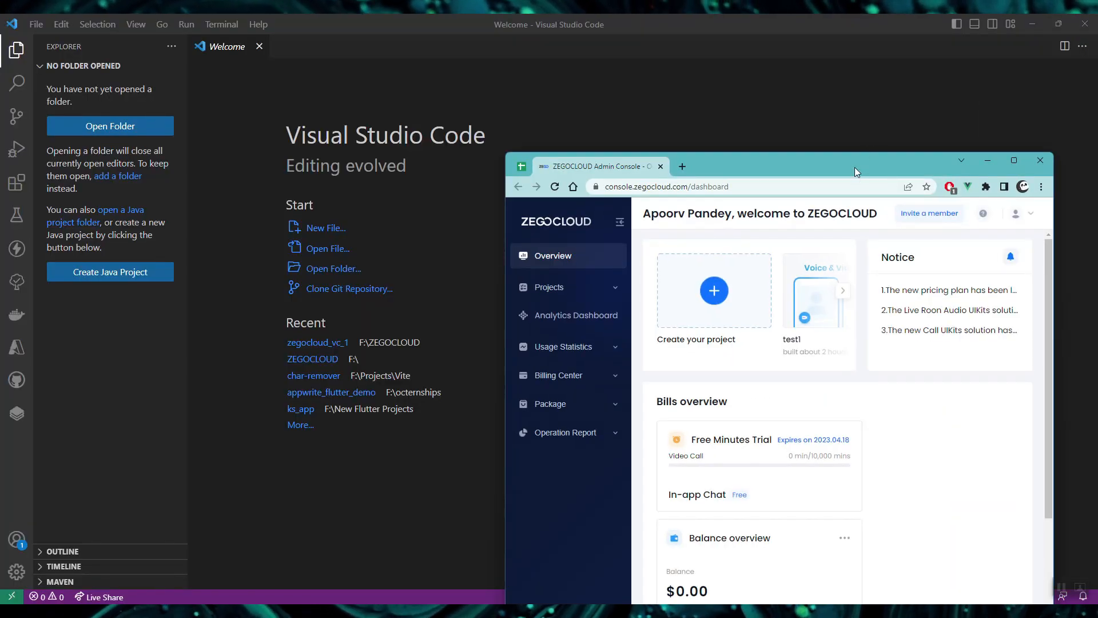
# Maximize the console window and start creating a new project from the dashboard.
pyautogui.click(1013, 160)
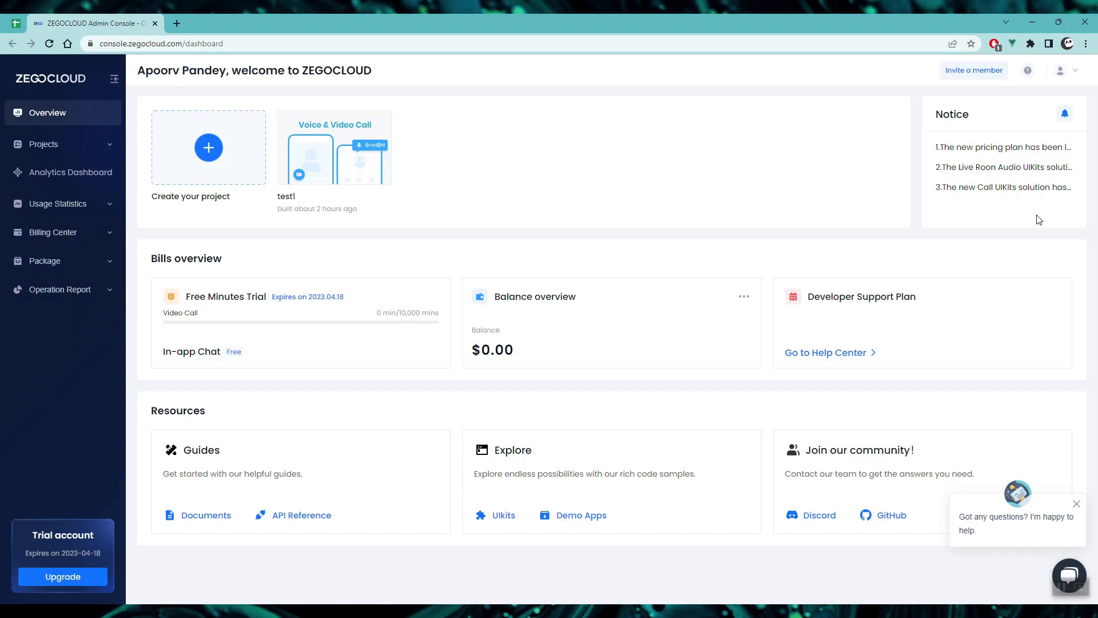
pyautogui.moveTo(142, 122)
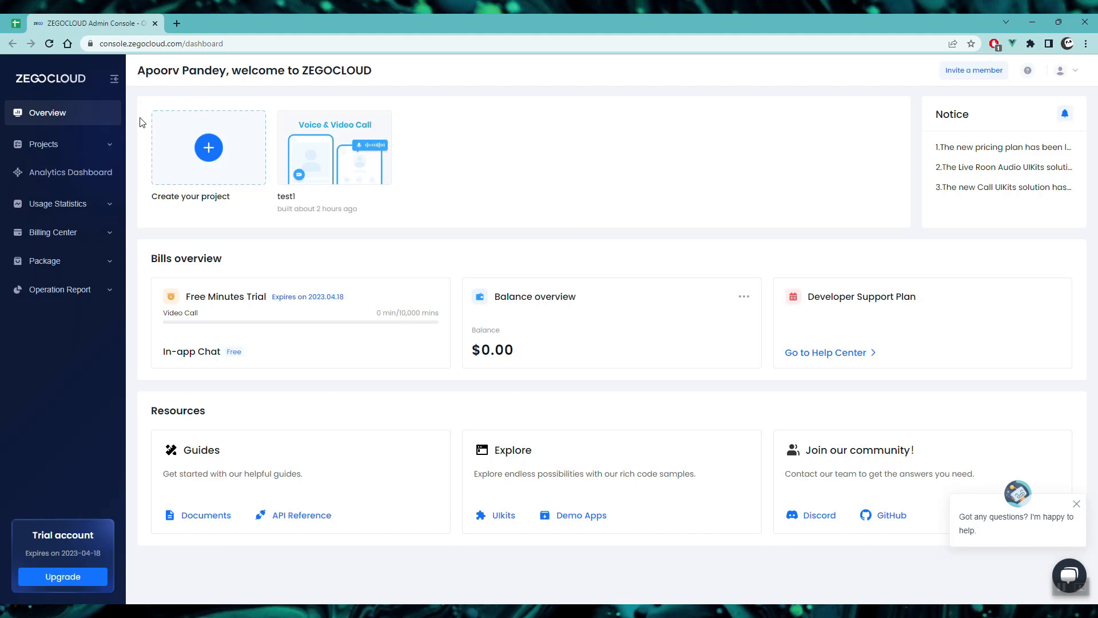
pyautogui.moveTo(901, 350)
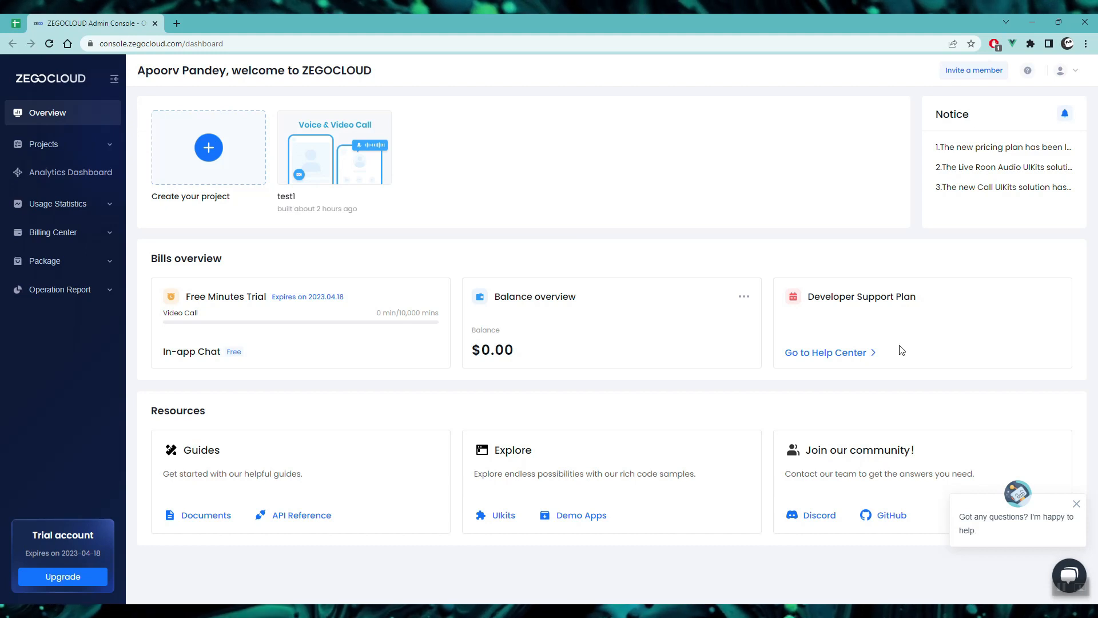
pyautogui.click(1076, 503)
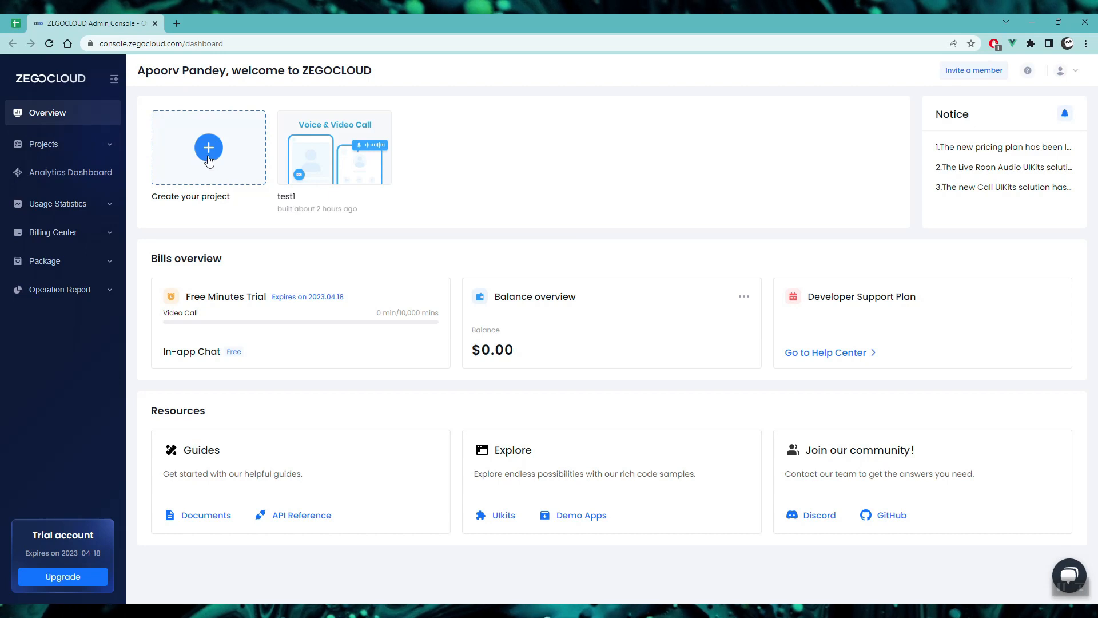
pyautogui.click(208, 147)
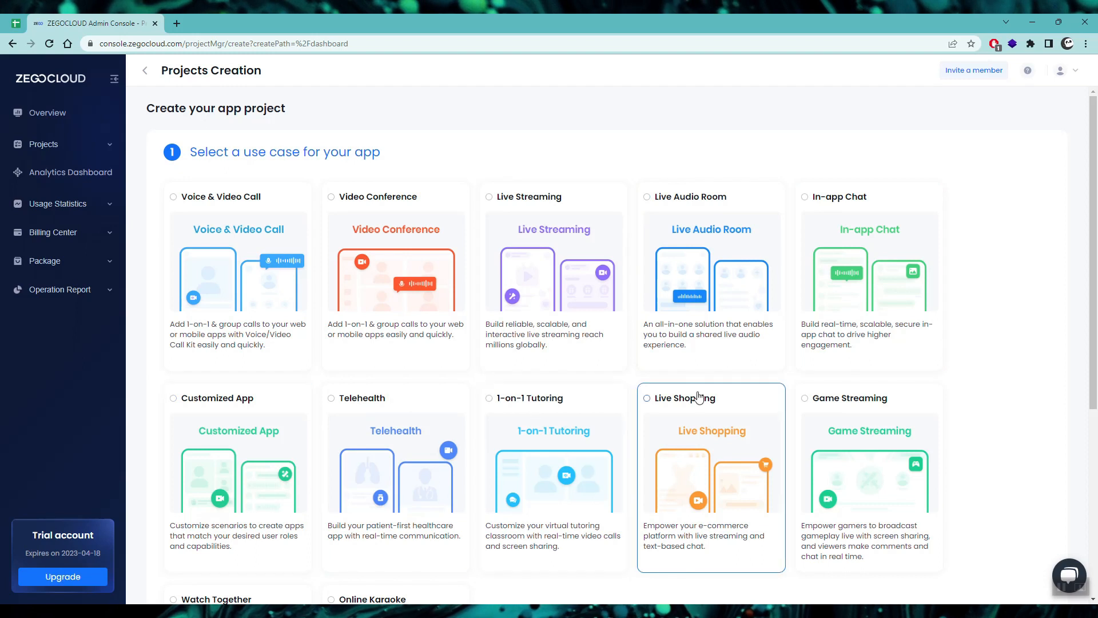
# Choose Voice & Video Call as the use case and continue to the next setup step.
pyautogui.scroll(-3)
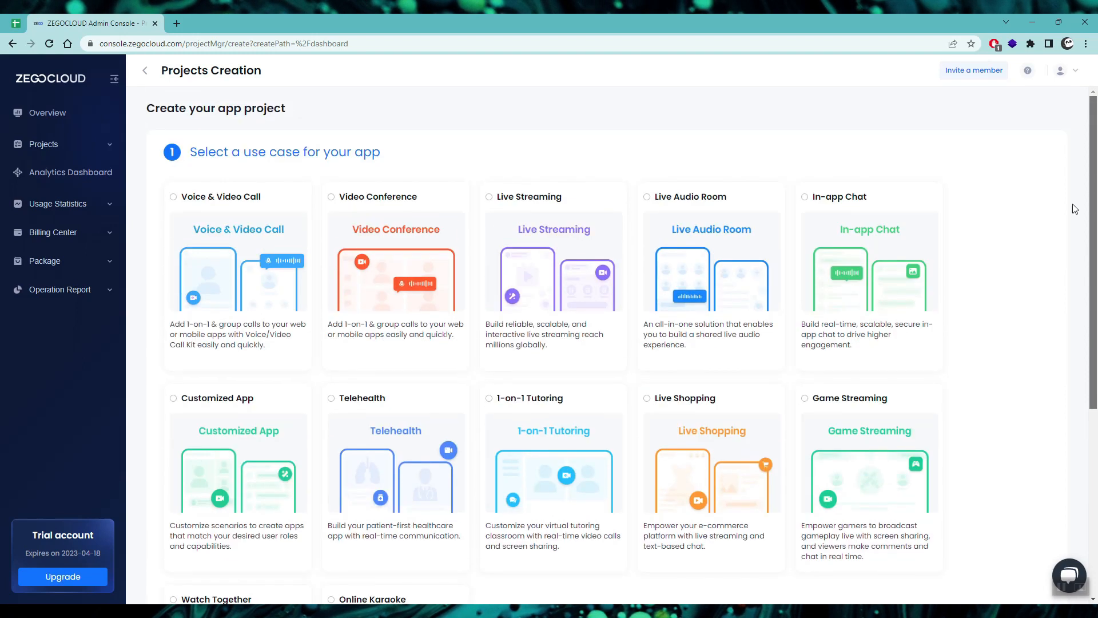
pyautogui.click(238, 277)
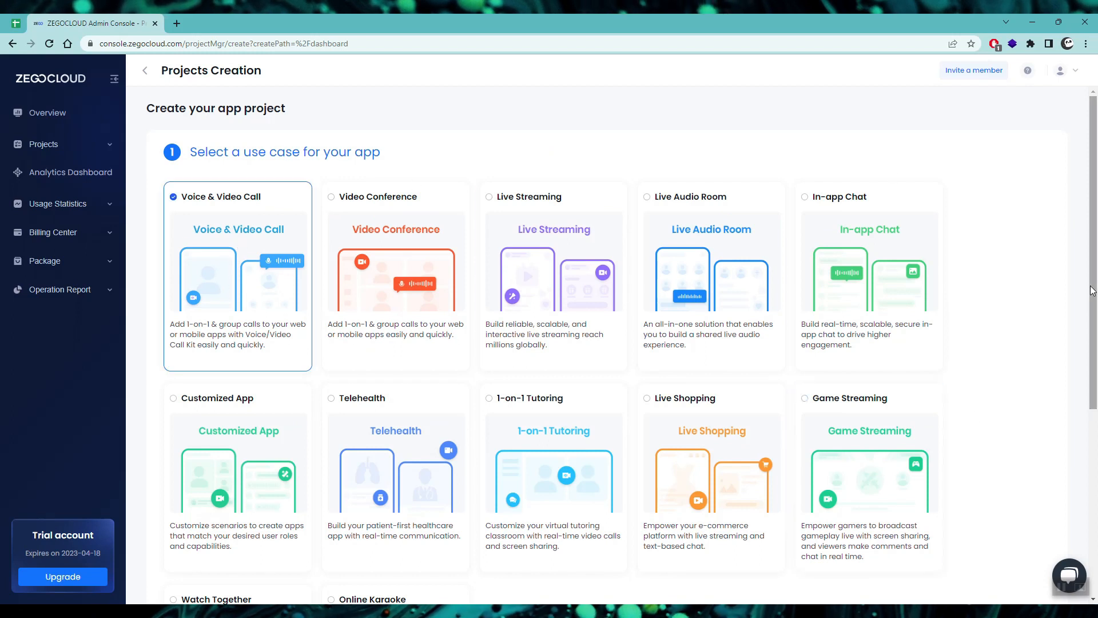
pyautogui.scroll(-3)
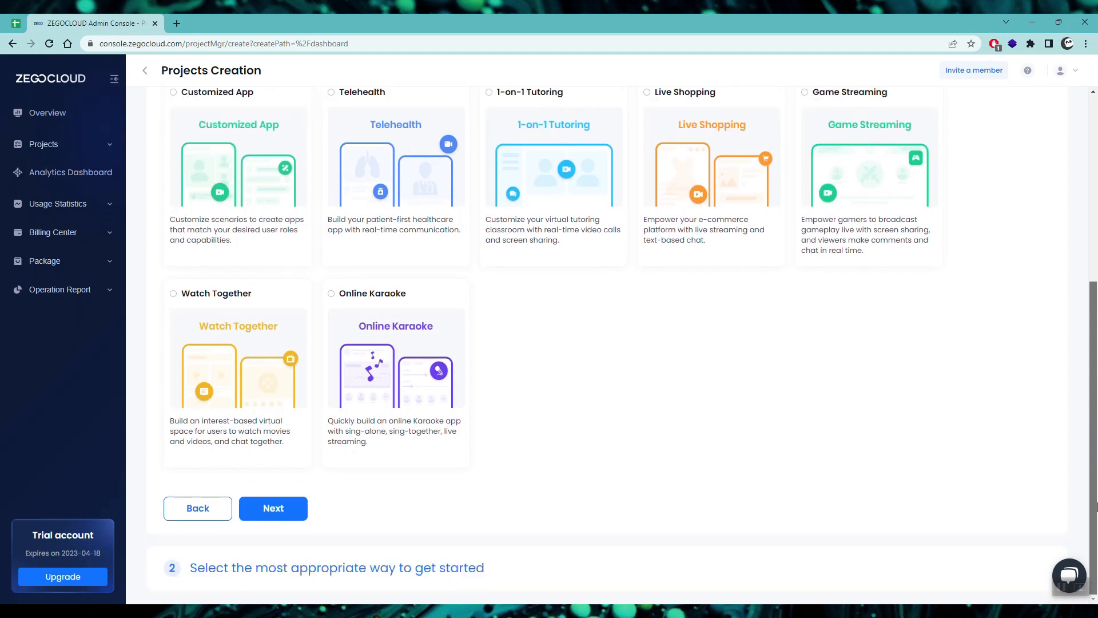
pyautogui.click(272, 508)
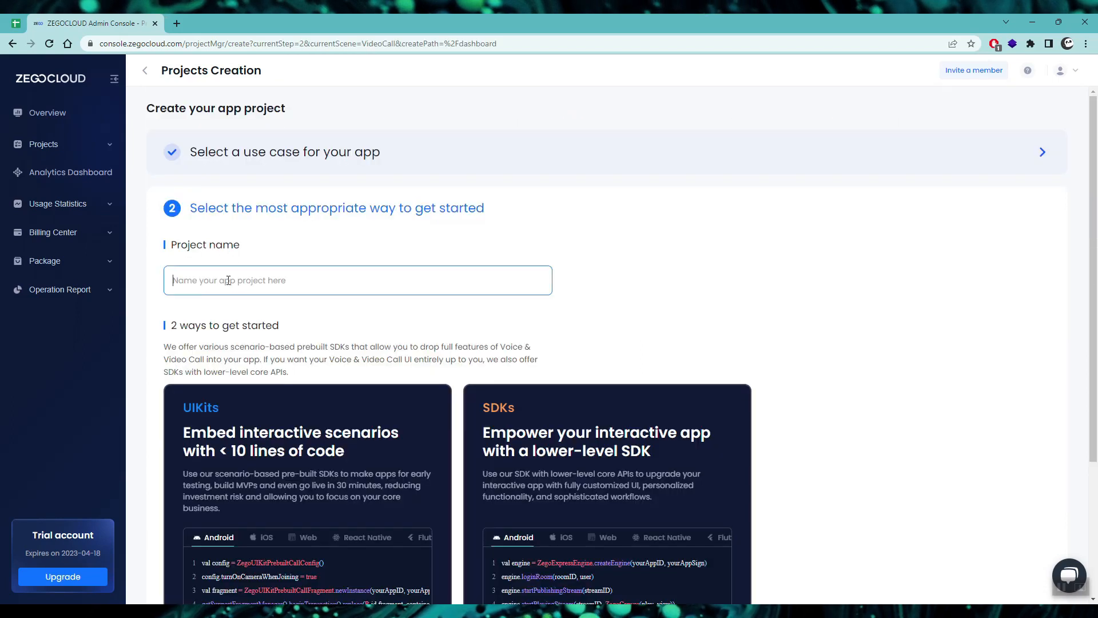
# Name the project flutter_vc_zego.
pyautogui.write('flutter_vc')
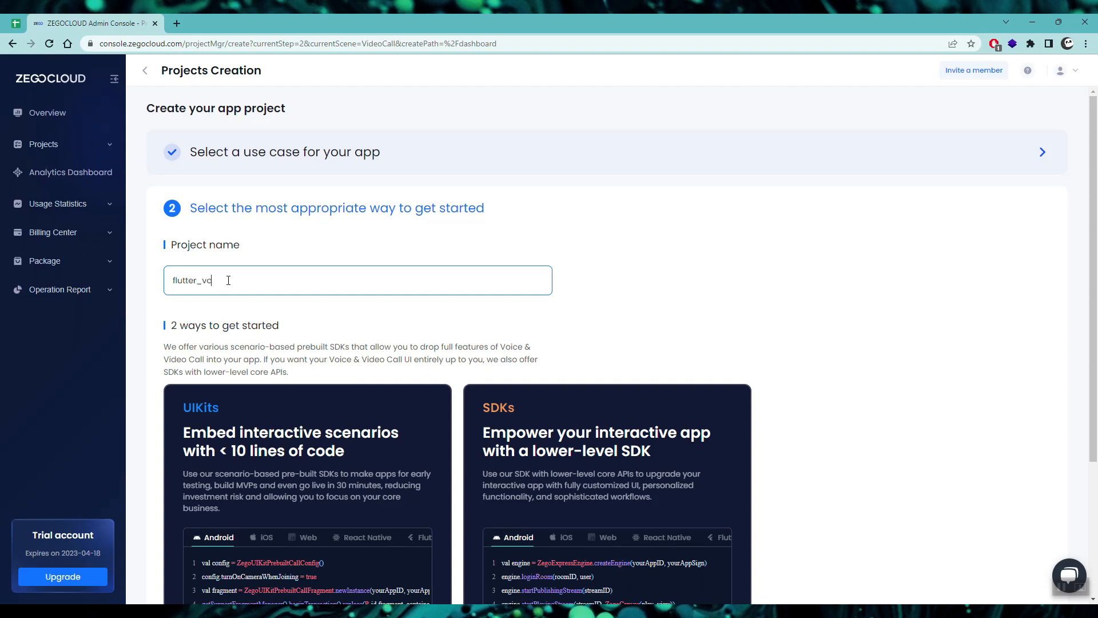
pyautogui.write('_zego')
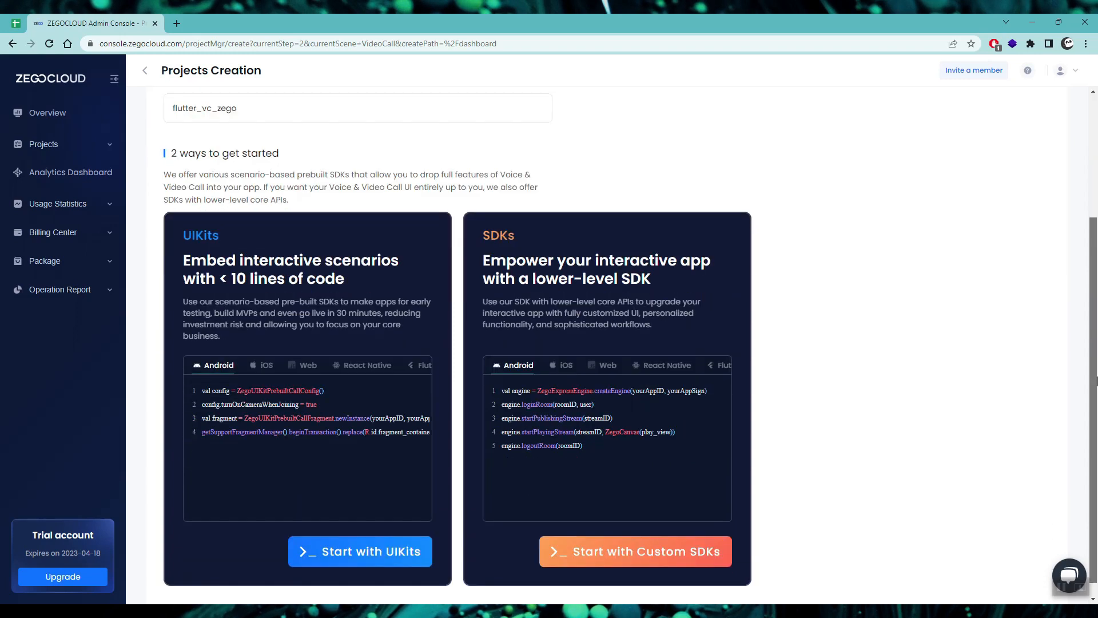
pyautogui.scroll(-3)
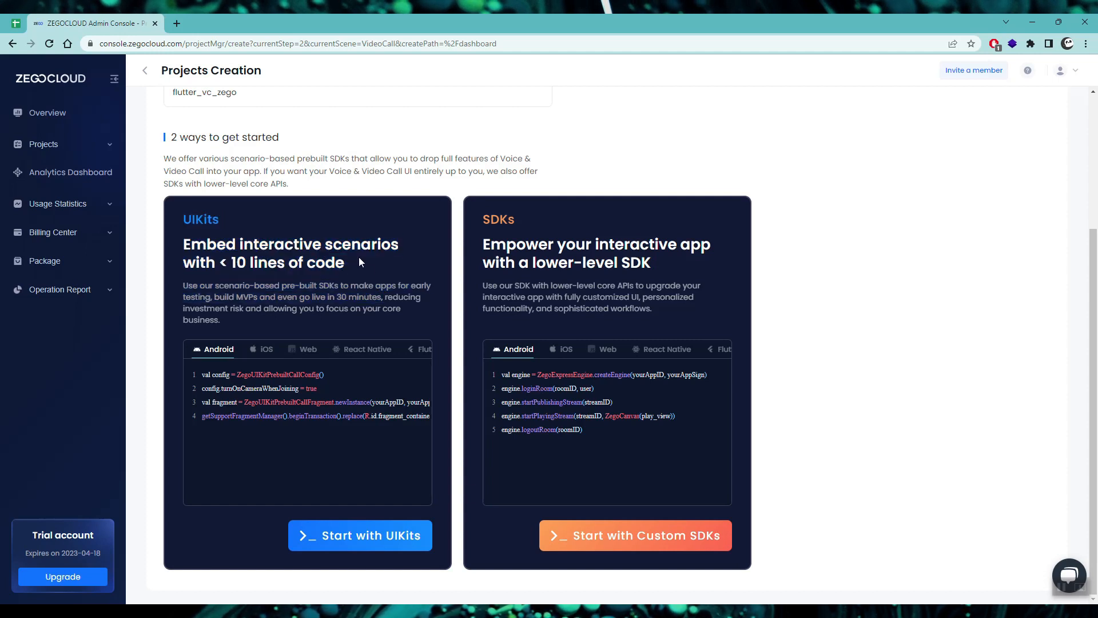
pyautogui.moveTo(680, 266)
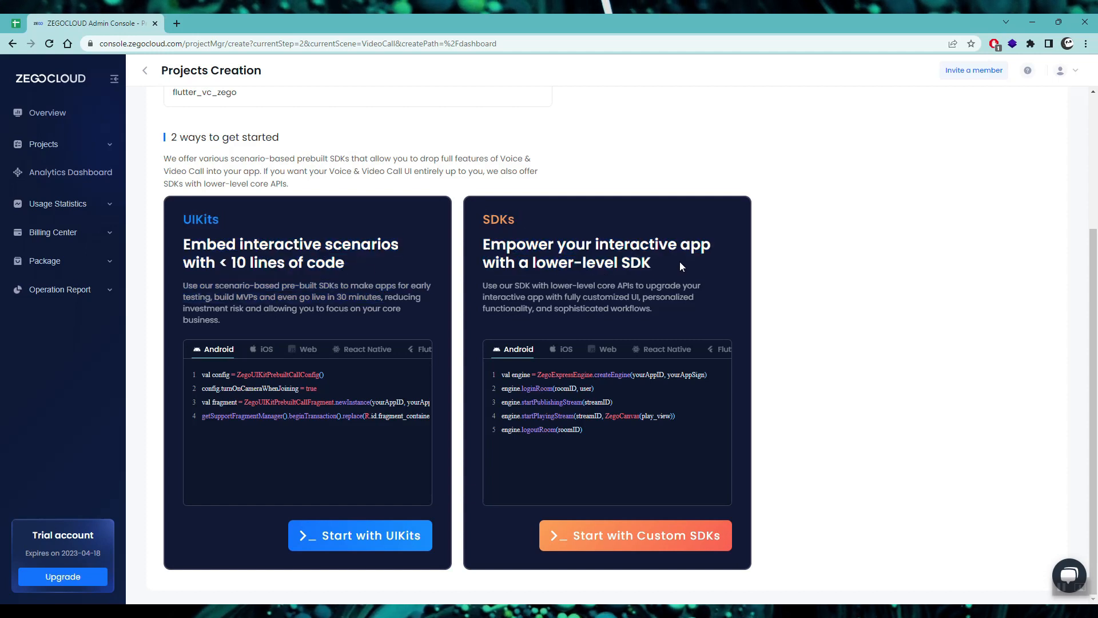
# Browse the iOS and Flutter sample code tabs for UIKits and SDKs.
pyautogui.click(257, 349)
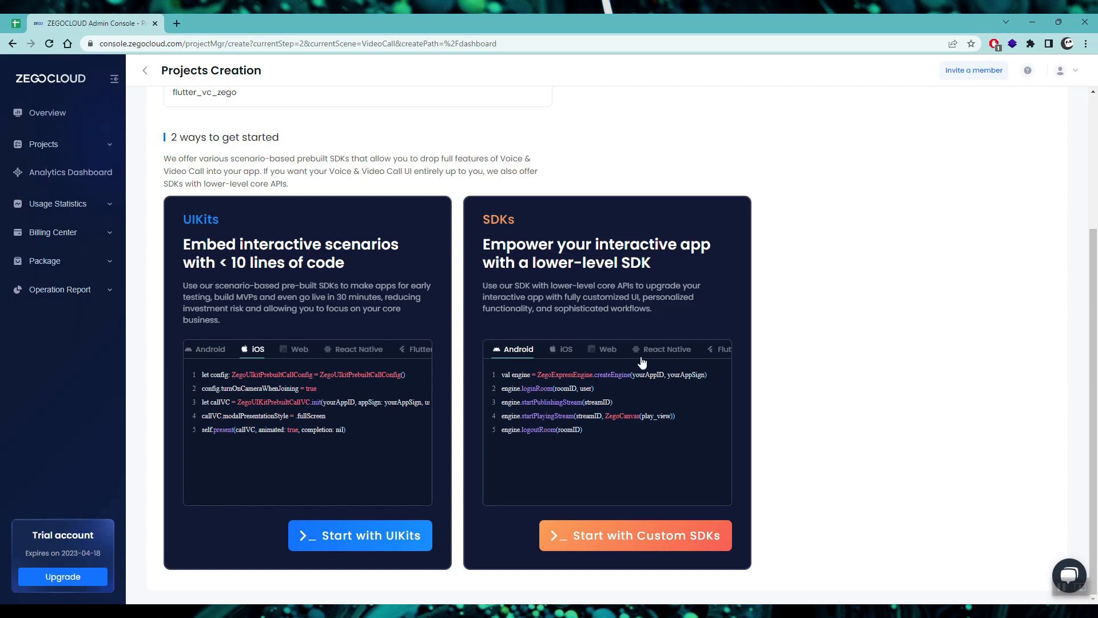
pyautogui.click(717, 348)
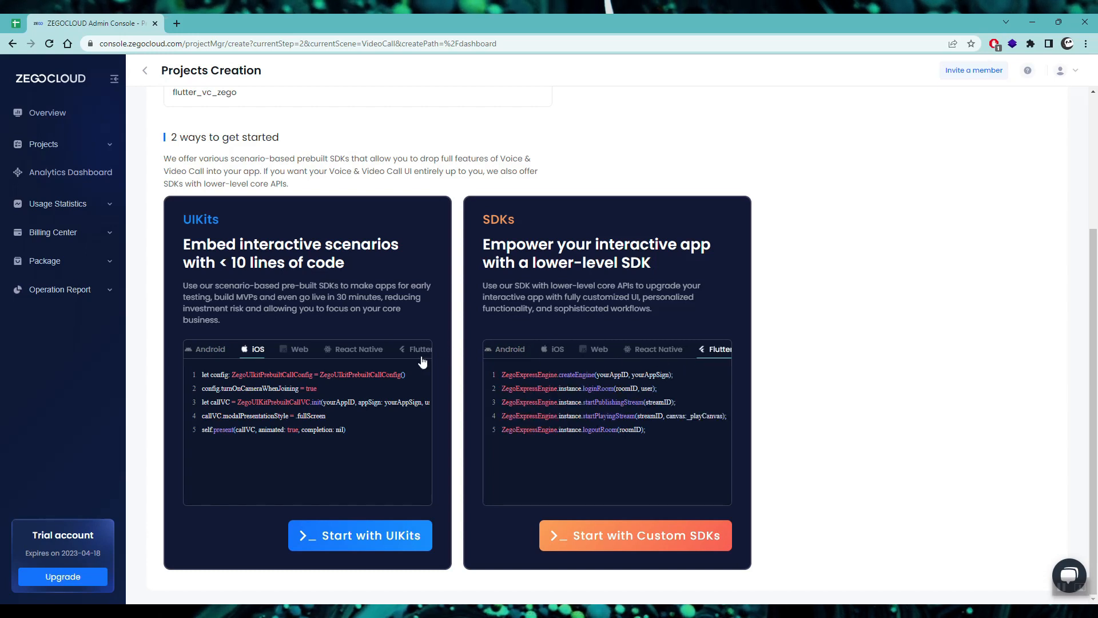
pyautogui.click(416, 349)
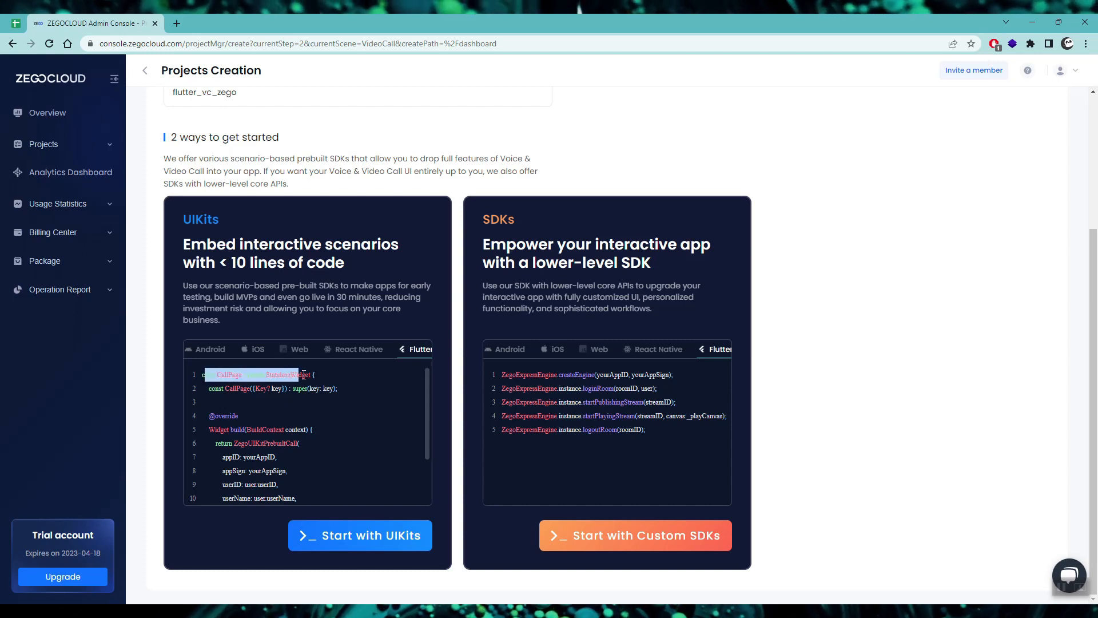
pyautogui.scroll(-3)
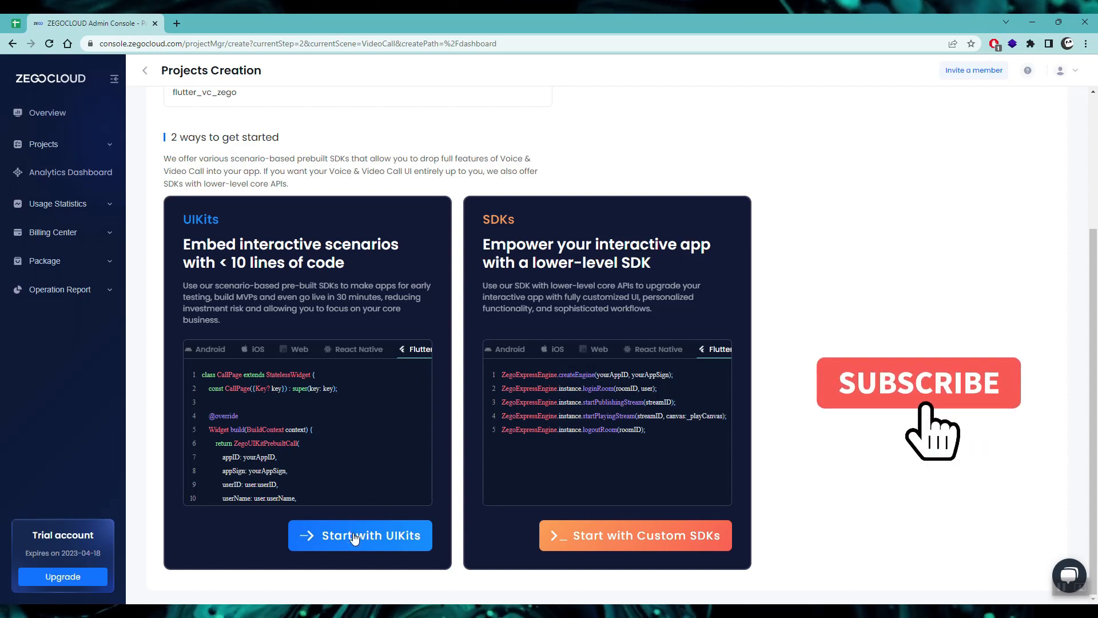
# Create the project with the prebuilt UIKits option.
pyautogui.click(359, 535)
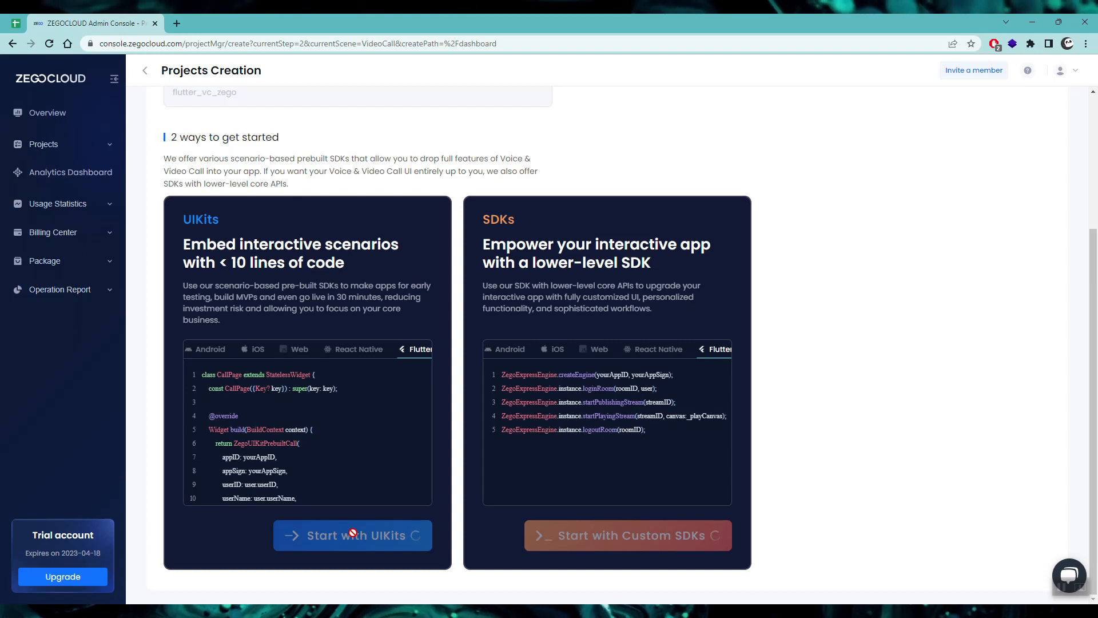
pyautogui.click(351, 535)
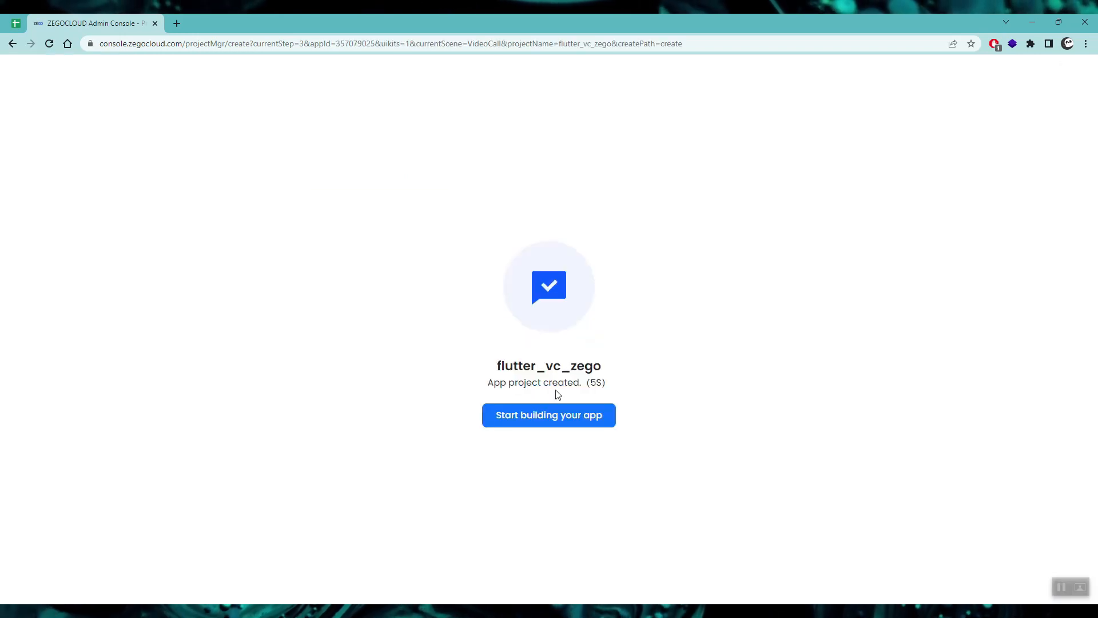
# Start building the new app and choose Flutter as its framework.
pyautogui.click(547, 414)
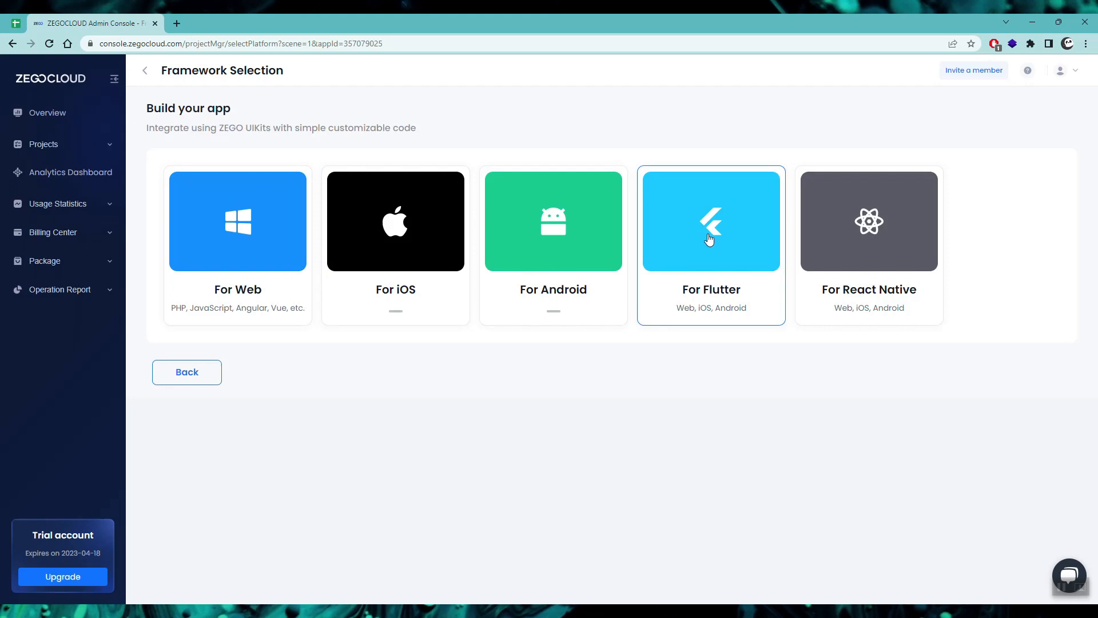
pyautogui.click(710, 238)
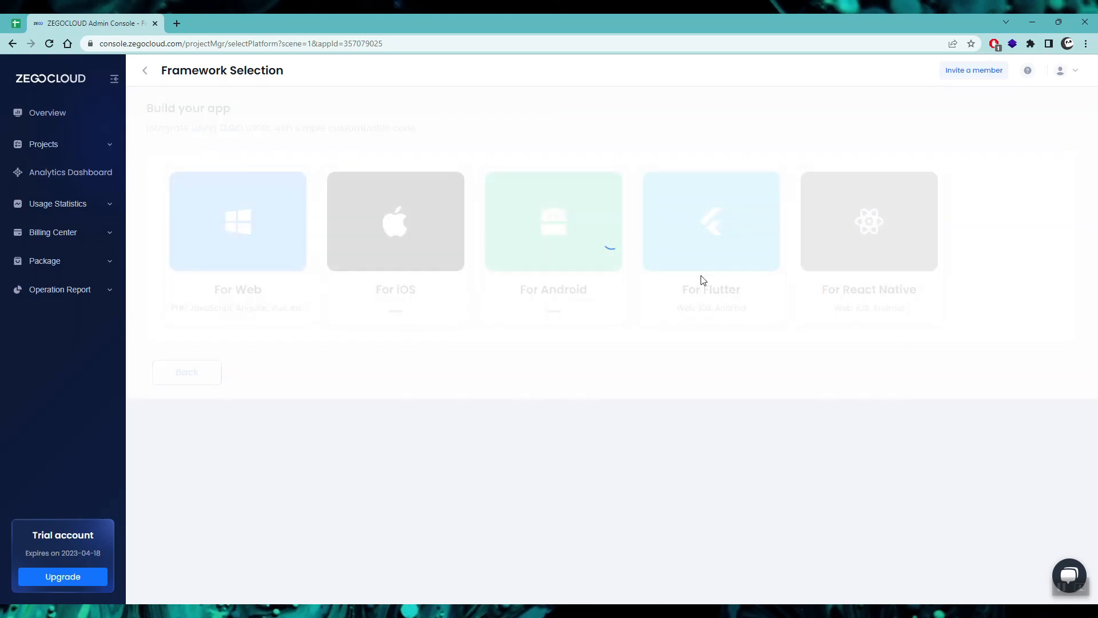
pyautogui.click(710, 221)
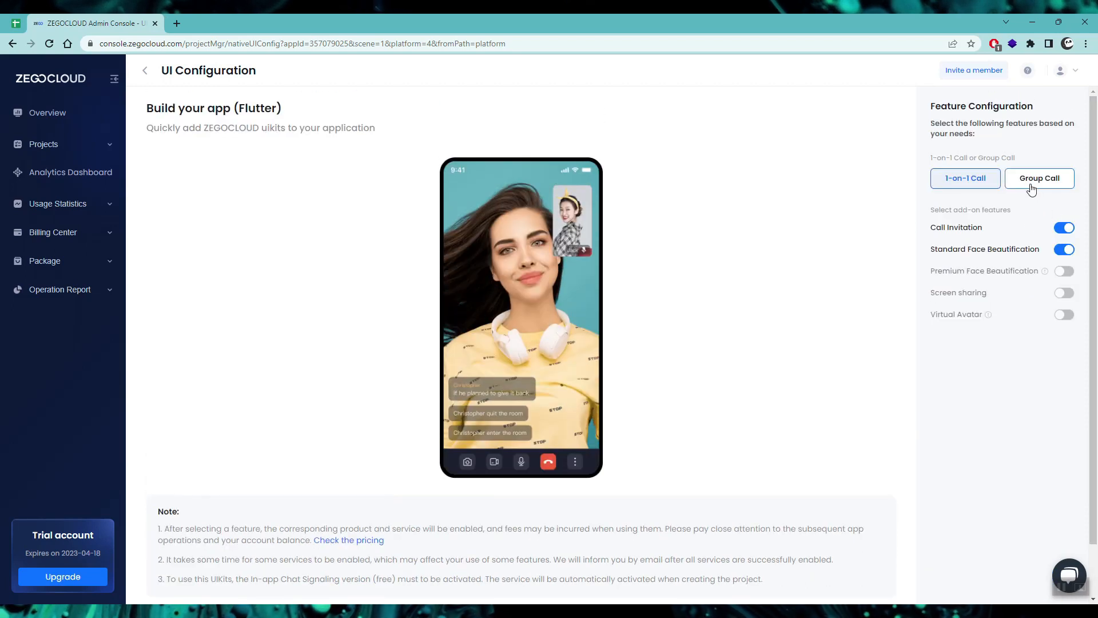
# Preview the group call layout, then switch the app to 1-on-1 calls.
pyautogui.click(1040, 178)
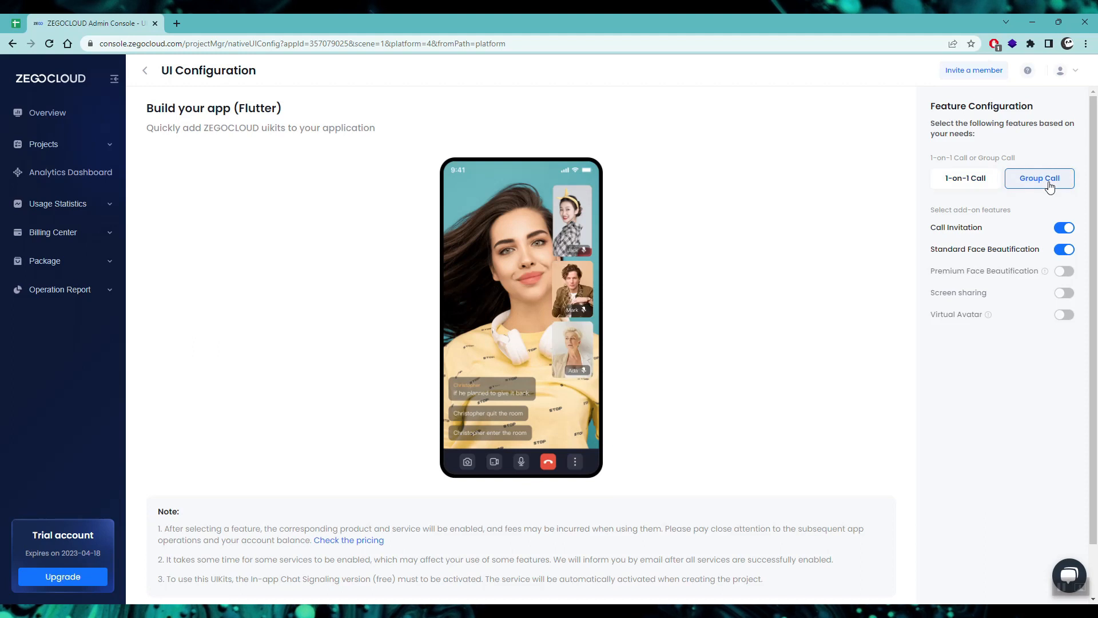
pyautogui.click(964, 178)
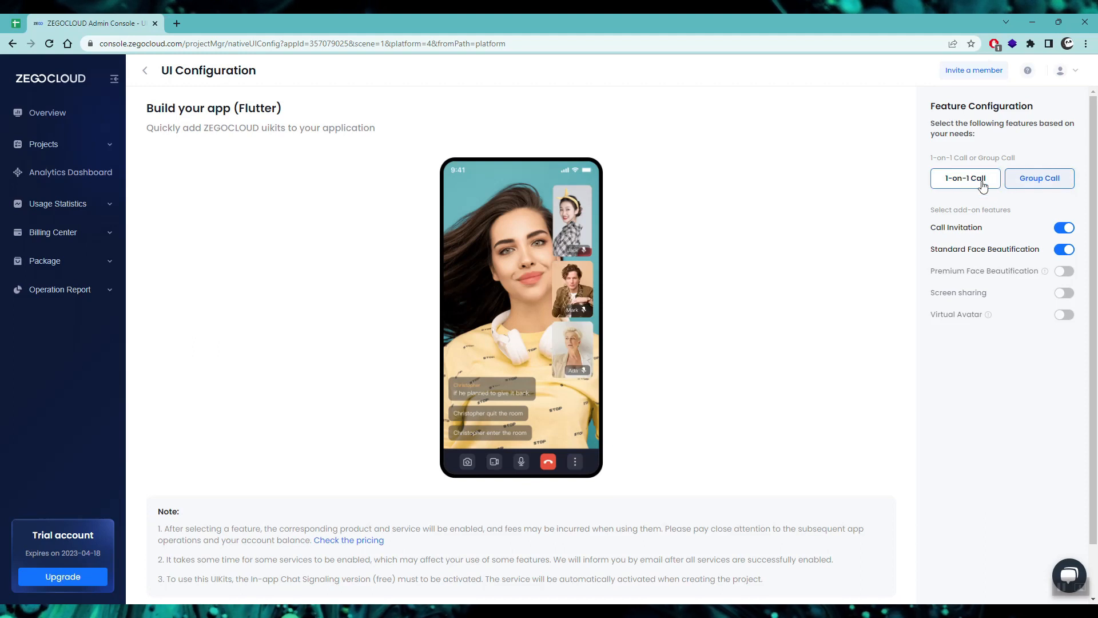
pyautogui.click(965, 179)
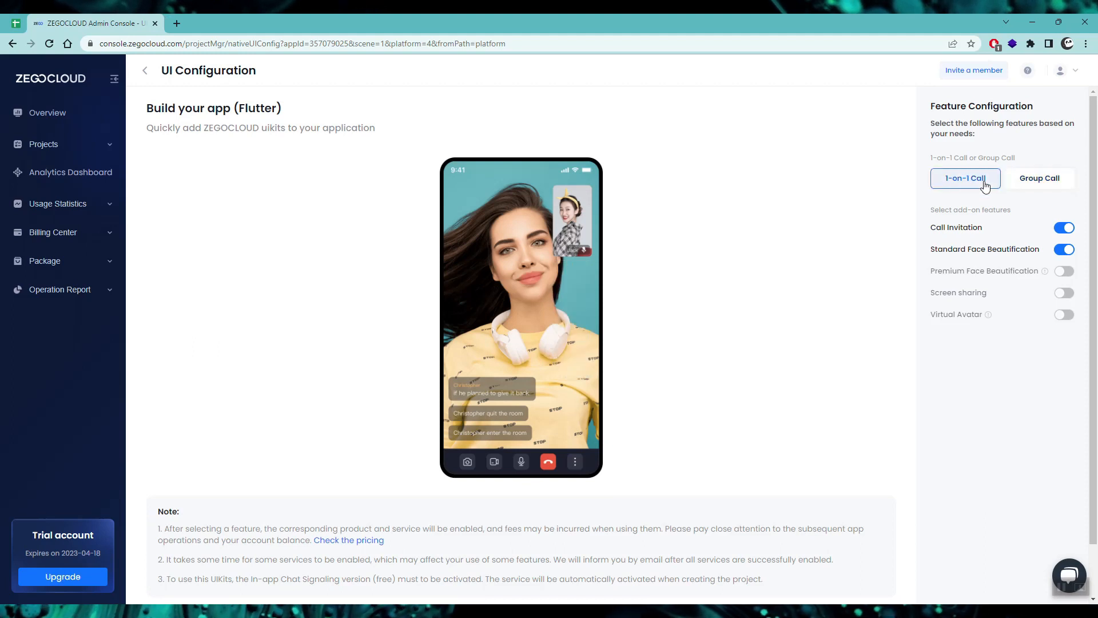
# Toggle Call Invitation off and back on, then save the setup to reach the credentials page.
pyautogui.click(1064, 227)
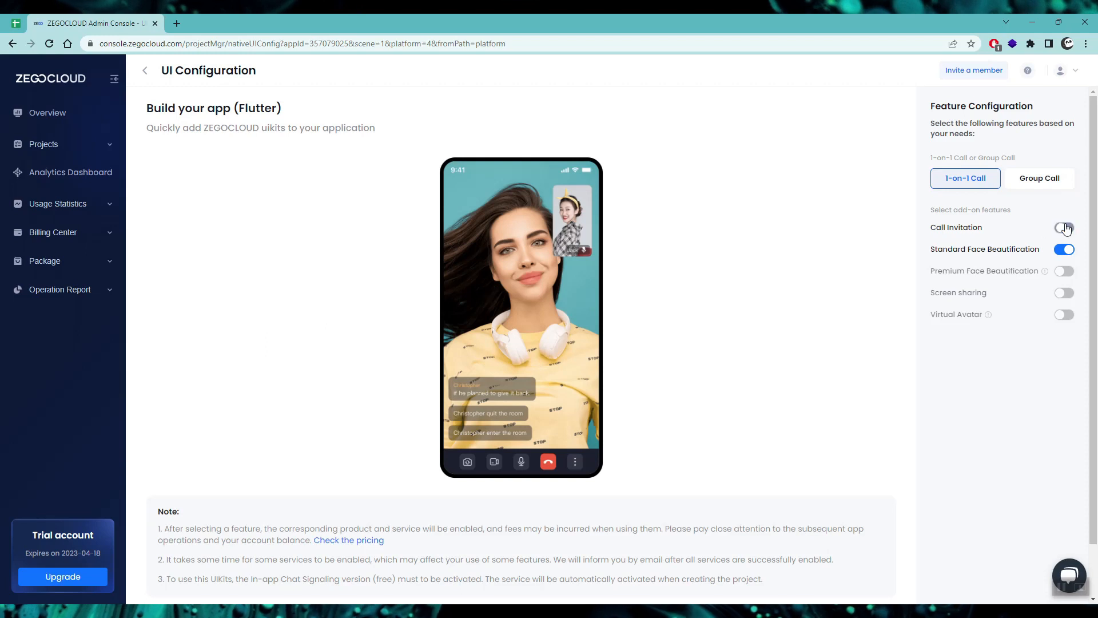
pyautogui.click(1063, 226)
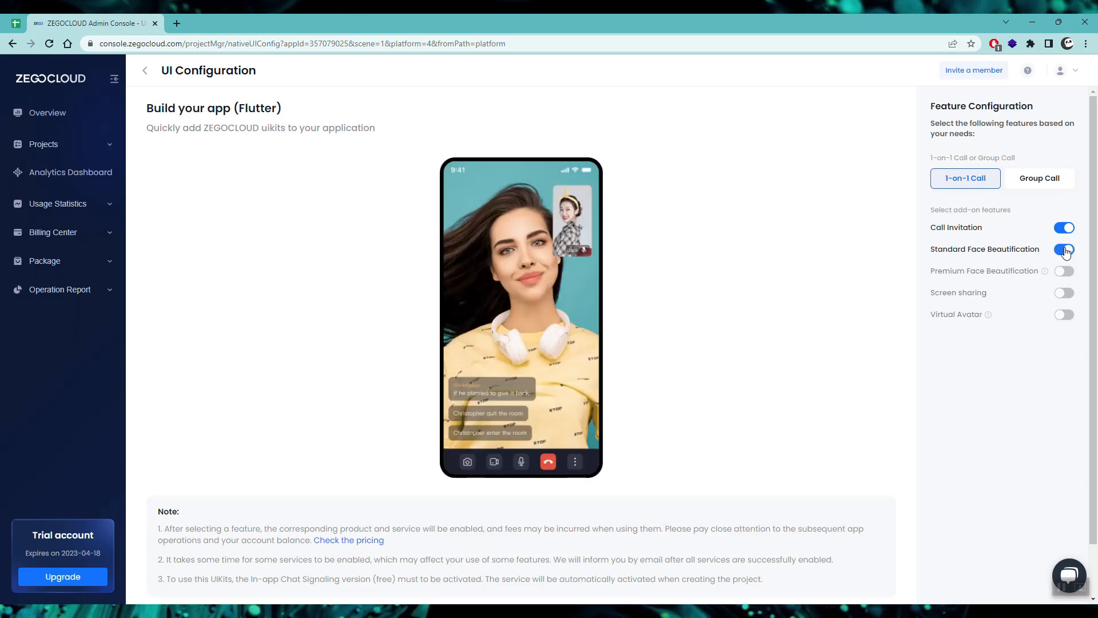
pyautogui.click(1062, 248)
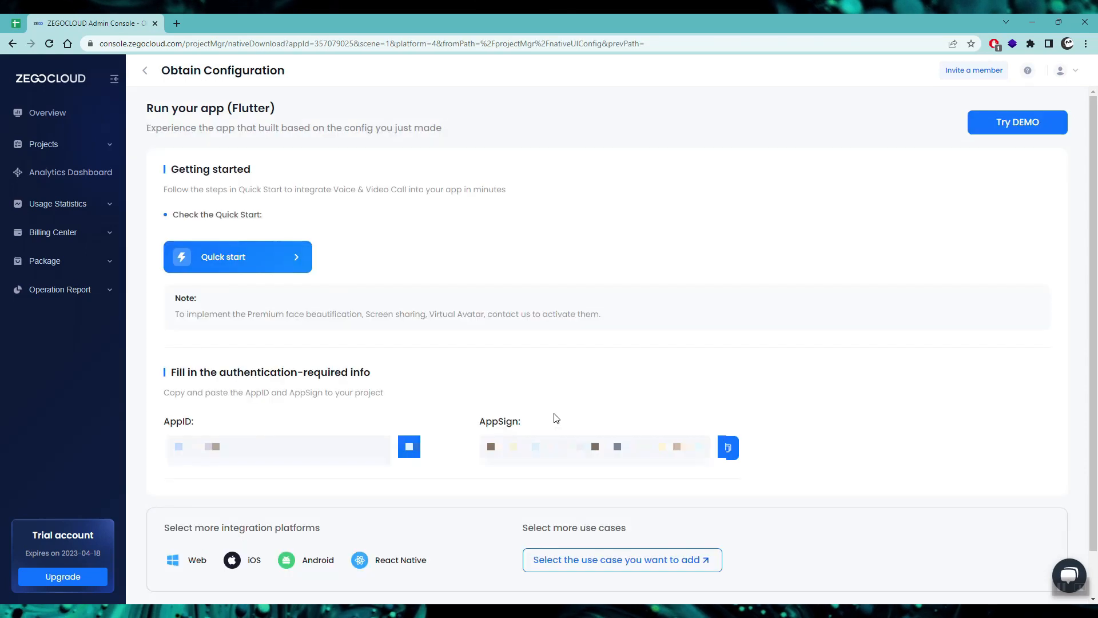
pyautogui.moveTo(501, 342)
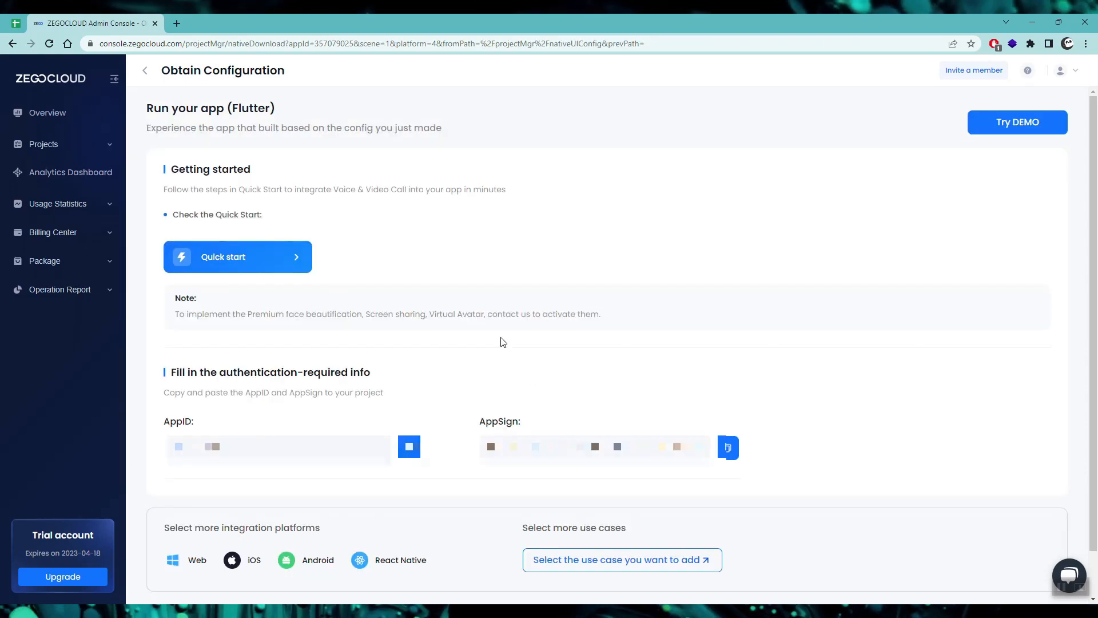
# View the Flutter quick start guide at Integrate the SDK, checking the console credentials tab in between.
pyautogui.click(237, 256)
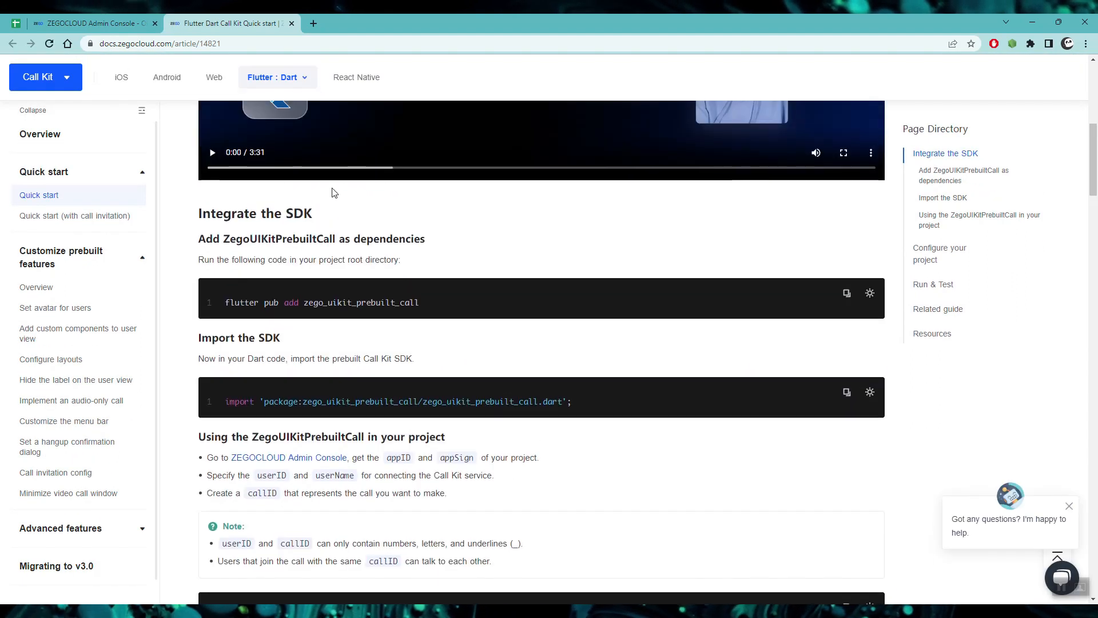
pyautogui.scroll(-3)
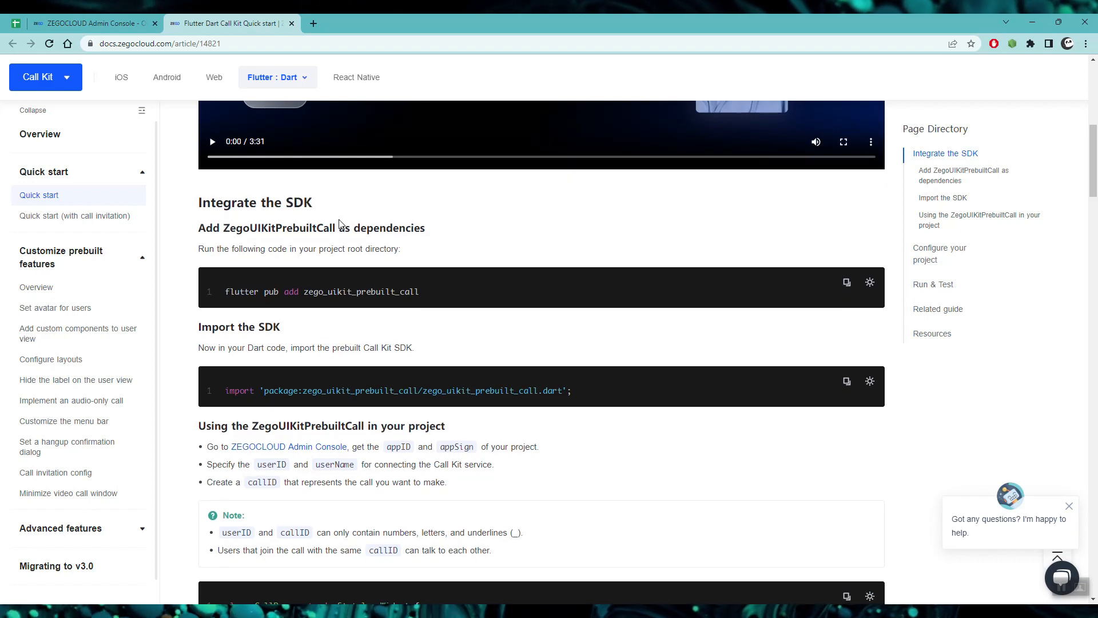
pyautogui.click(92, 23)
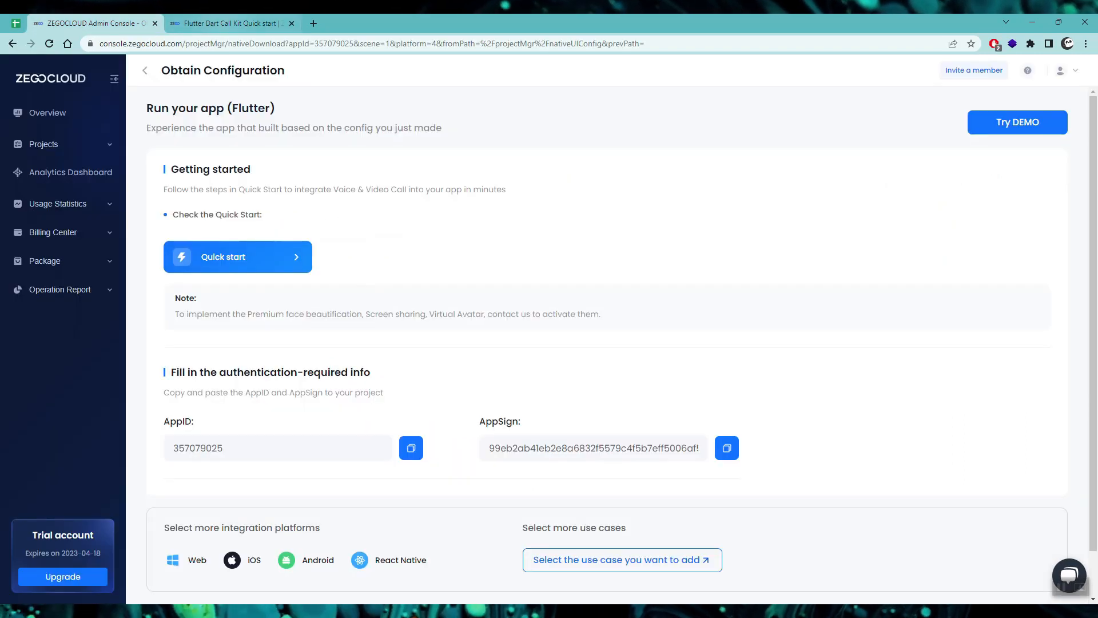
pyautogui.click(231, 23)
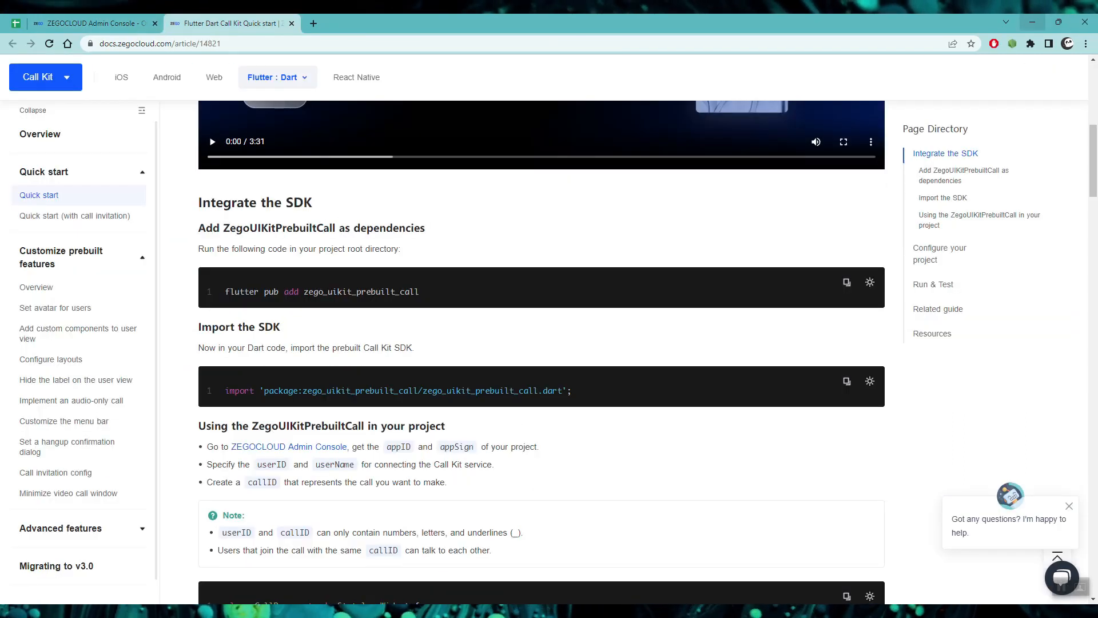
pyautogui.moveTo(1032, 23)
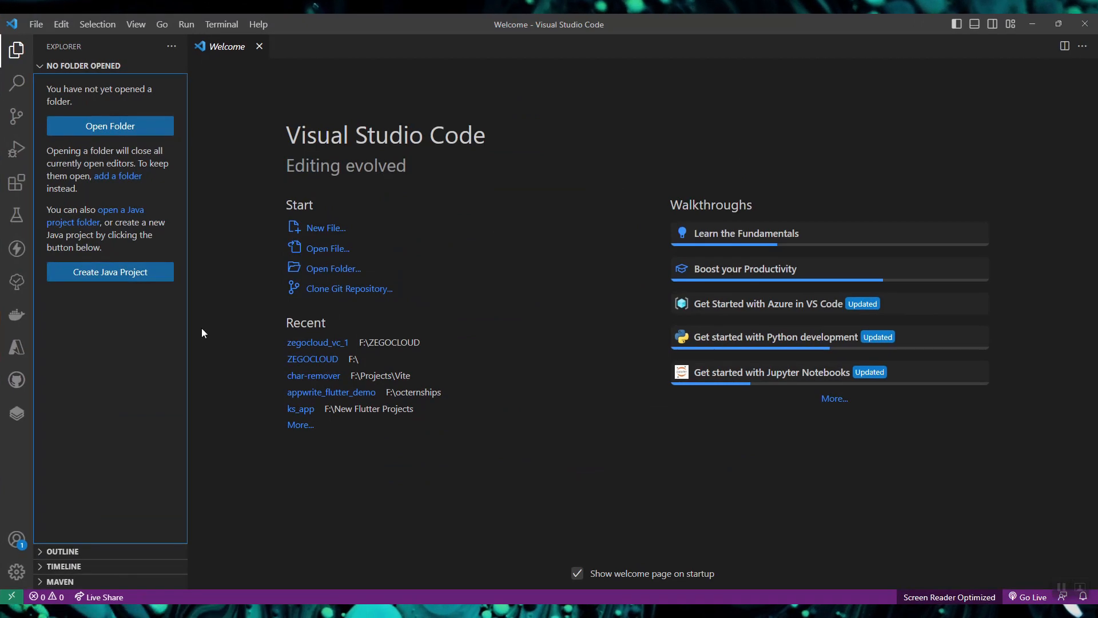
pyautogui.moveTo(494, 115)
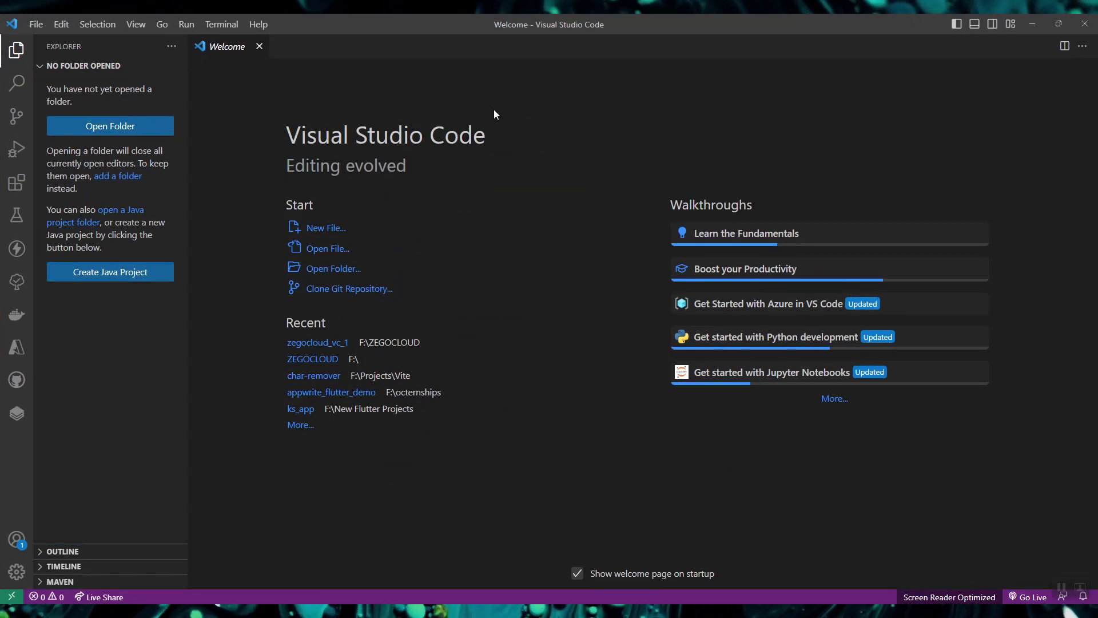
# Run Flutter: New Project as an Application located in F:\ZEGOCLOUD.
pyautogui.press('ctrl+shift+p')
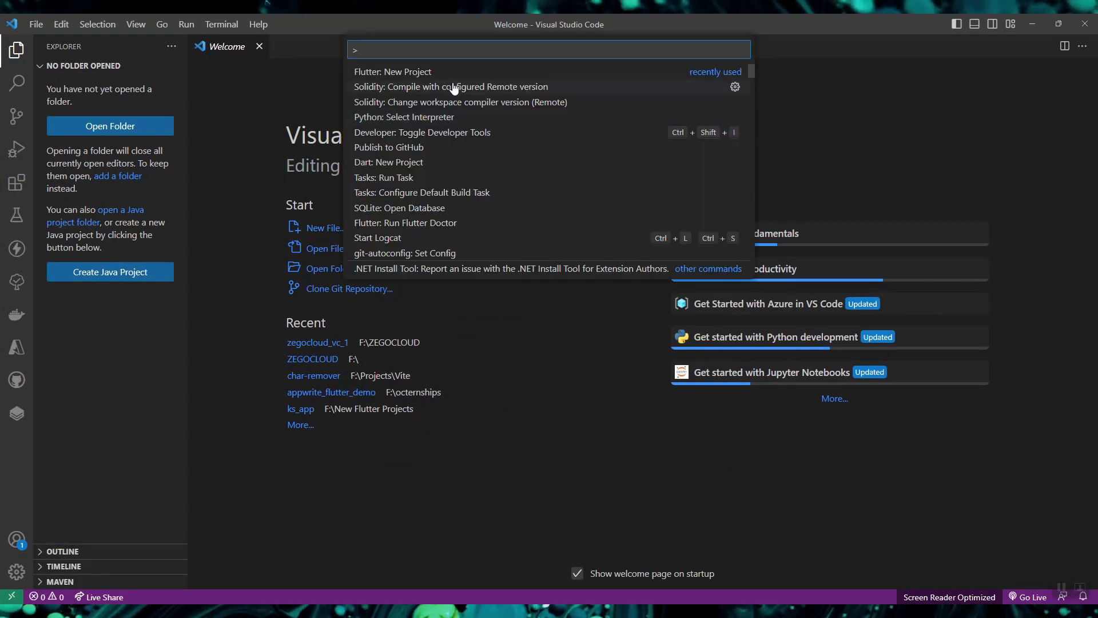
pyautogui.press('Escape')
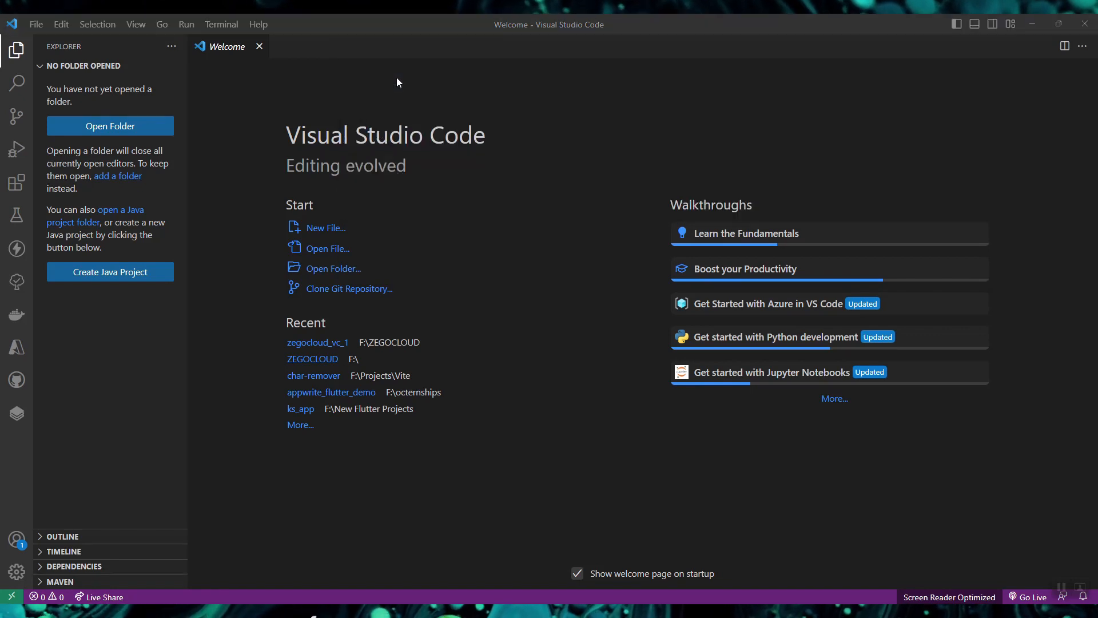
pyautogui.click(110, 272)
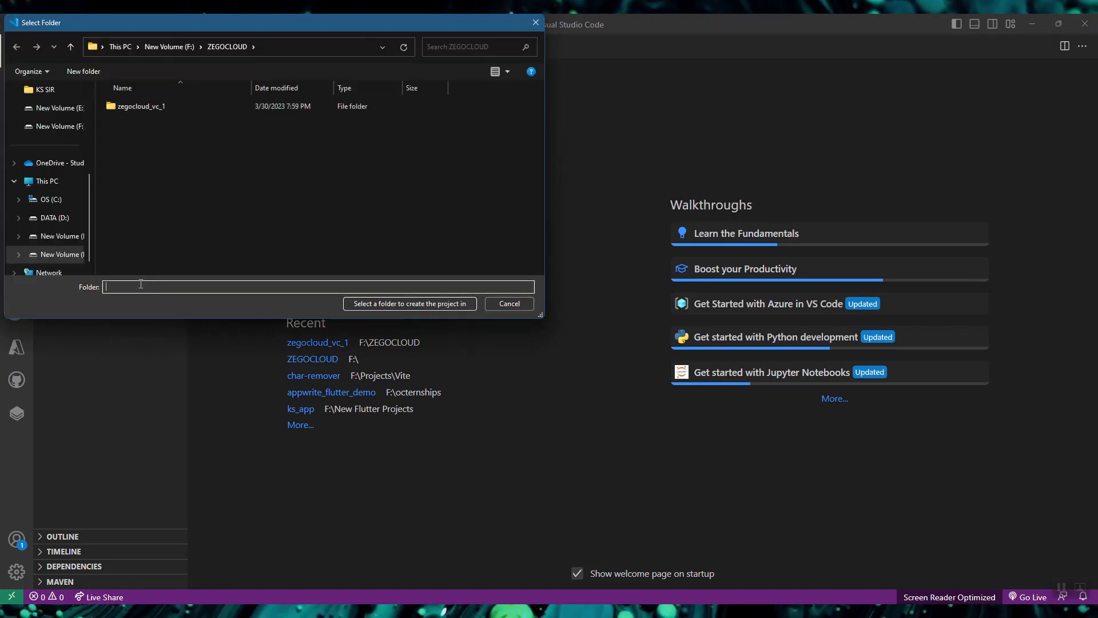
pyautogui.click(410, 303)
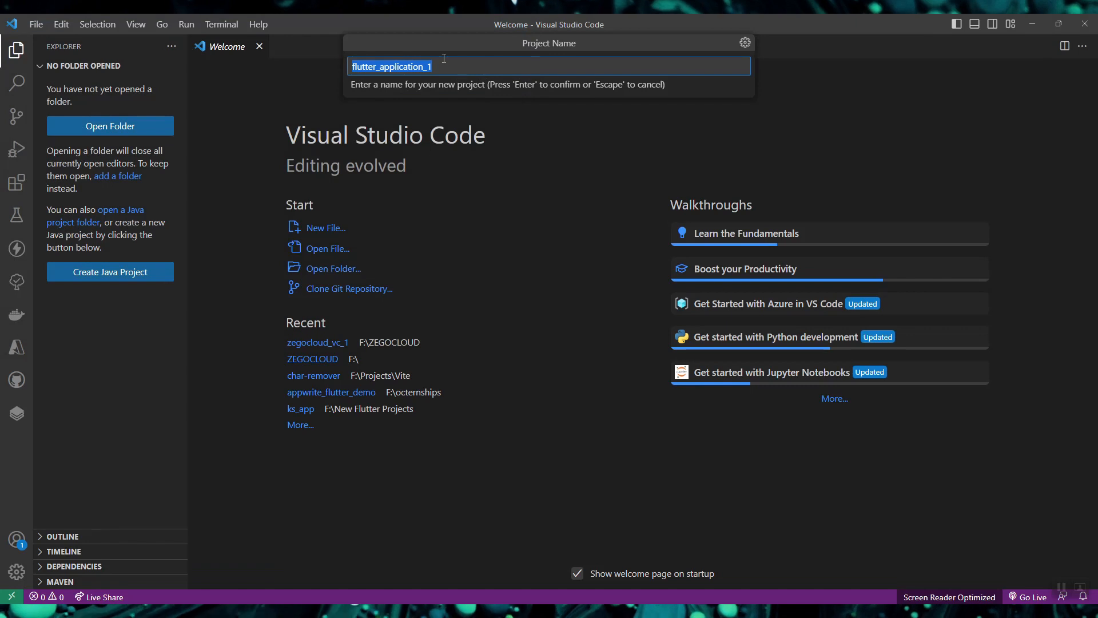
# Name the project flutter_vc_zegocloud and confirm its creation.
pyautogui.write('flutter_')
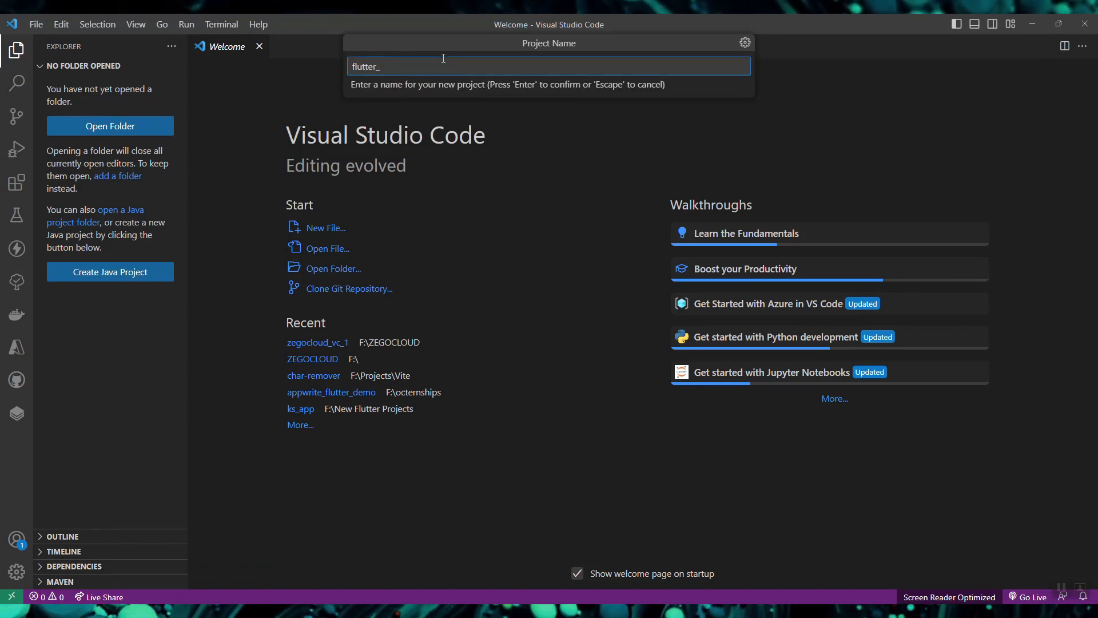
pyautogui.write('vc_zegocloud')
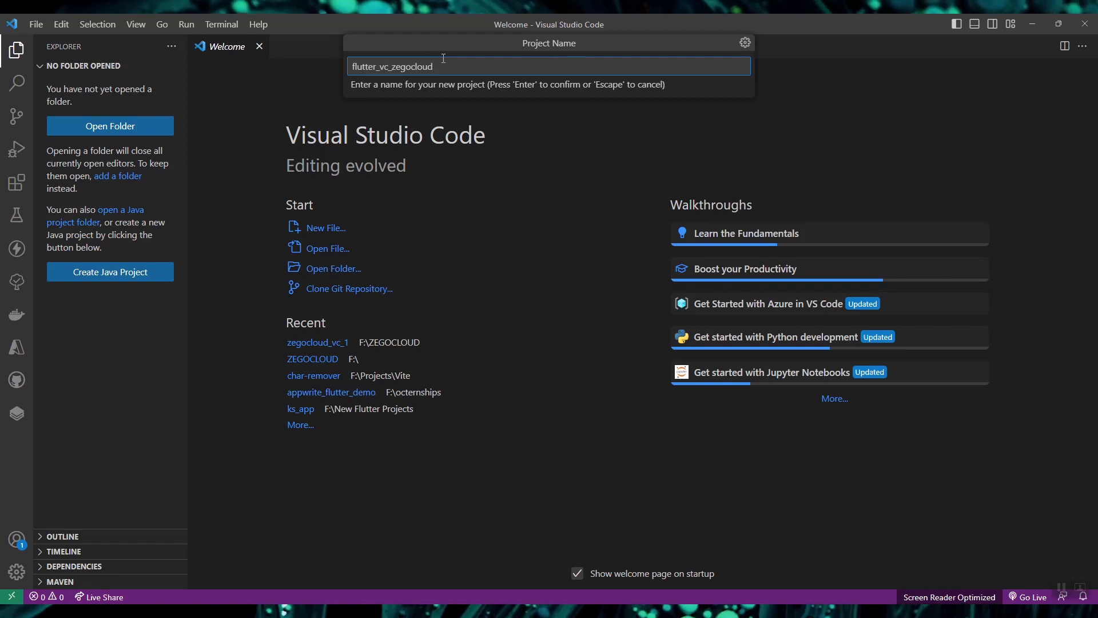
pyautogui.press('Enter')
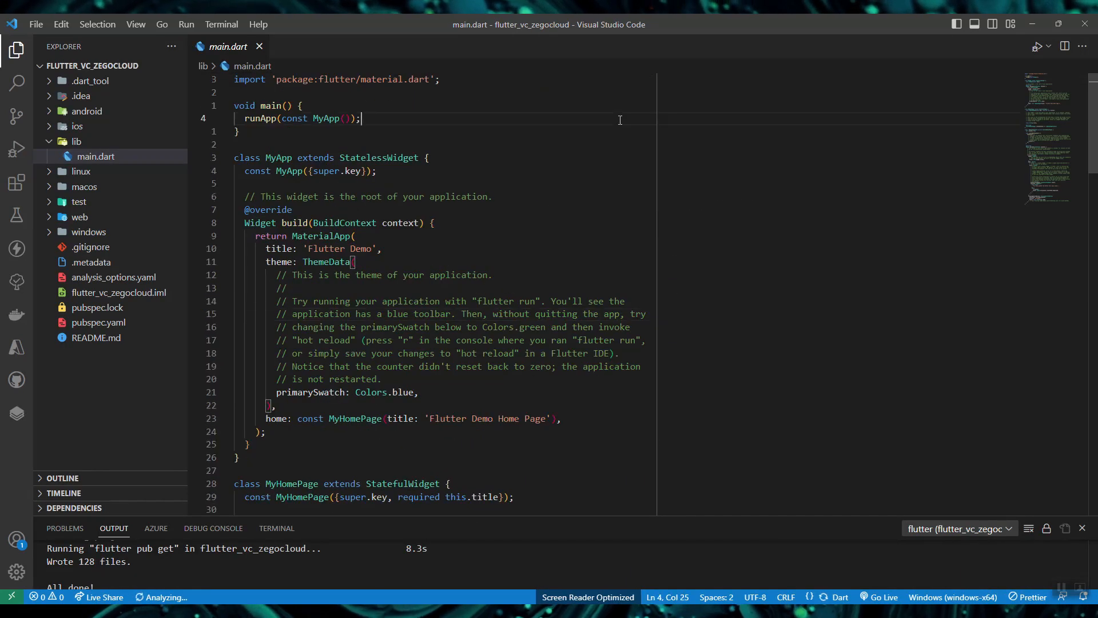
# Run 'flutter pub add zego_uikit_prebuilt_call' in the project terminal.
pyautogui.press('alt+tab')
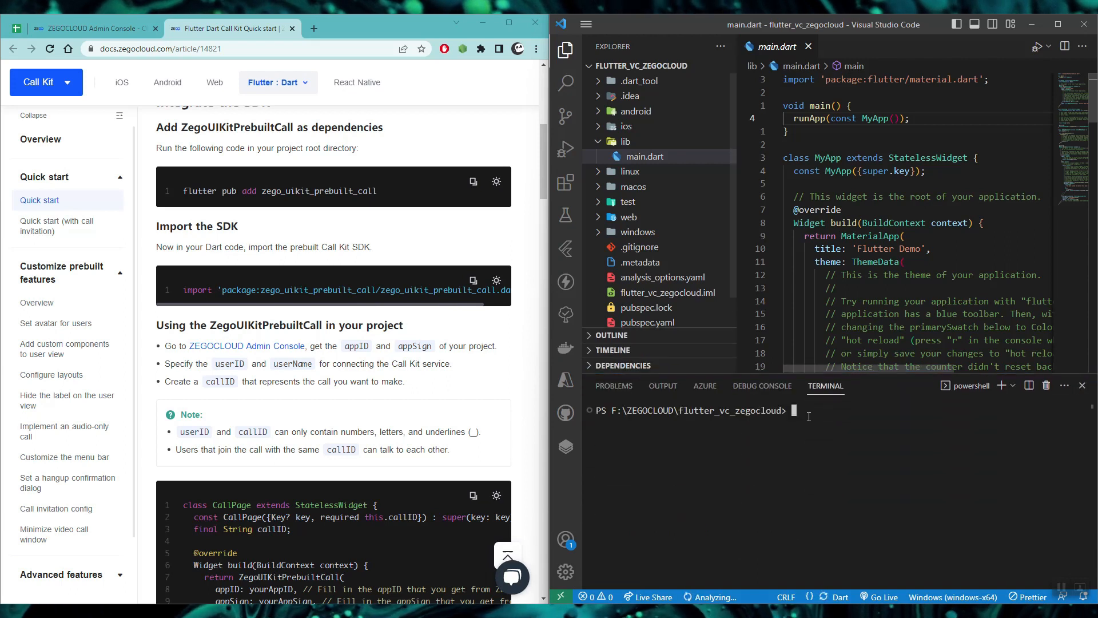
pyautogui.write('flutter pub add zego_uikit_prebuilt_call')
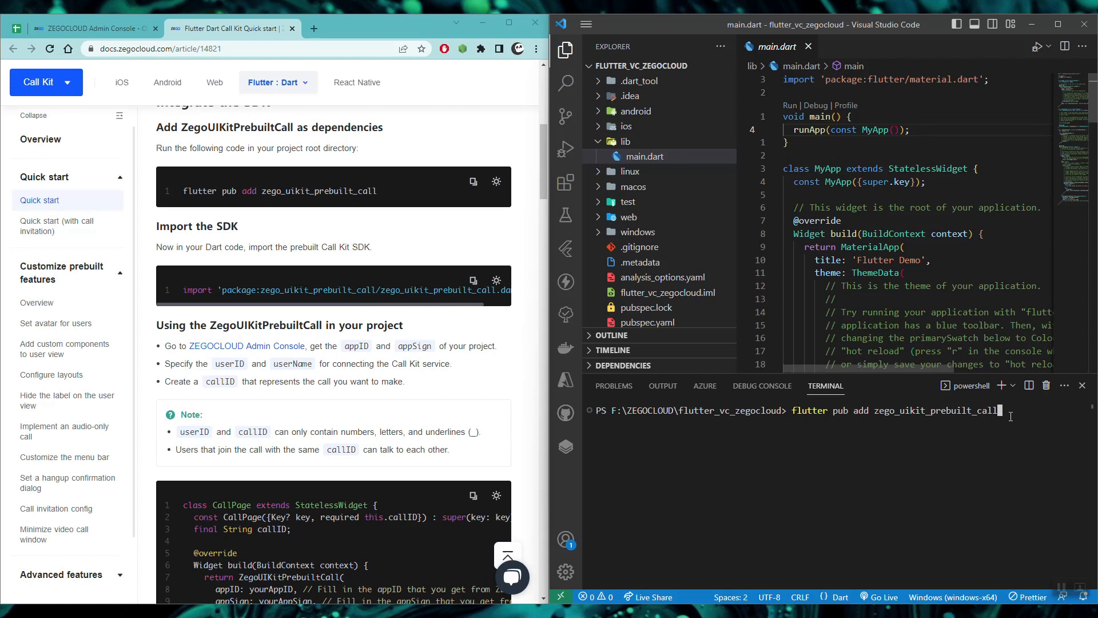
pyautogui.moveTo(565, 379)
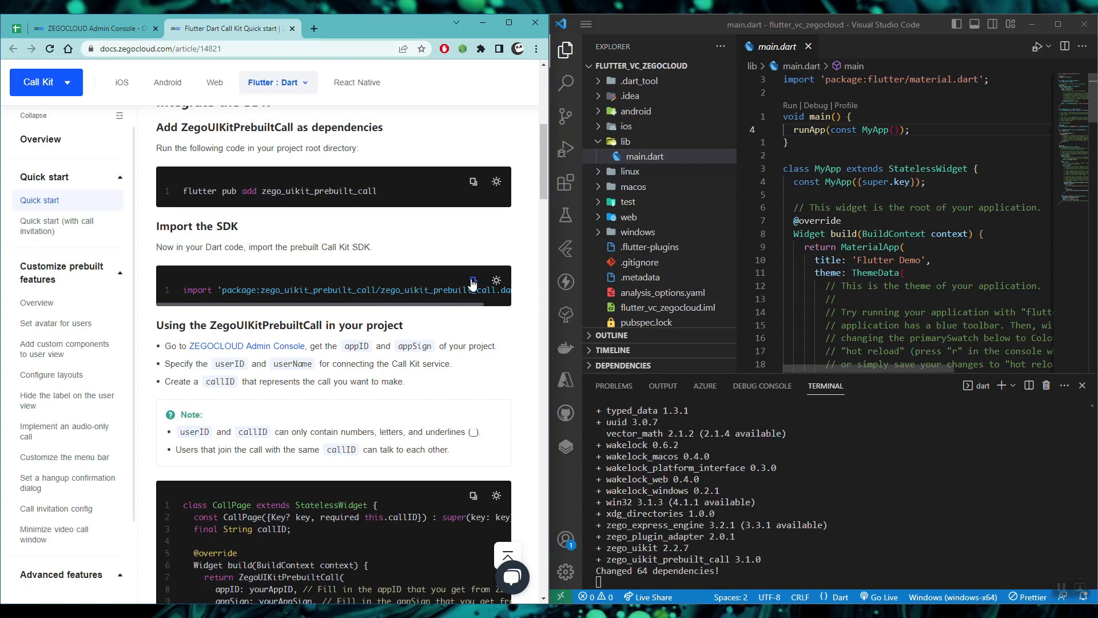
# Add the zego_uikit_prebuilt_call import line to main.dart and save.
pyautogui.click(473, 281)
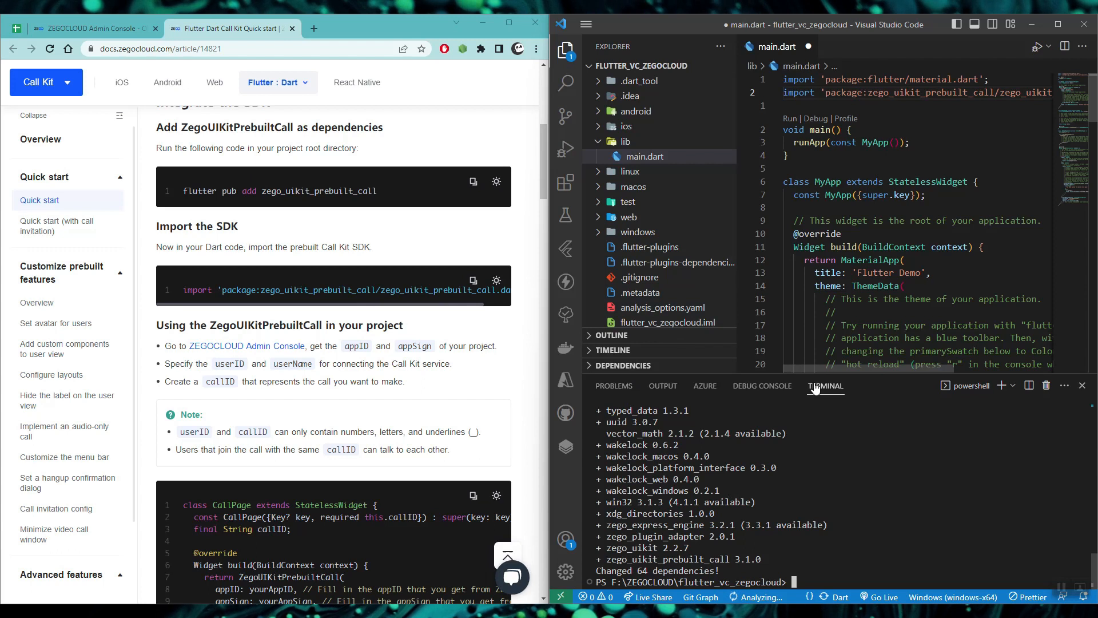
pyautogui.press('ctrl+s')
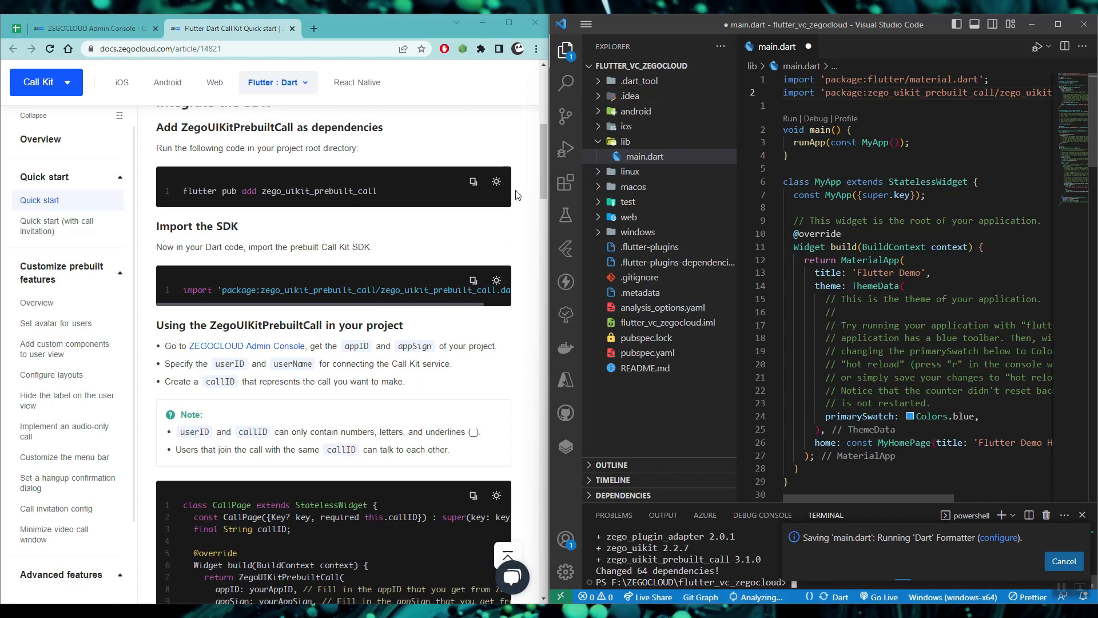
# Insert the guide's CallPage widget returning ZegoUIKitPrebuiltCall below MyApp in main.dart.
pyautogui.scroll(-3)
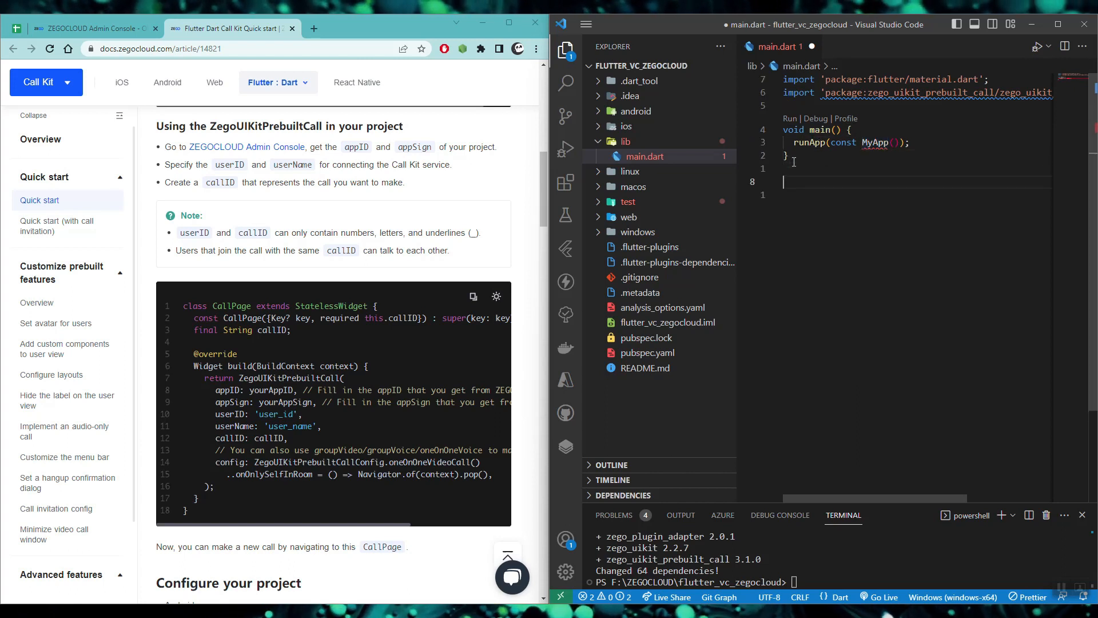
pyautogui.write('st')
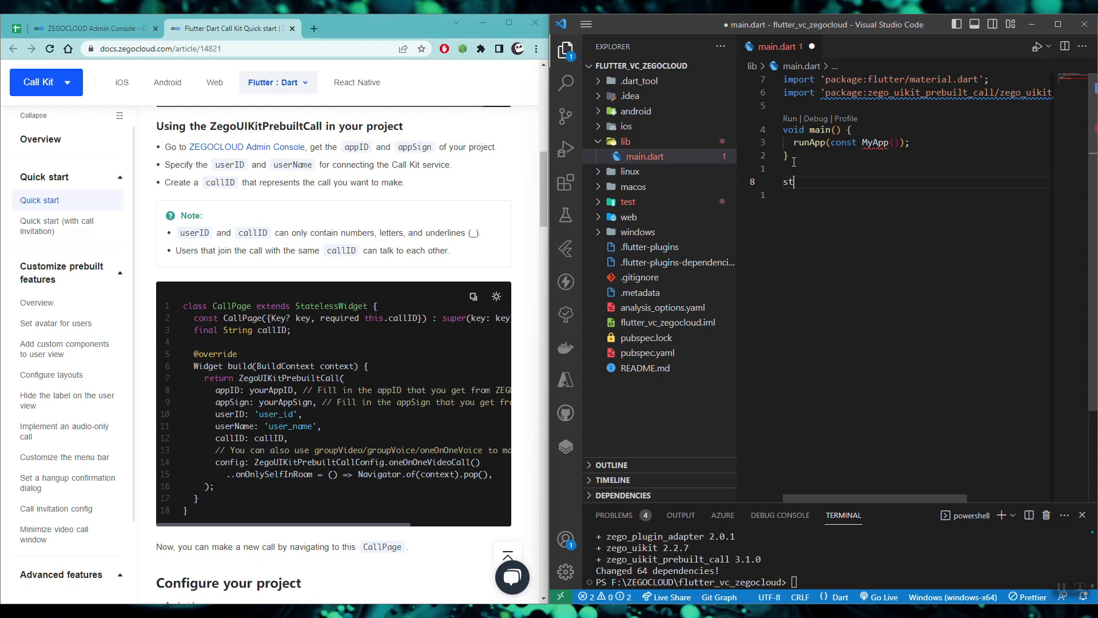
pyautogui.write('st')
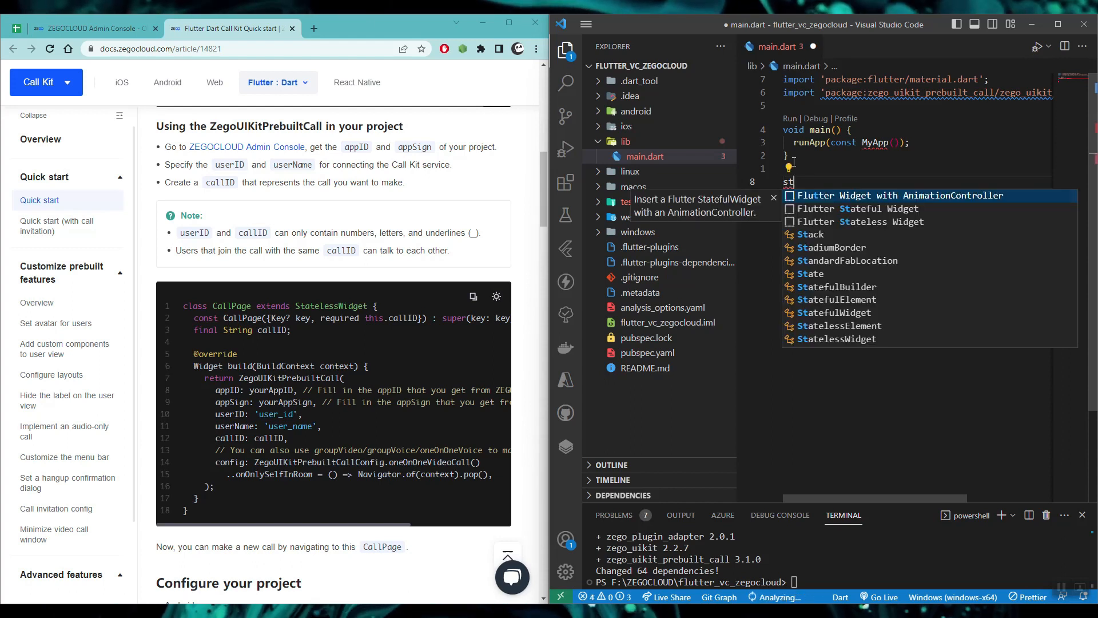
pyautogui.click(862, 221)
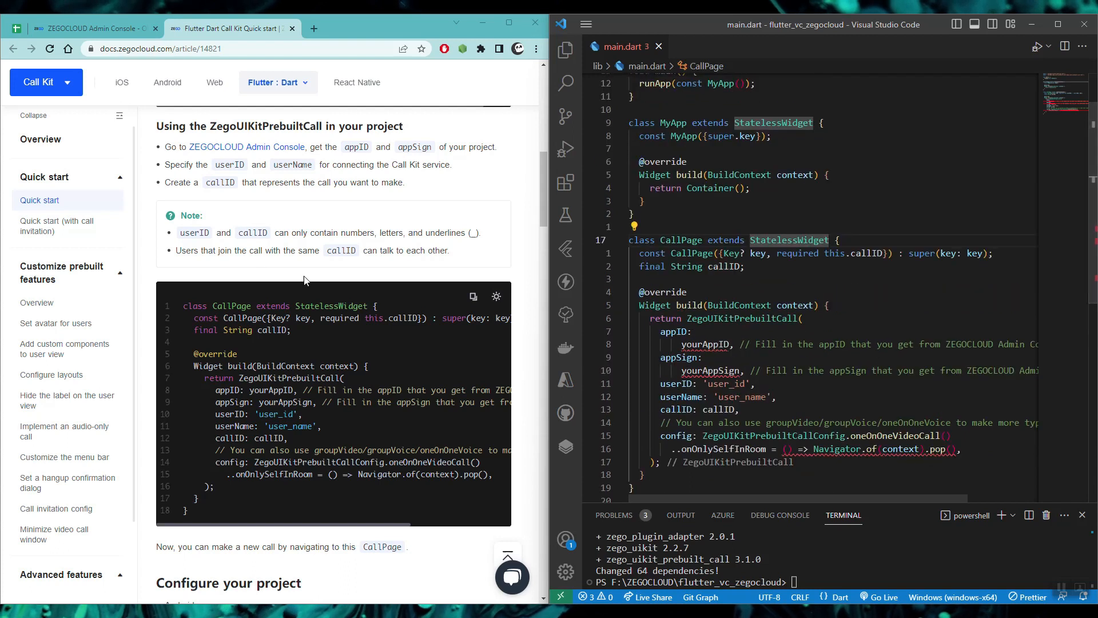
# Navigate the Explorer tree into android/app and bring up its build.gradle.
pyautogui.scroll(-3)
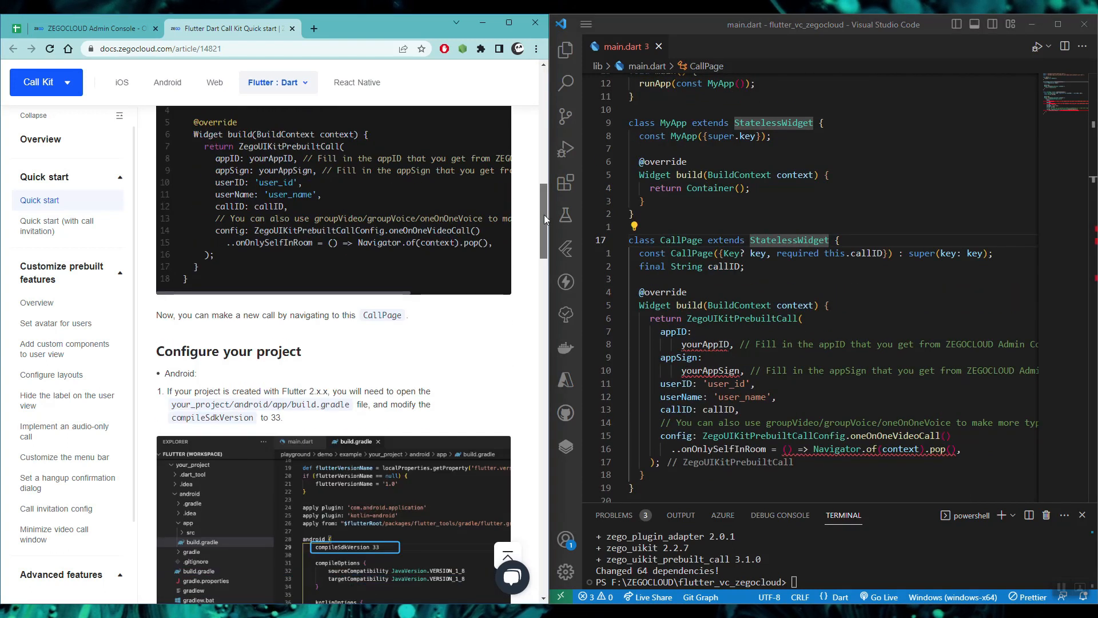
pyautogui.scroll(-3)
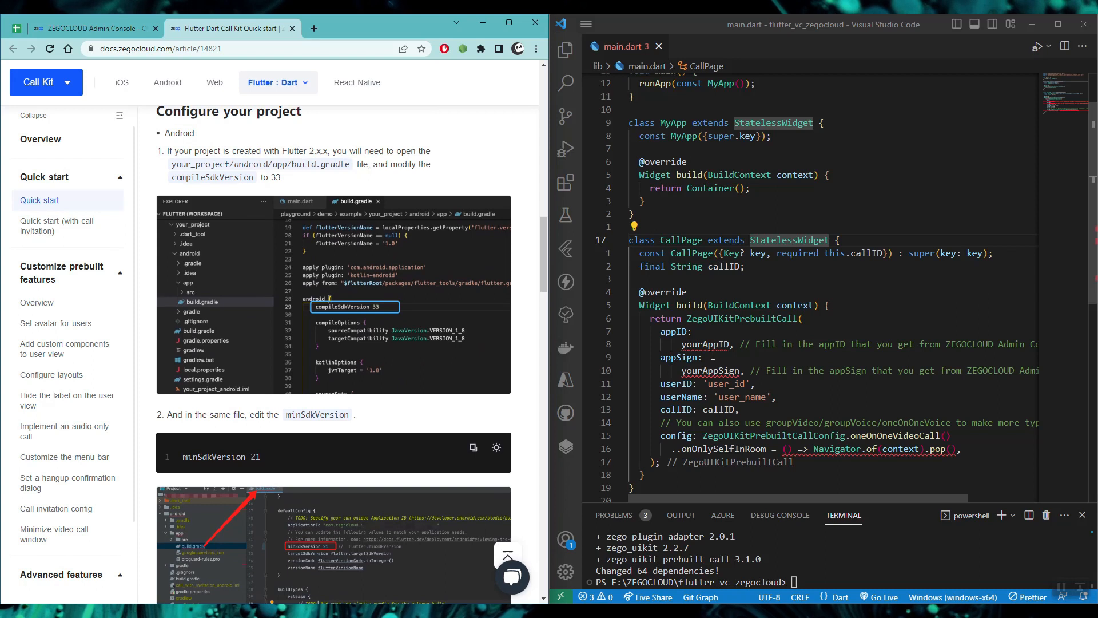
pyautogui.doubleClick(709, 370)
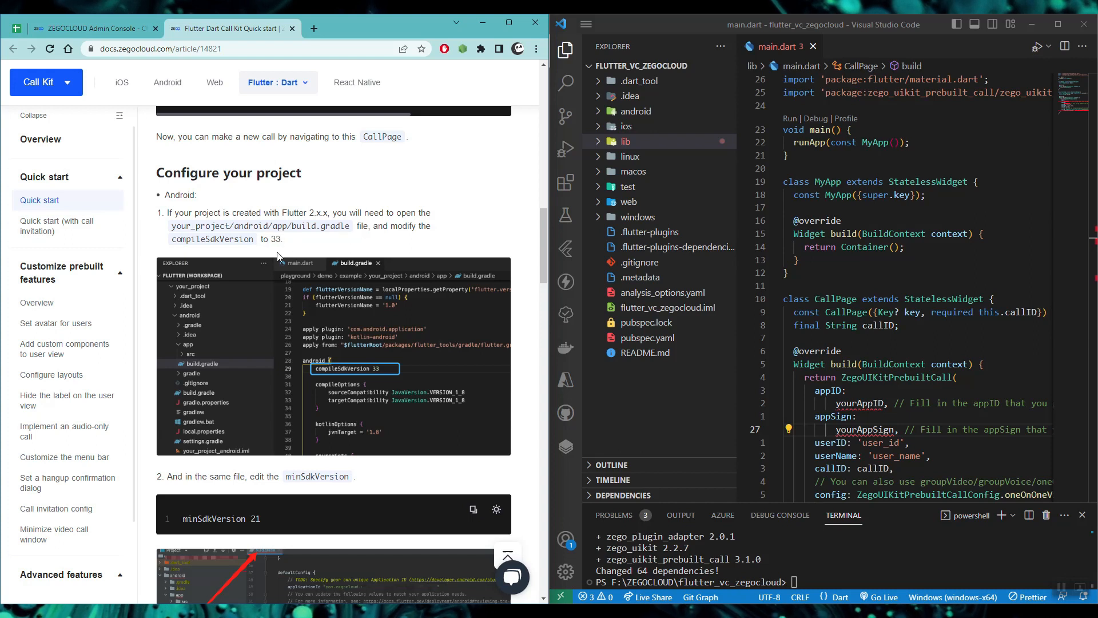
pyautogui.moveTo(396, 326)
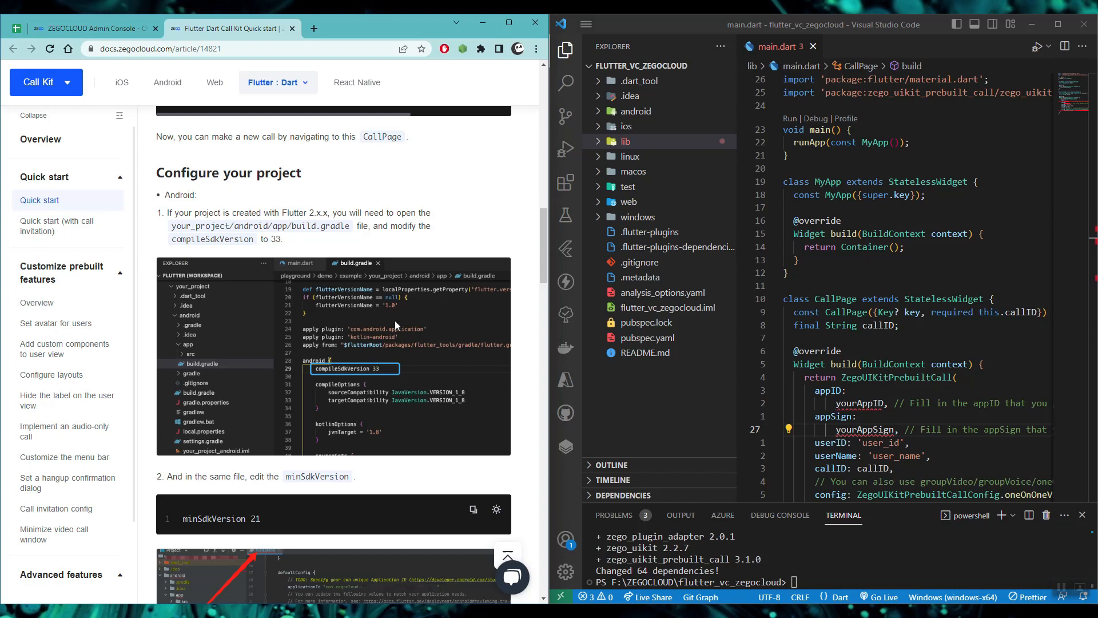
pyautogui.click(625, 140)
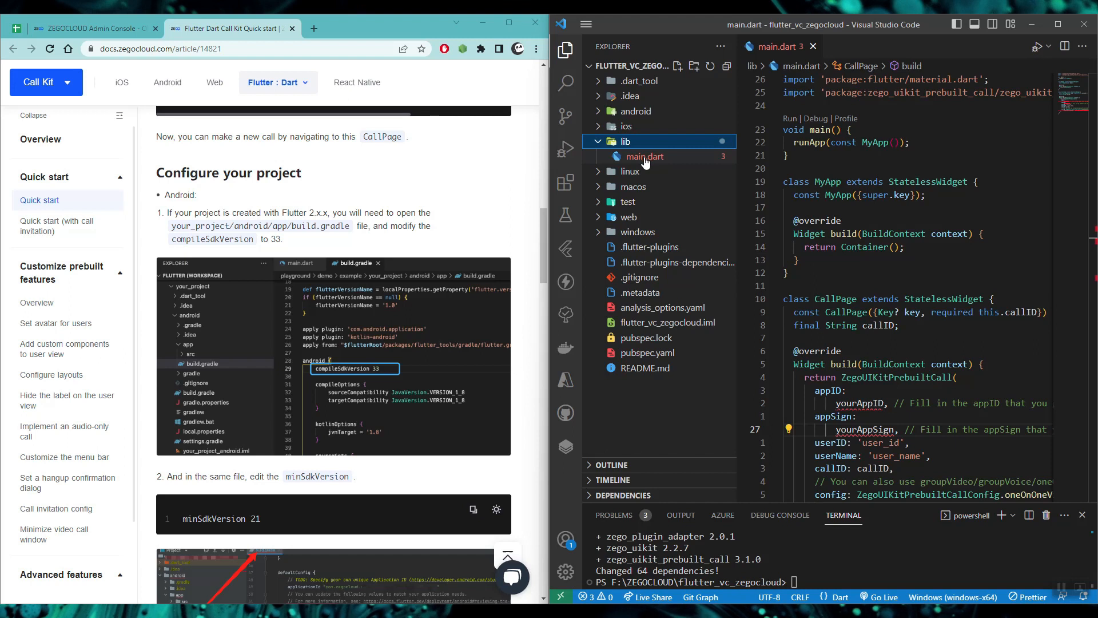
pyautogui.click(635, 111)
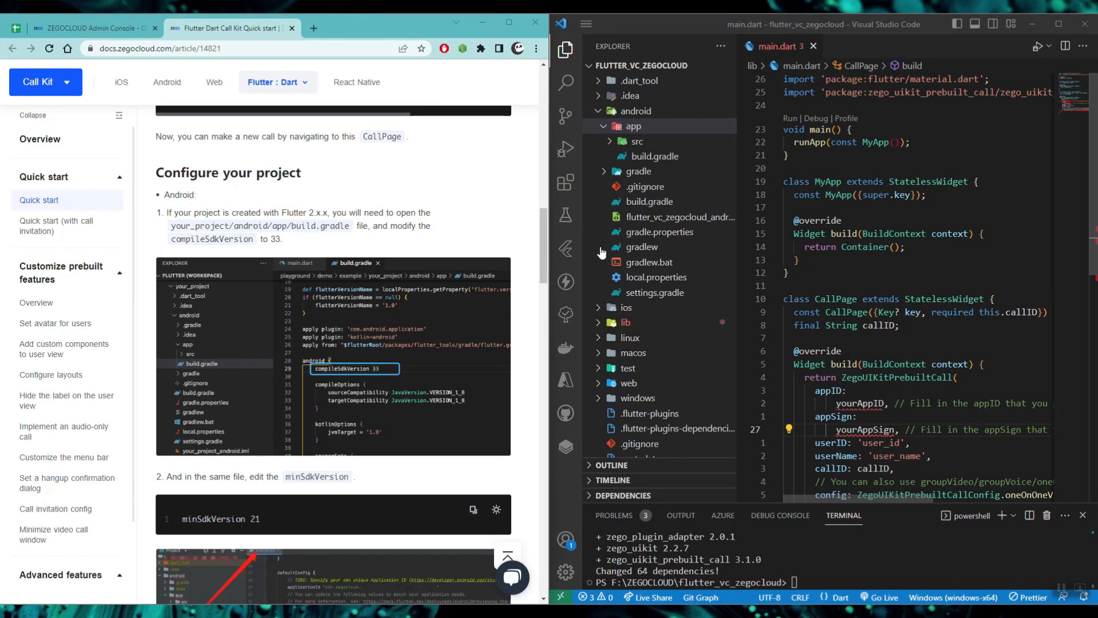
pyautogui.moveTo(643, 263)
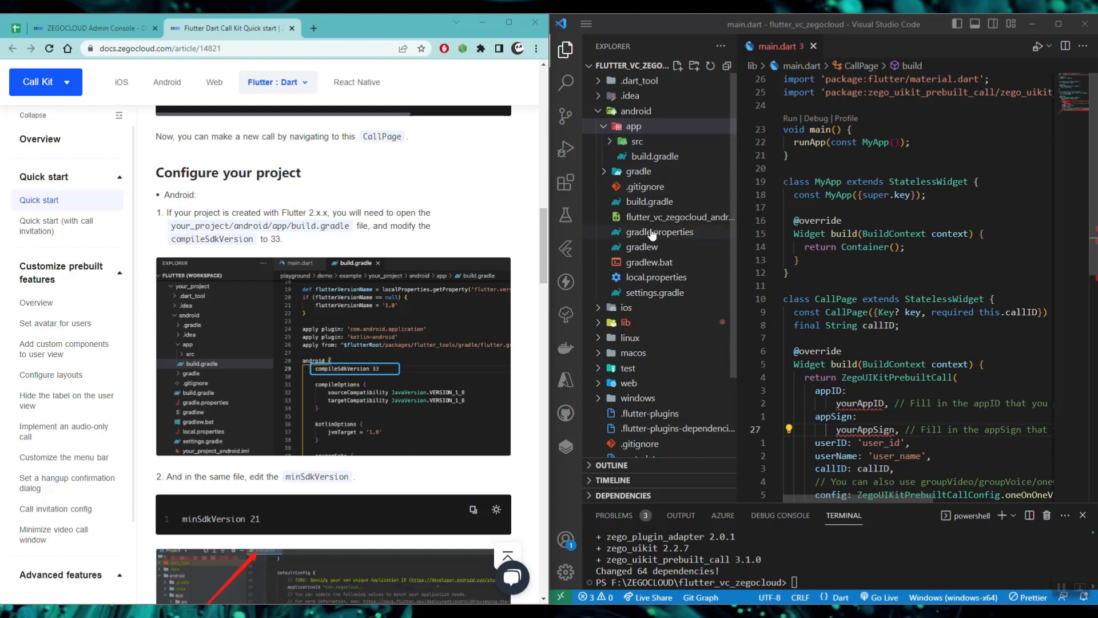
pyautogui.click(637, 141)
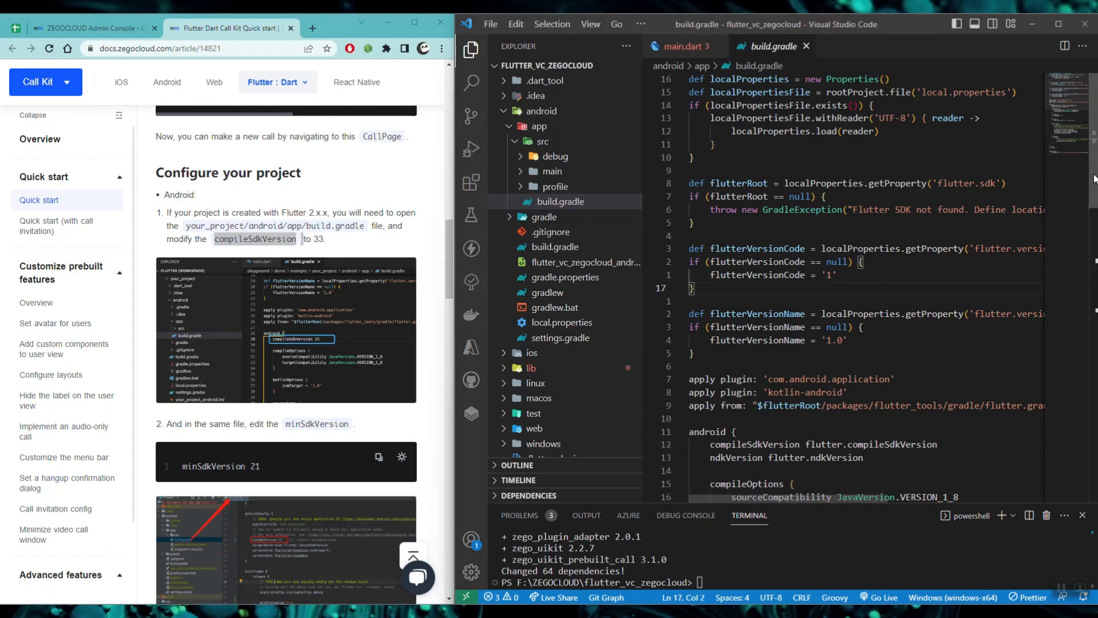
# Replace flutter.compileSdkVersion with 33 and flutter.minSdkVersion with 21 in build.gradle.
pyautogui.scroll(-3)
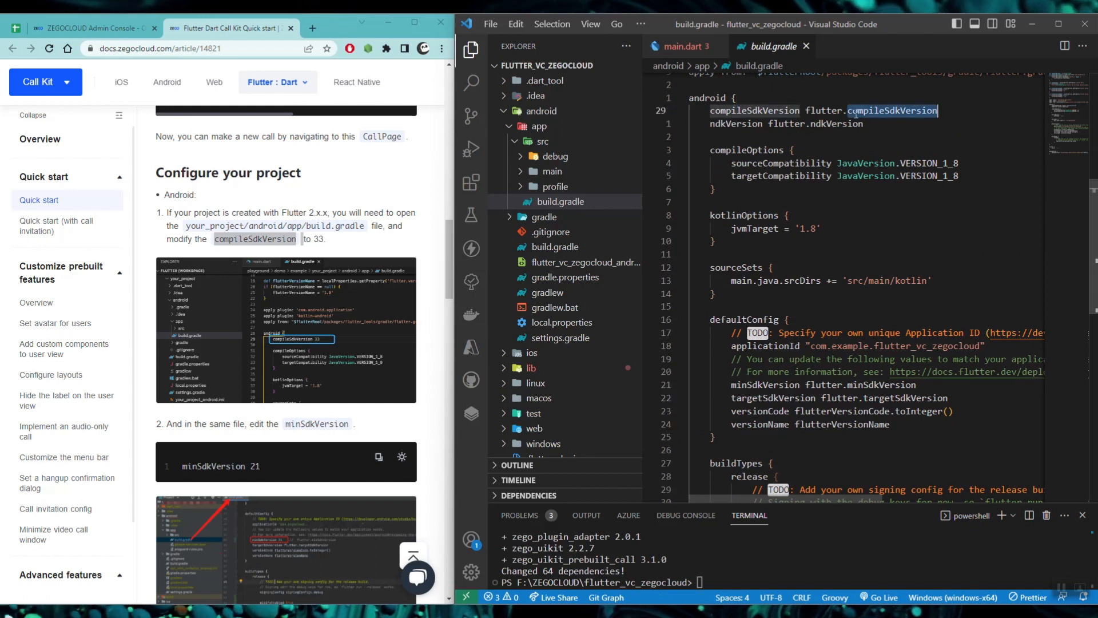
pyautogui.press('Delete')
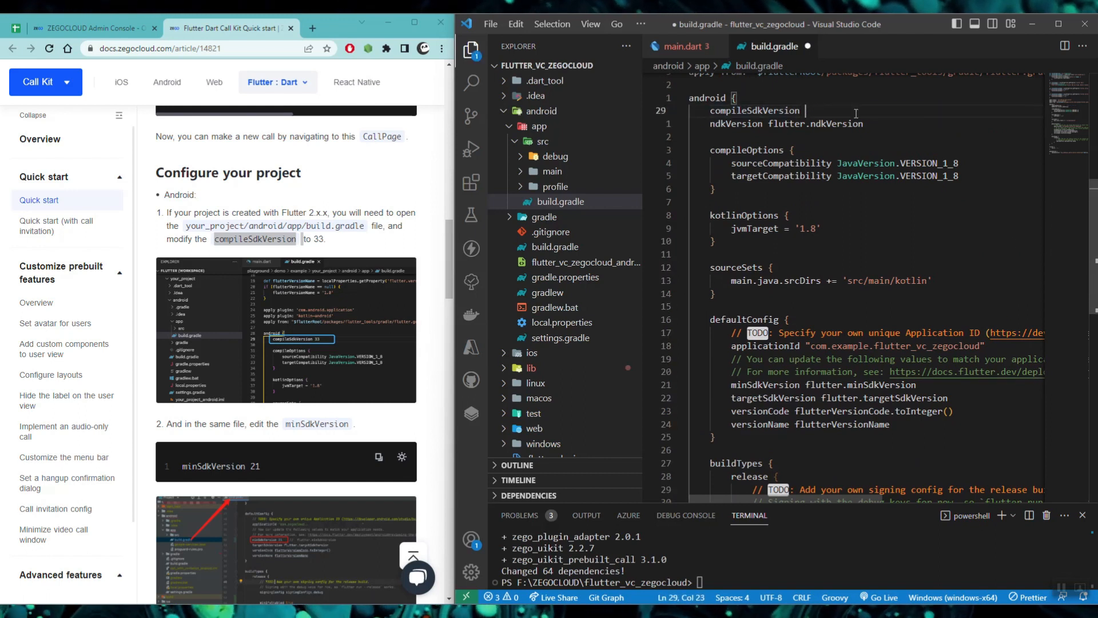
pyautogui.write('33')
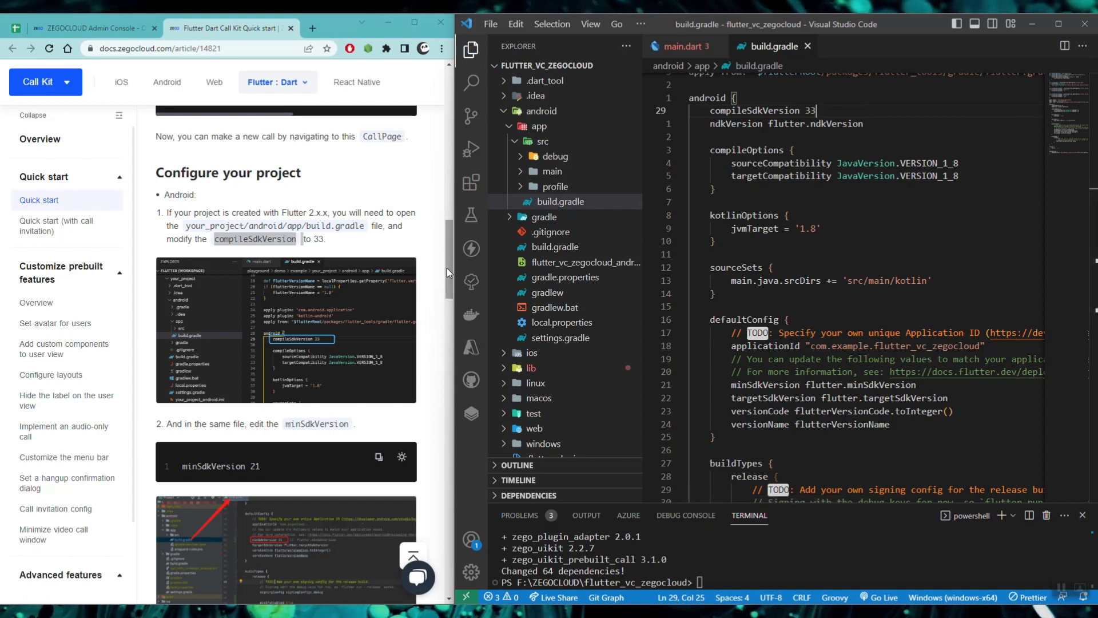
pyautogui.scroll(-3)
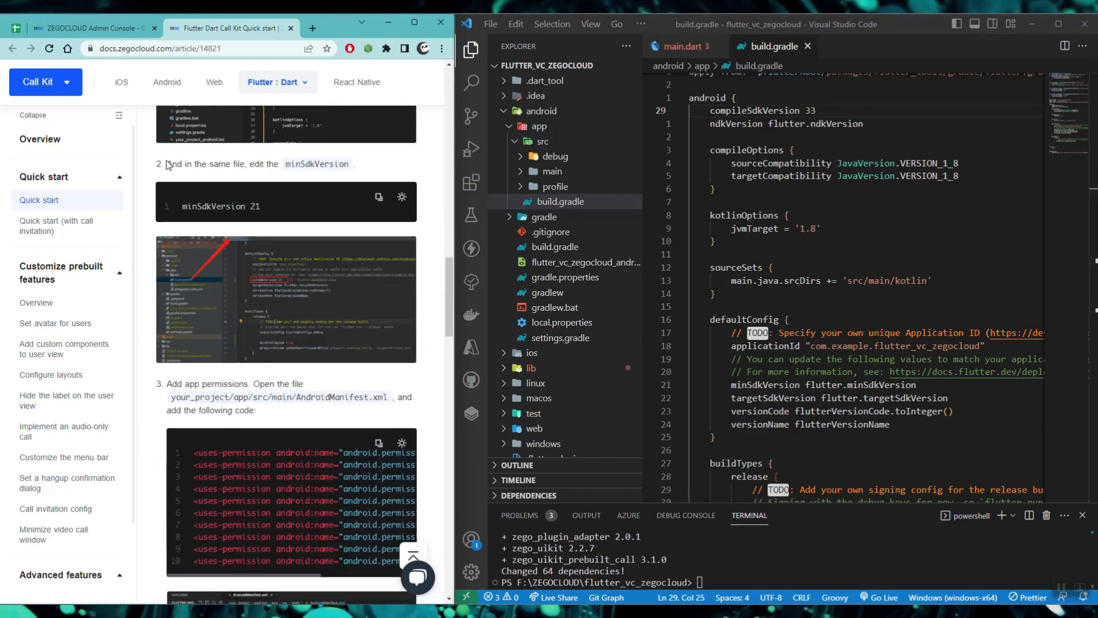
pyautogui.doubleClick(315, 164)
pyautogui.write('minSdkVersion 21')
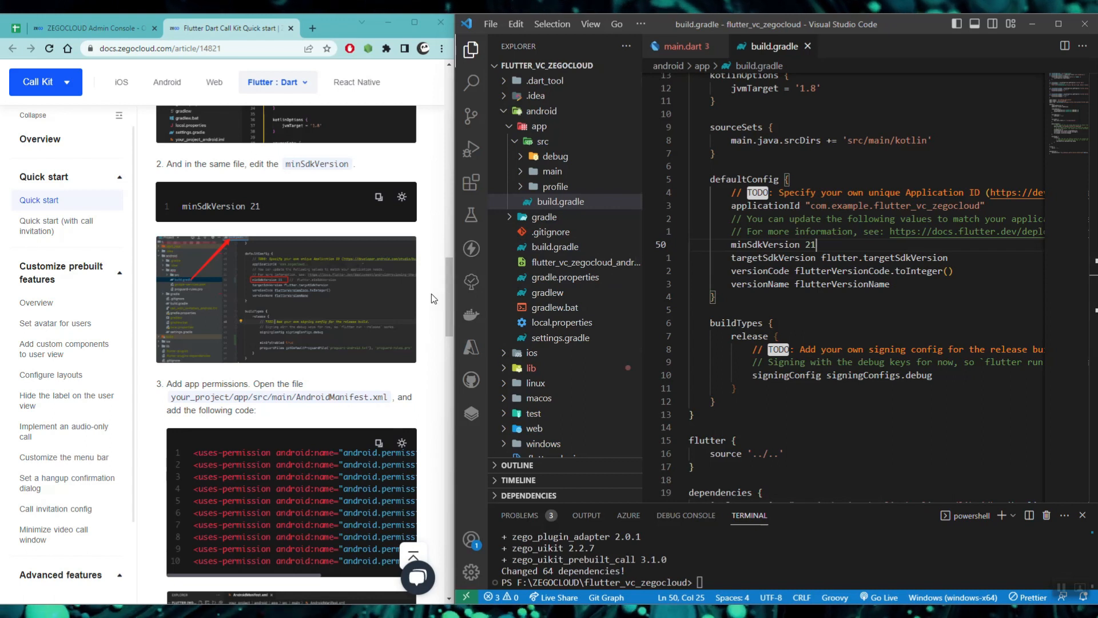
pyautogui.scroll(-3)
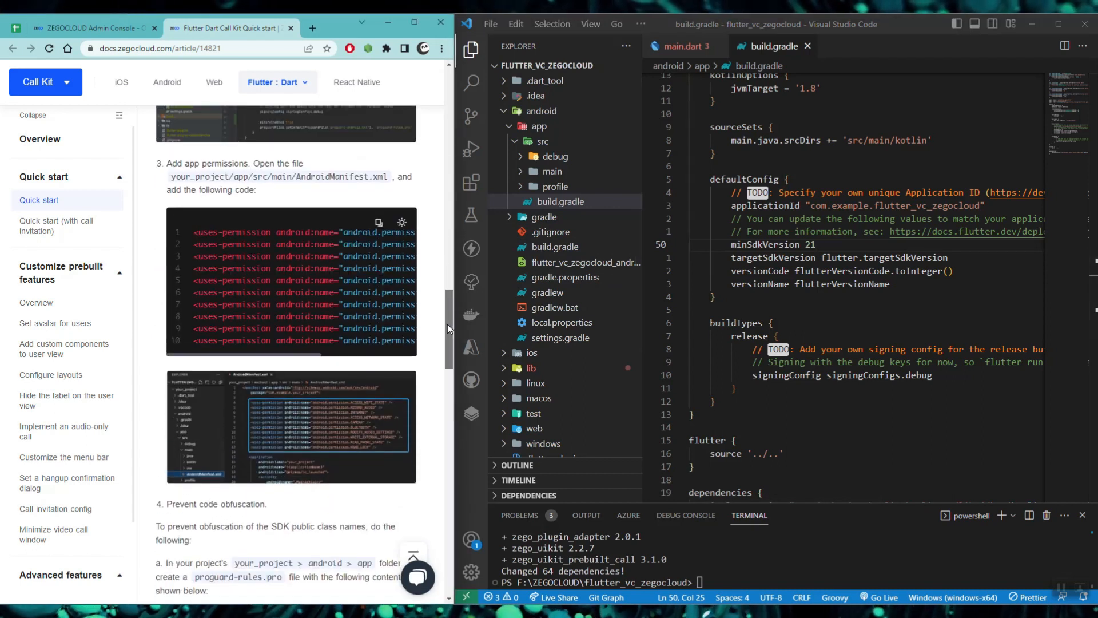
pyautogui.moveTo(169, 164); pyautogui.dragTo(295, 176)
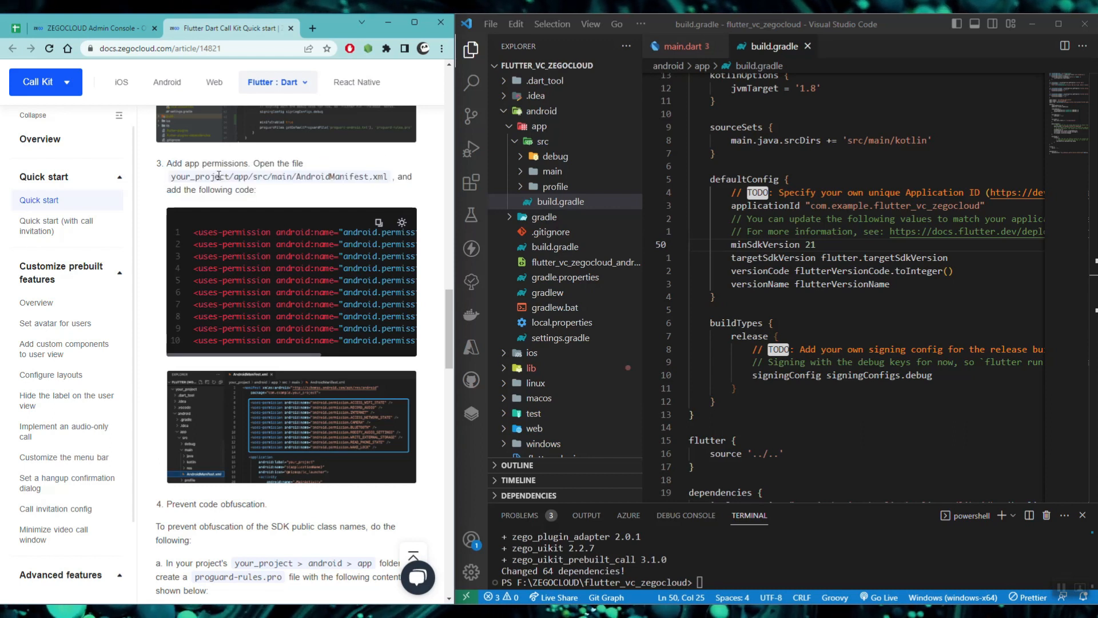
pyautogui.moveTo(272, 187)
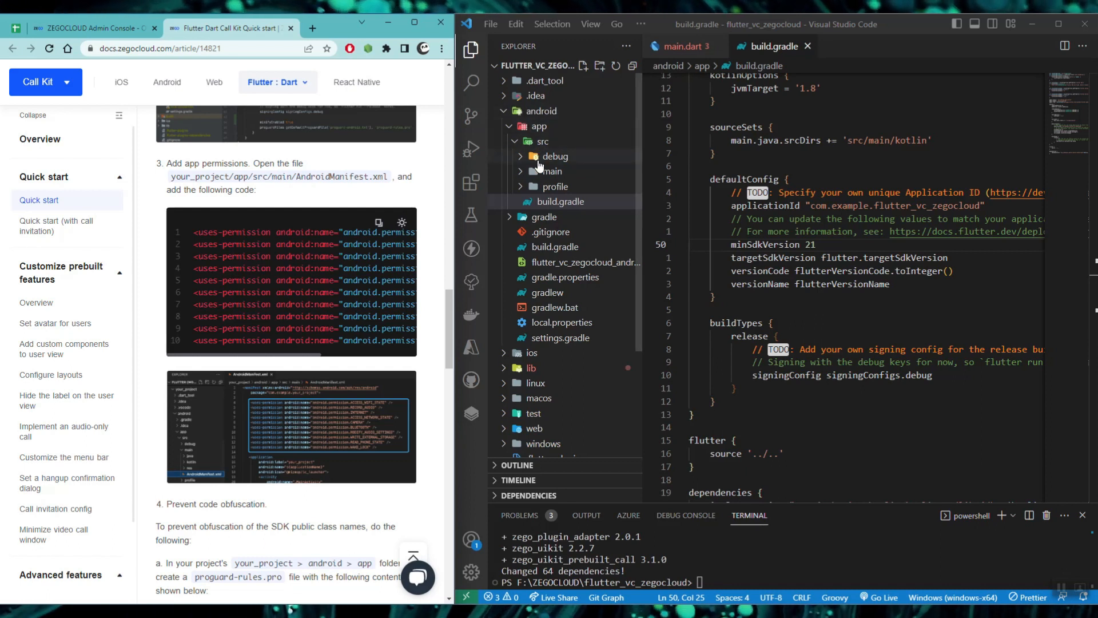
# Paste the guide's uses-permission lines (camera, audio, internet, etc.) into AndroidManifest.xml.
pyautogui.click(550, 170)
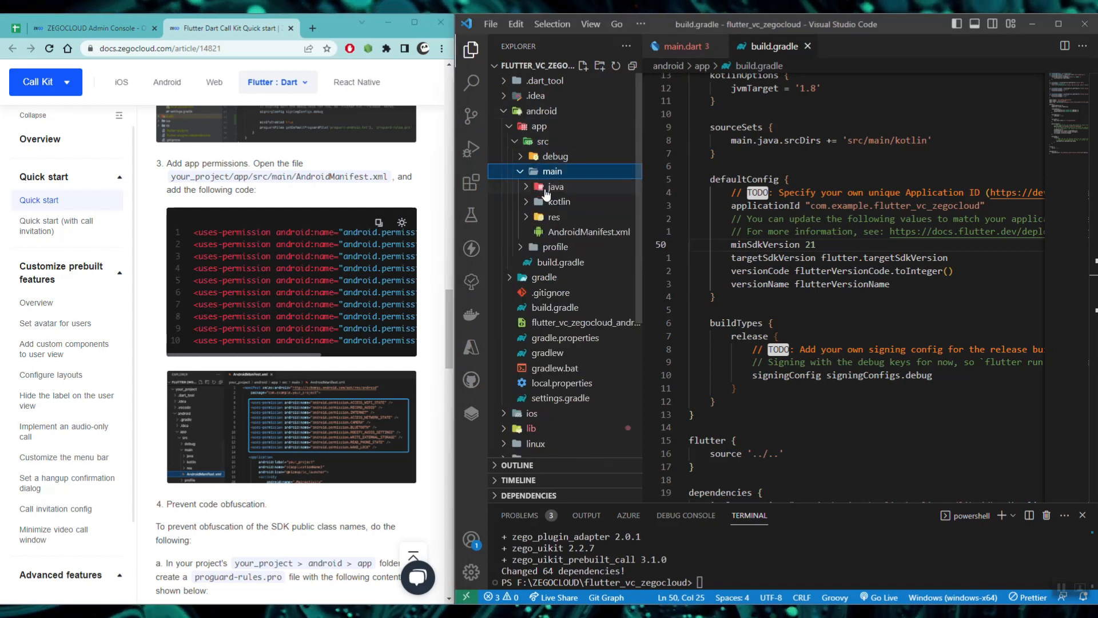
pyautogui.click(589, 232)
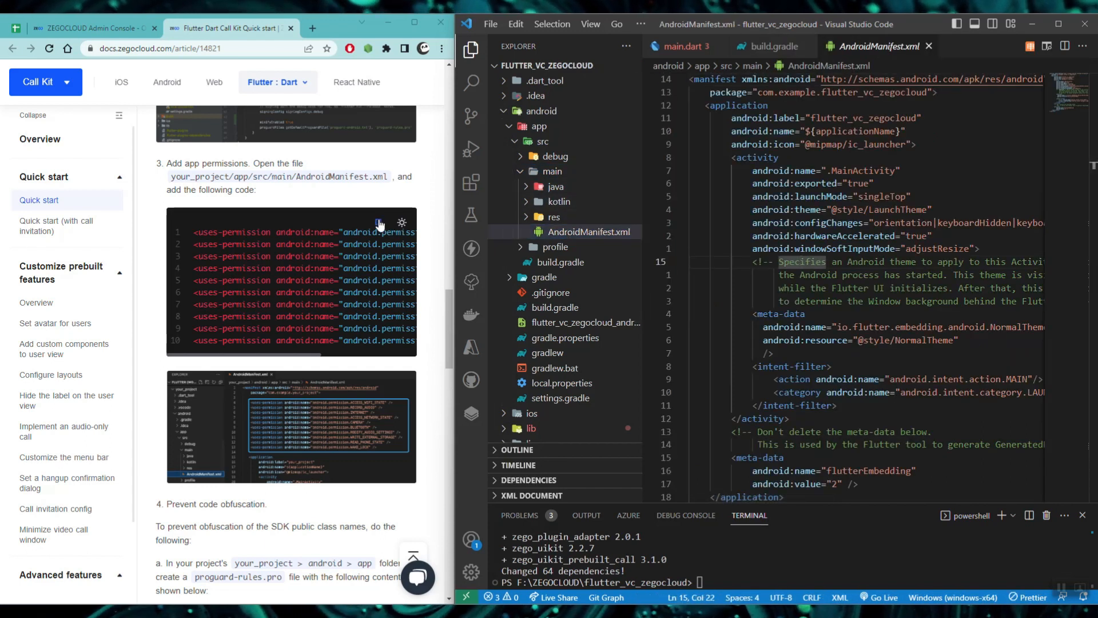
pyautogui.click(379, 223)
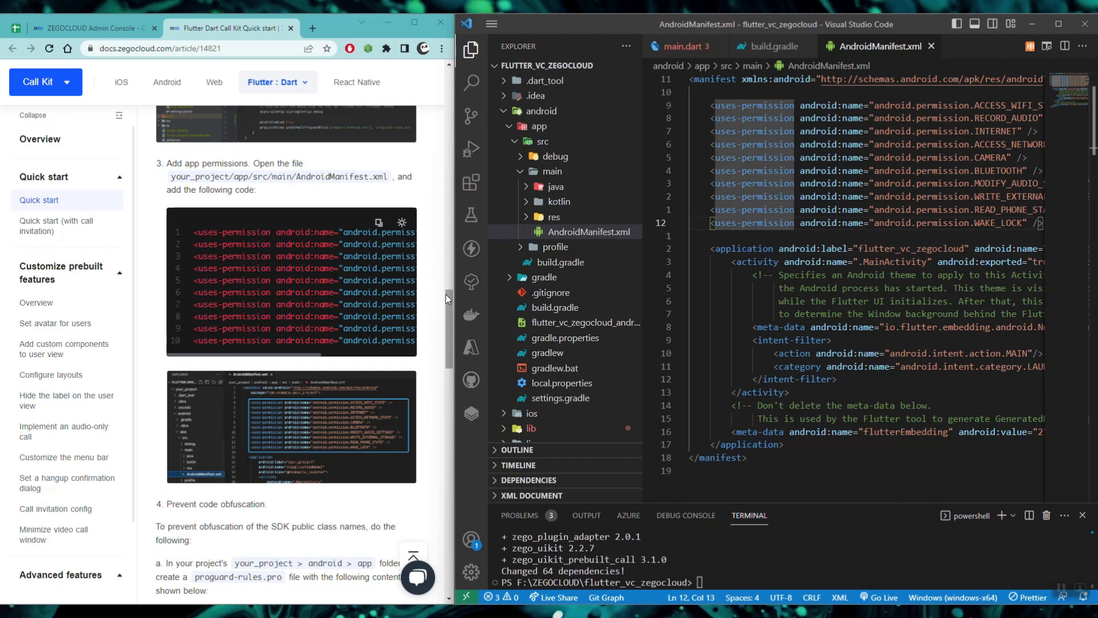
pyautogui.scroll(-3)
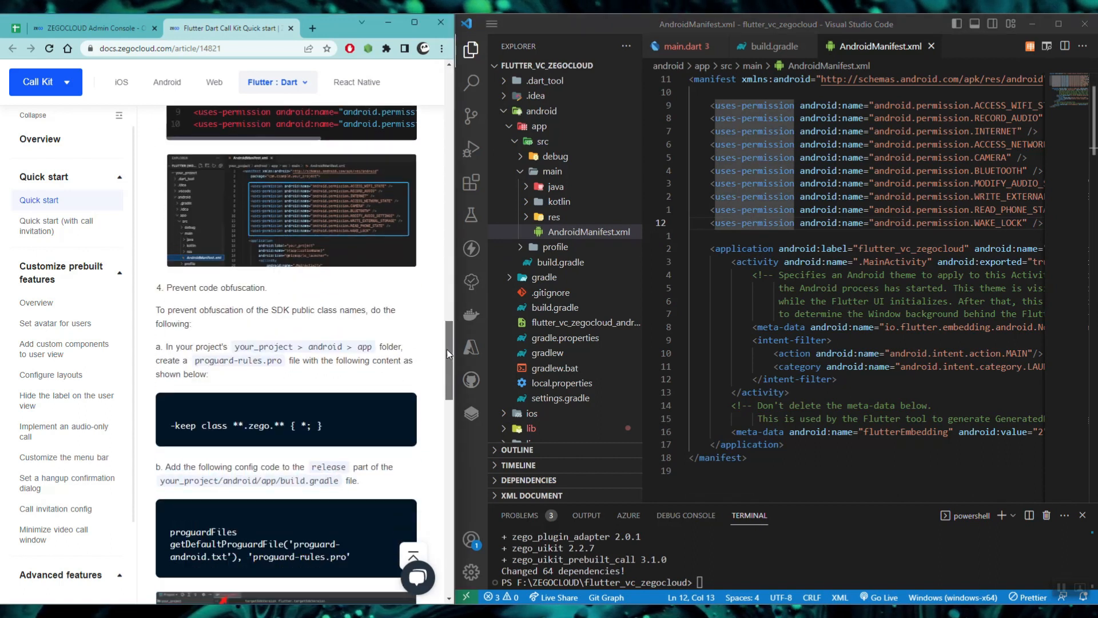
pyautogui.scroll(-3)
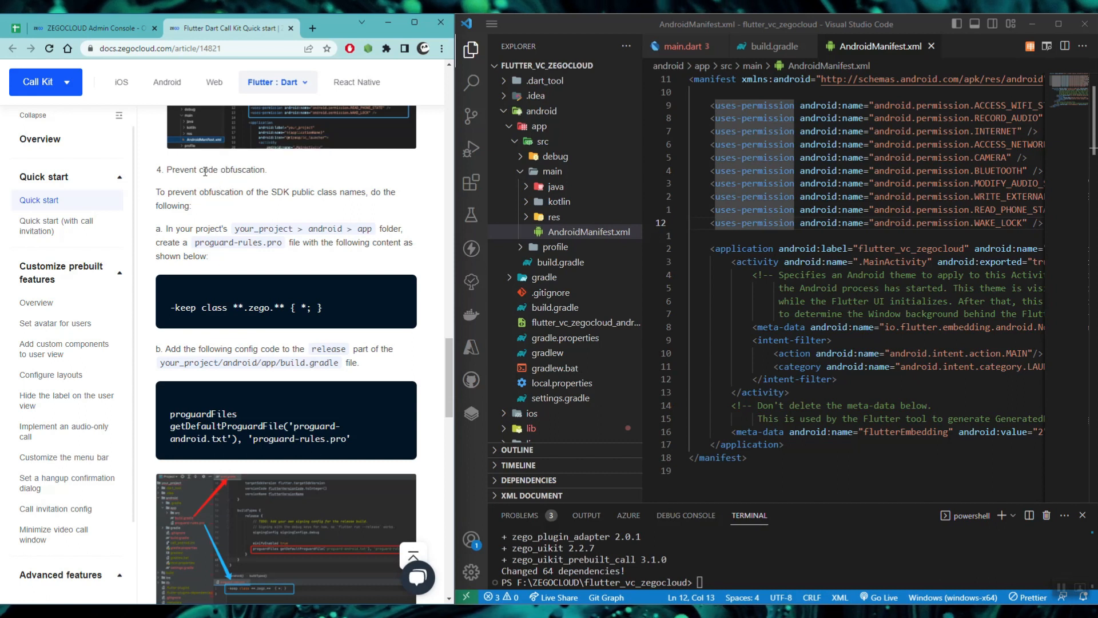
pyautogui.moveTo(220, 239)
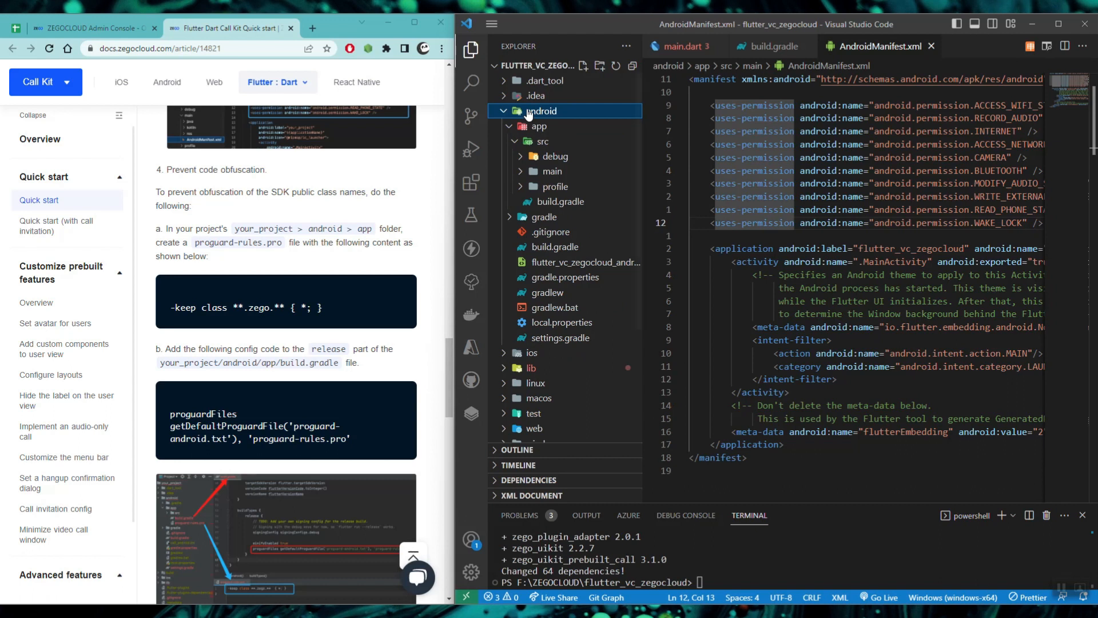
# Create a new file named proguard-rules.pro inside android/app.
pyautogui.click(542, 125)
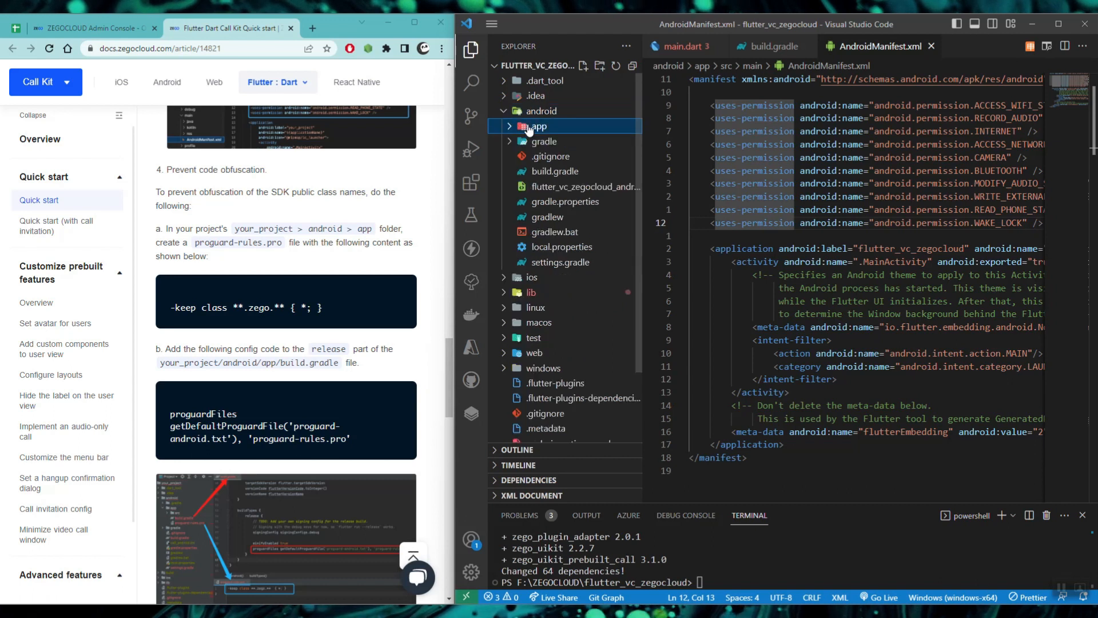
pyautogui.click(538, 126)
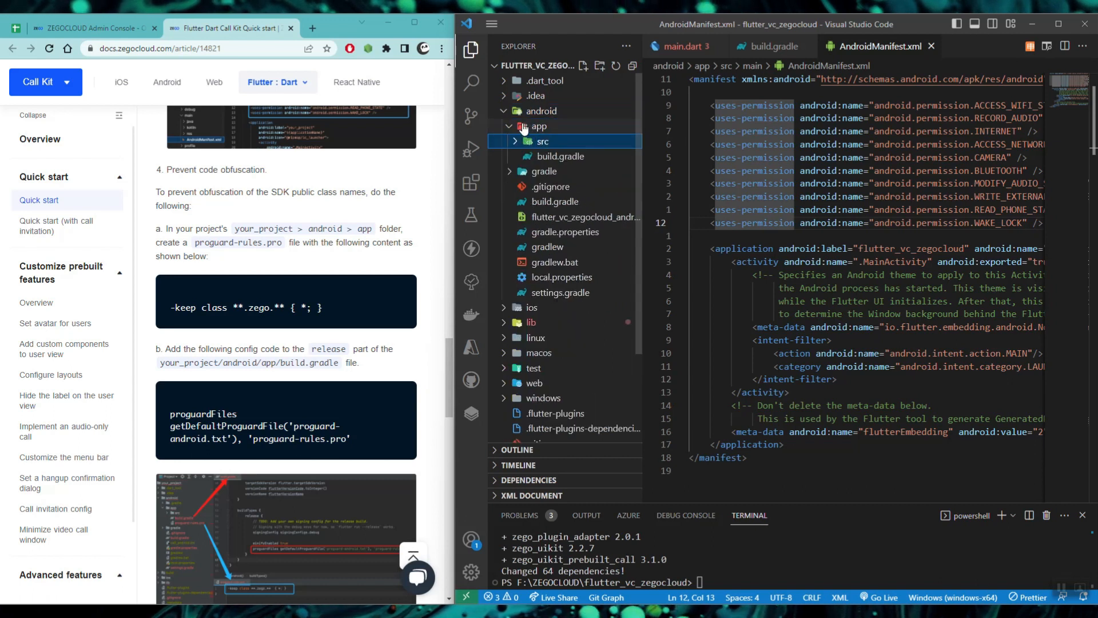
pyautogui.click(539, 126)
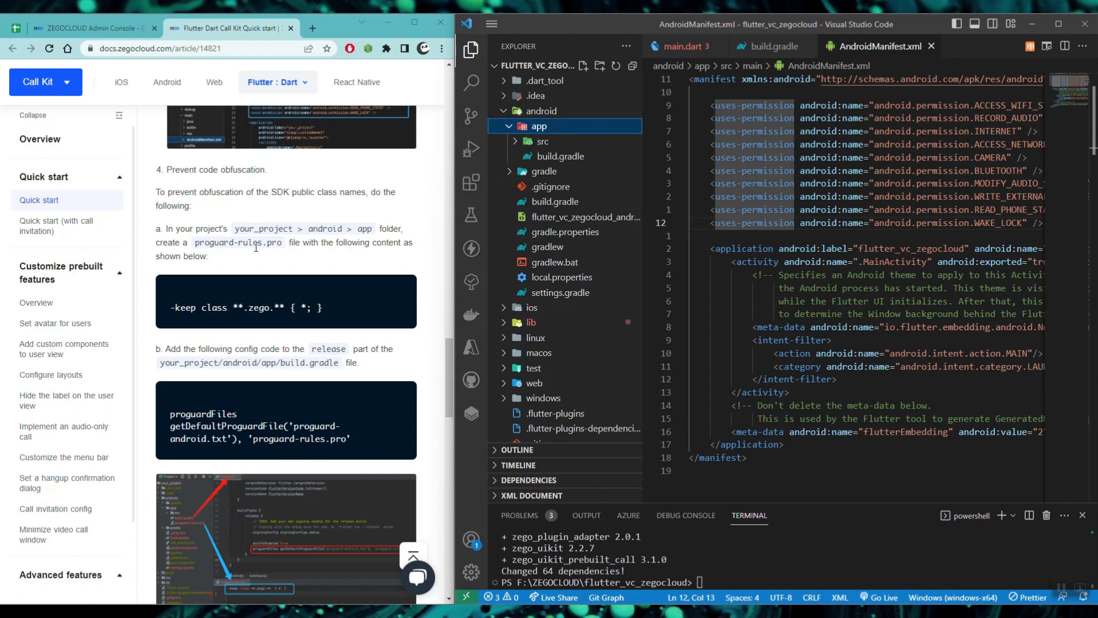
pyautogui.click(582, 65)
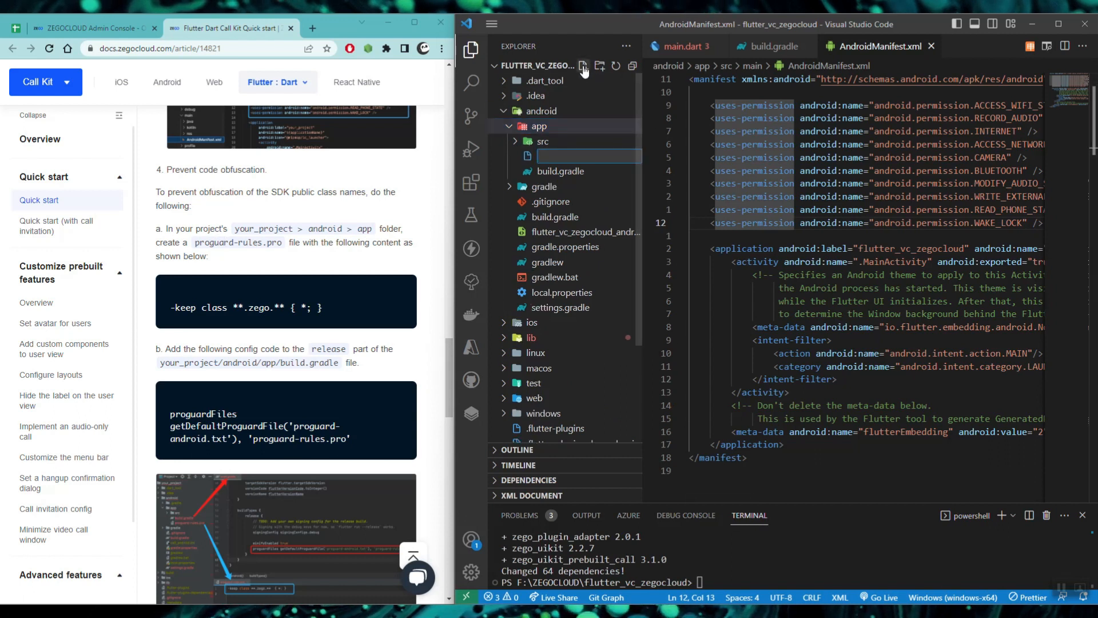
pyautogui.write('pro')
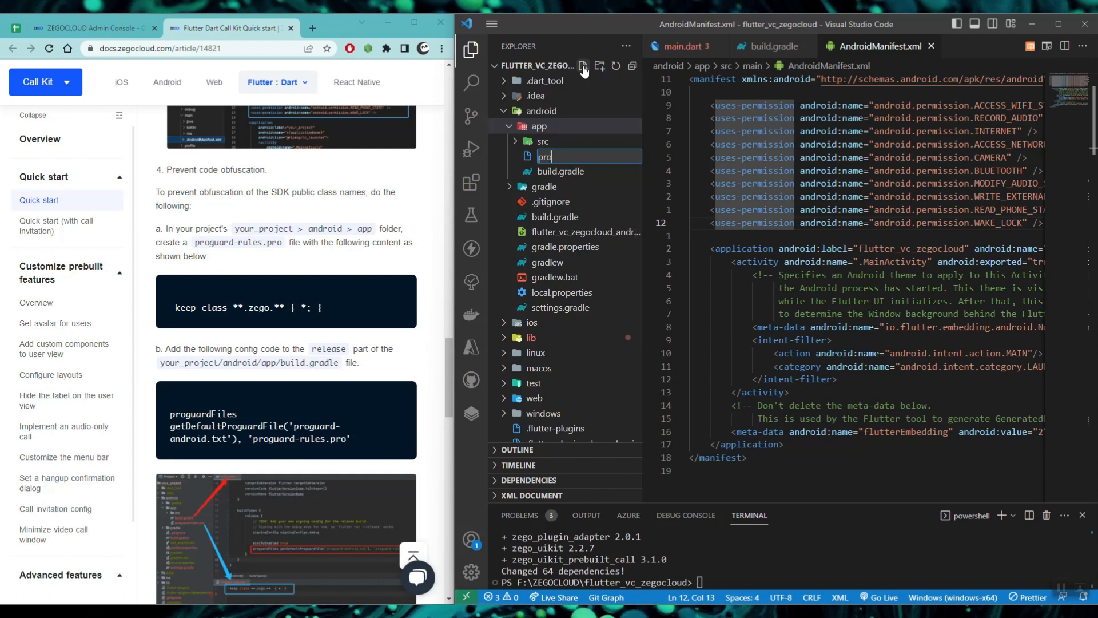
pyautogui.write('guard')
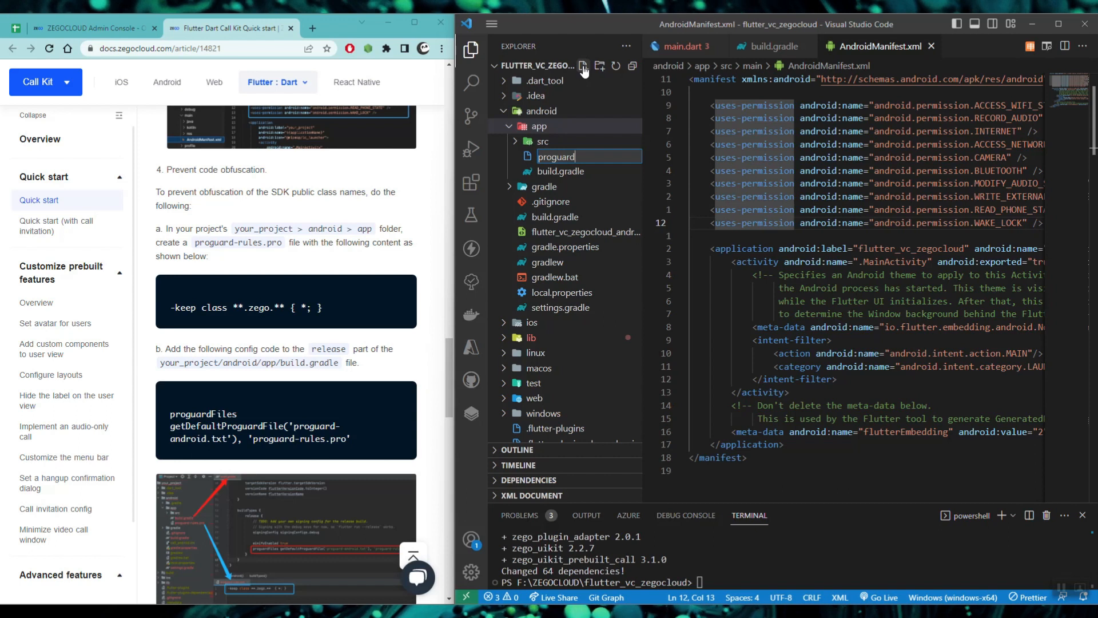
pyautogui.write('-rules.pro')
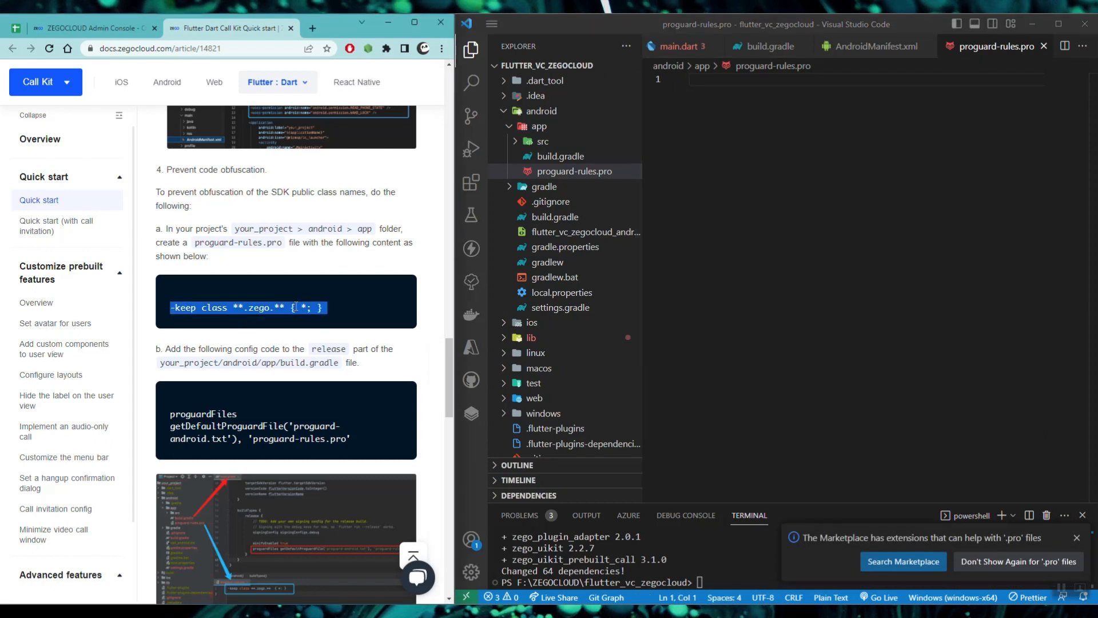
# Enter the rule -keep class **.zego.** { *; } into proguard-rules.pro.
pyautogui.write('-keep class **.zego.** { *; }')
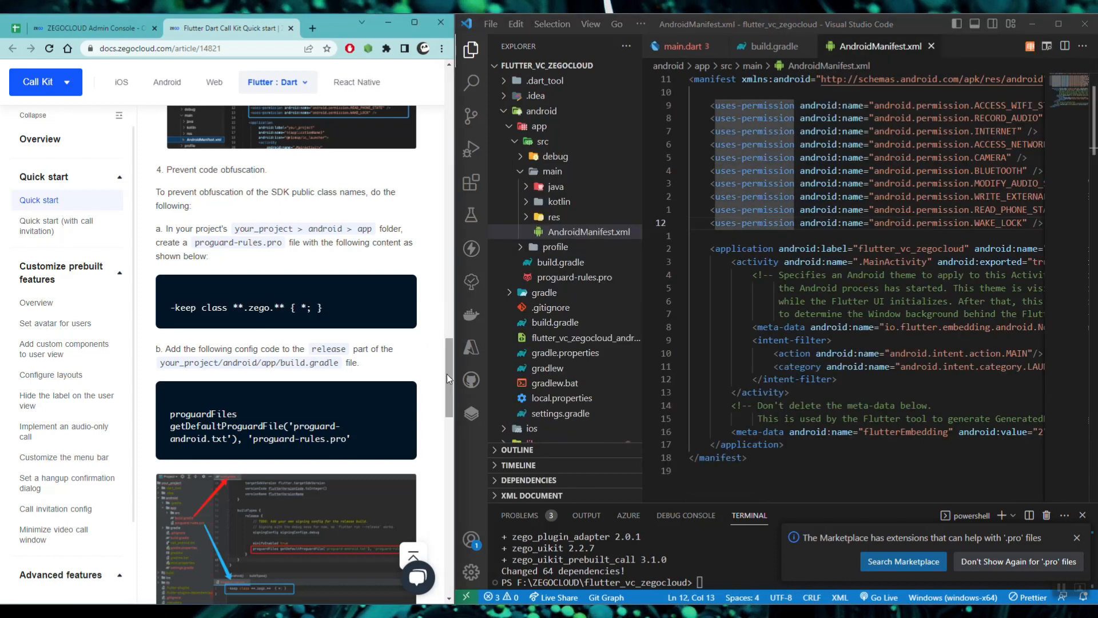
# Paste proguardFiles getDefaultProguardFile('proguard-android.txt'), 'proguard-rules.pro' into build.gradle's release block.
pyautogui.scroll(-3)
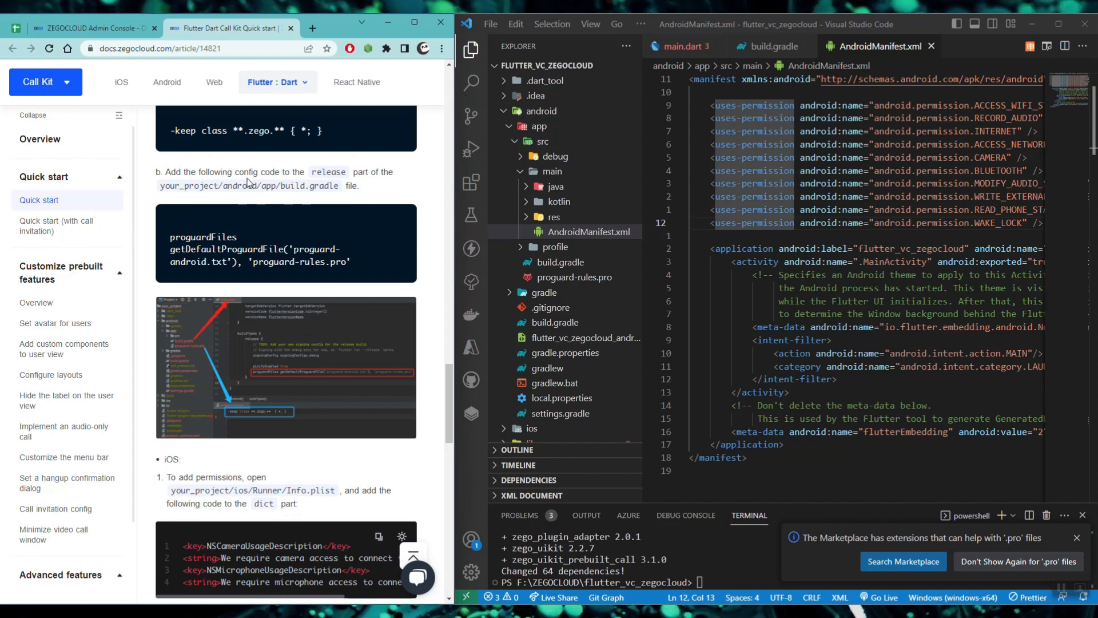
pyautogui.moveTo(166, 245)
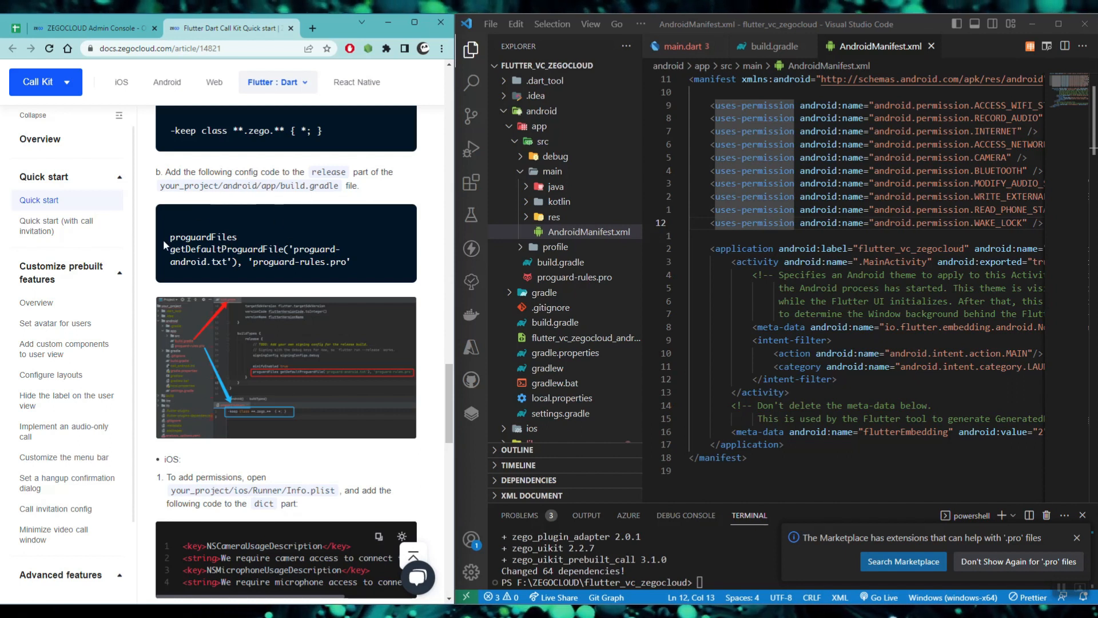
pyautogui.moveTo(168, 237); pyautogui.dragTo(359, 273)
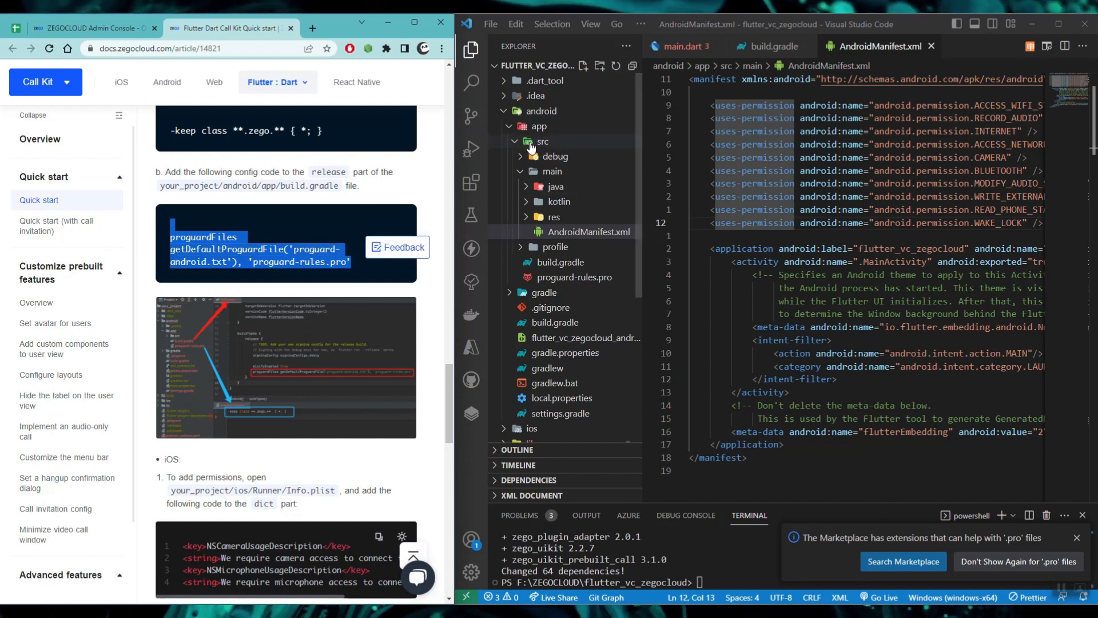
pyautogui.click(541, 141)
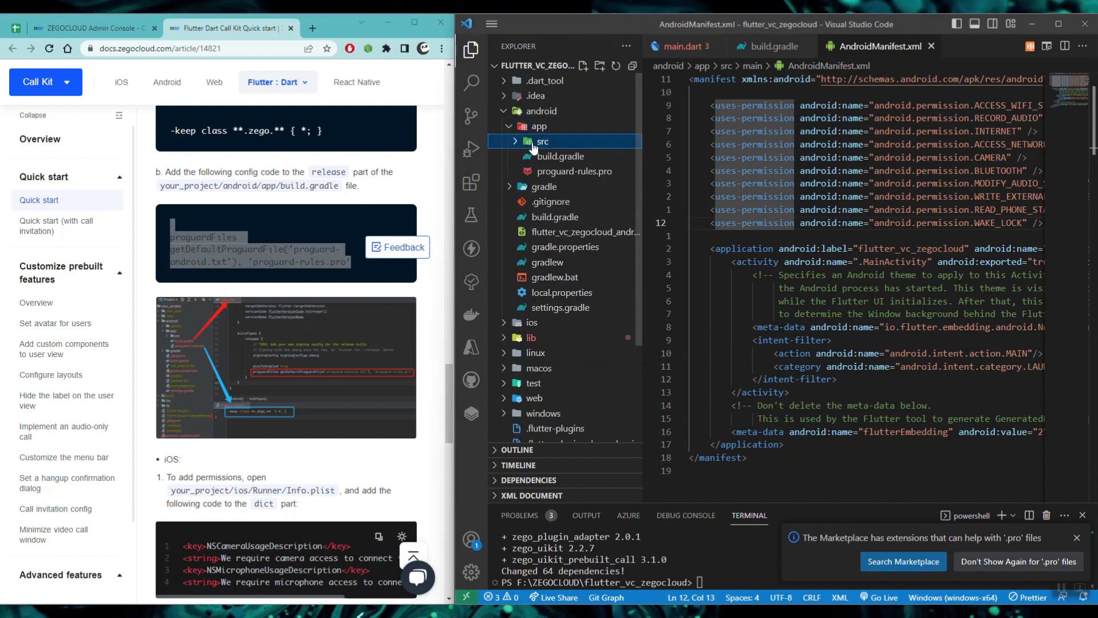
pyautogui.click(561, 157)
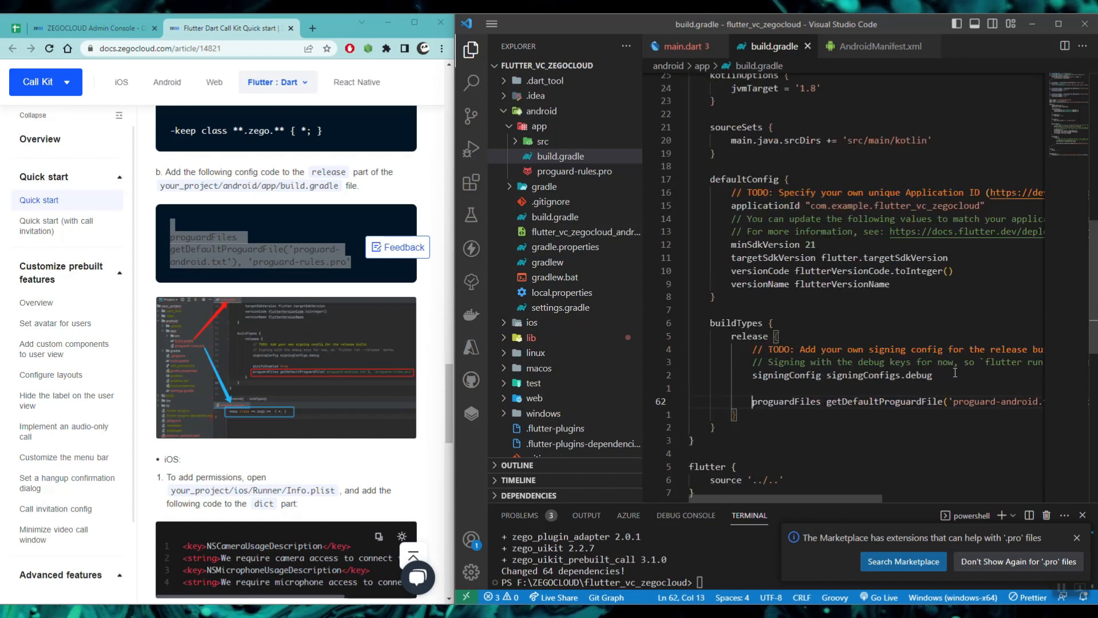
pyautogui.hscroll(3)
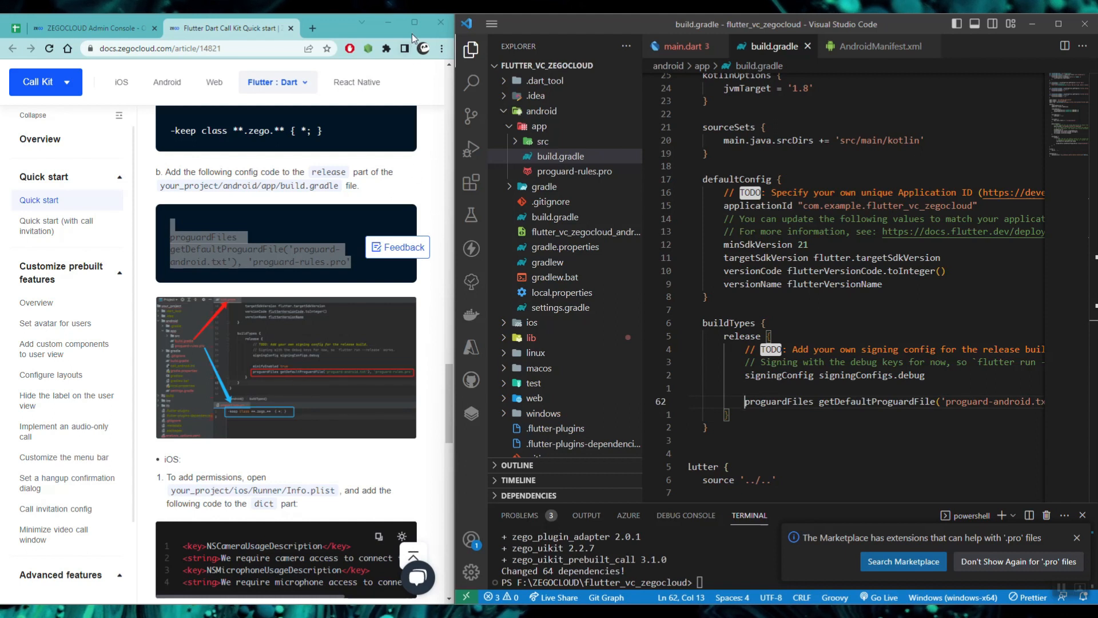
pyautogui.scroll(-3)
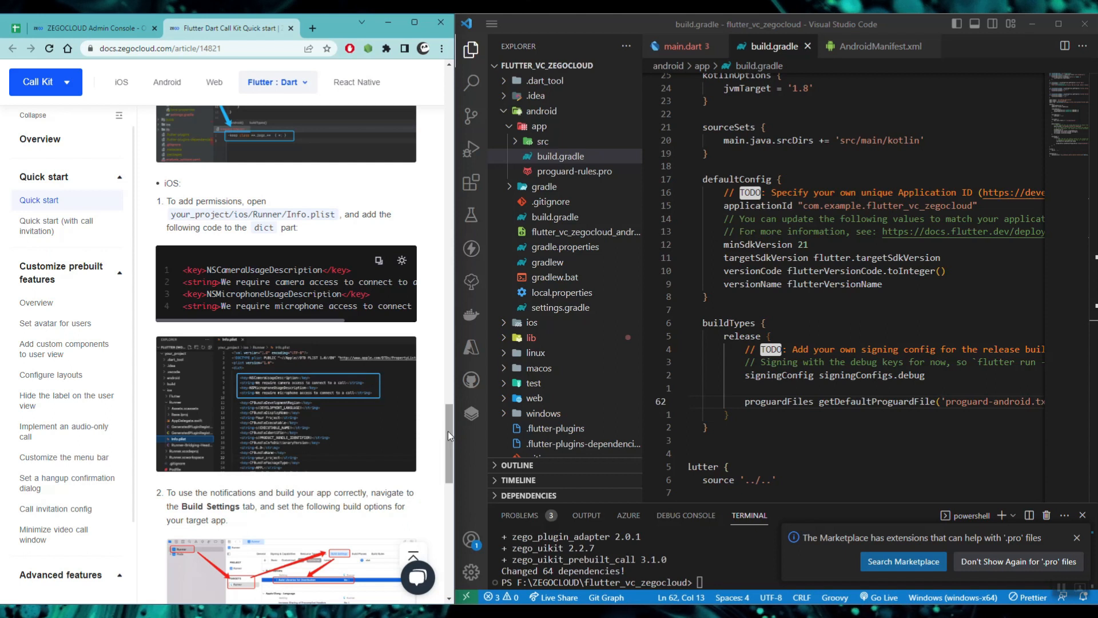
# Review the remaining docs steps and maximize VS Code so build.gradle fills the screen.
pyautogui.scroll(-3)
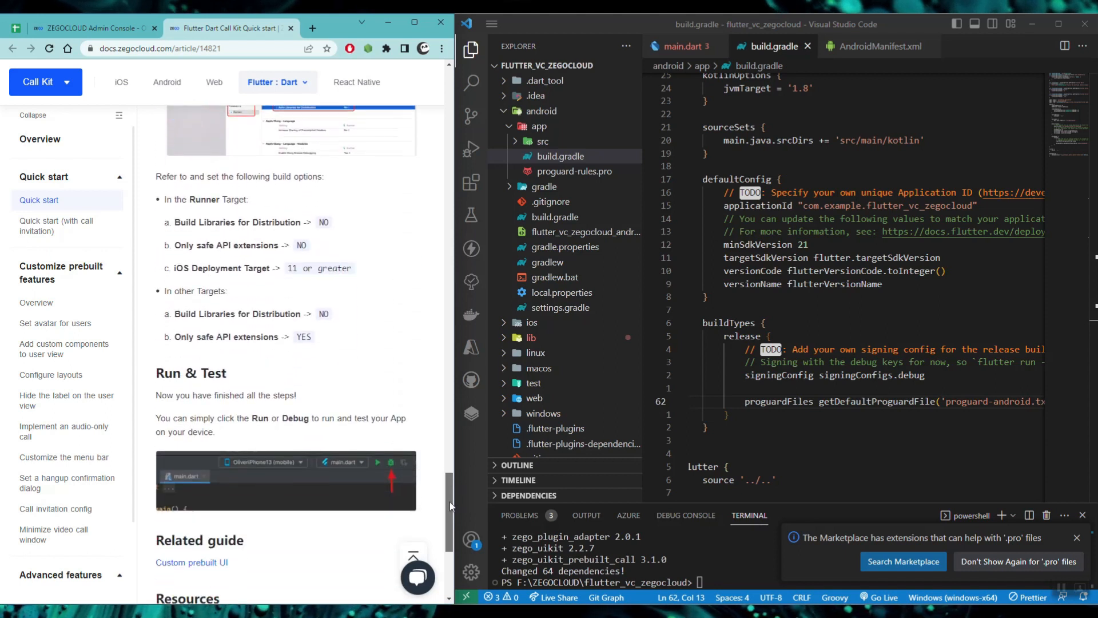
pyautogui.scroll(-3)
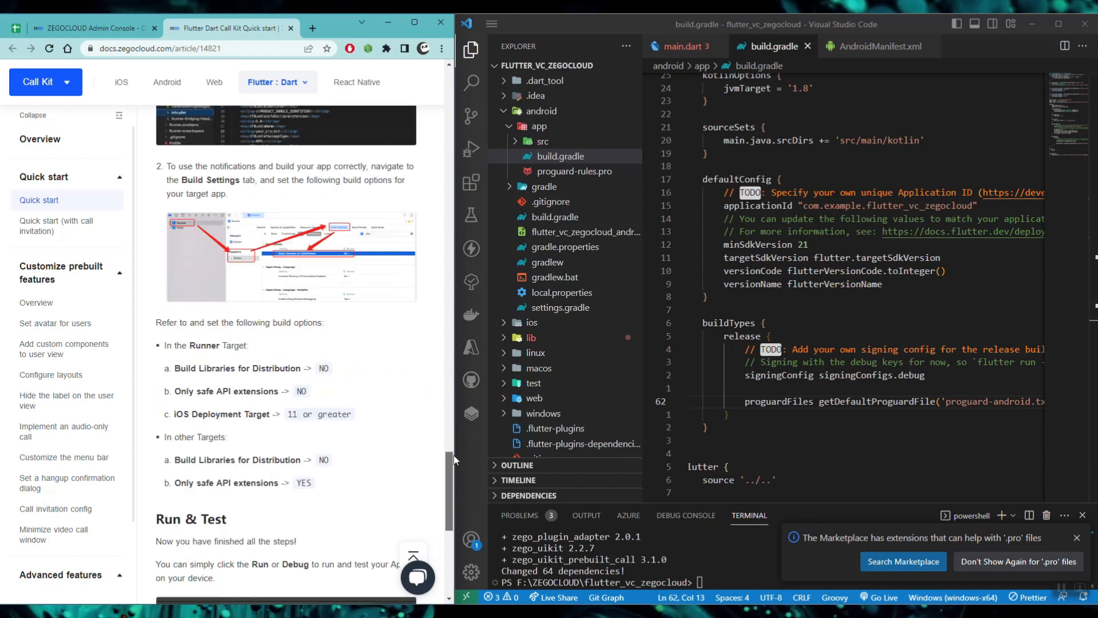
pyautogui.click(414, 21)
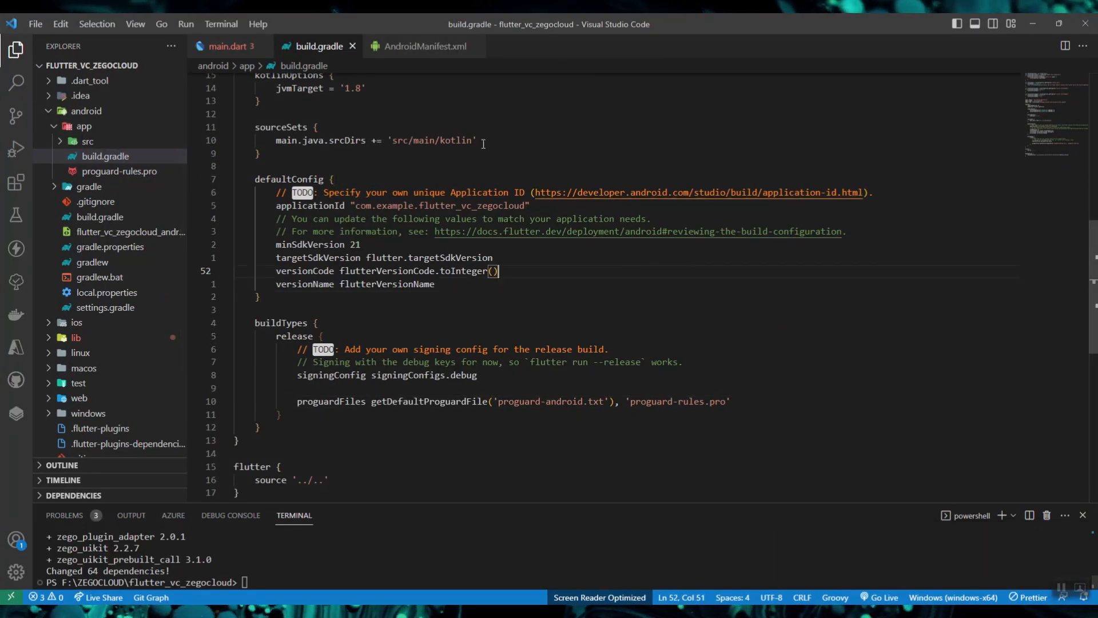
# Wire CallPage to APP_ID and APP_SIGN from keys.dart and add onOnlySelfInRoom popping the navigator.
pyautogui.click(226, 46)
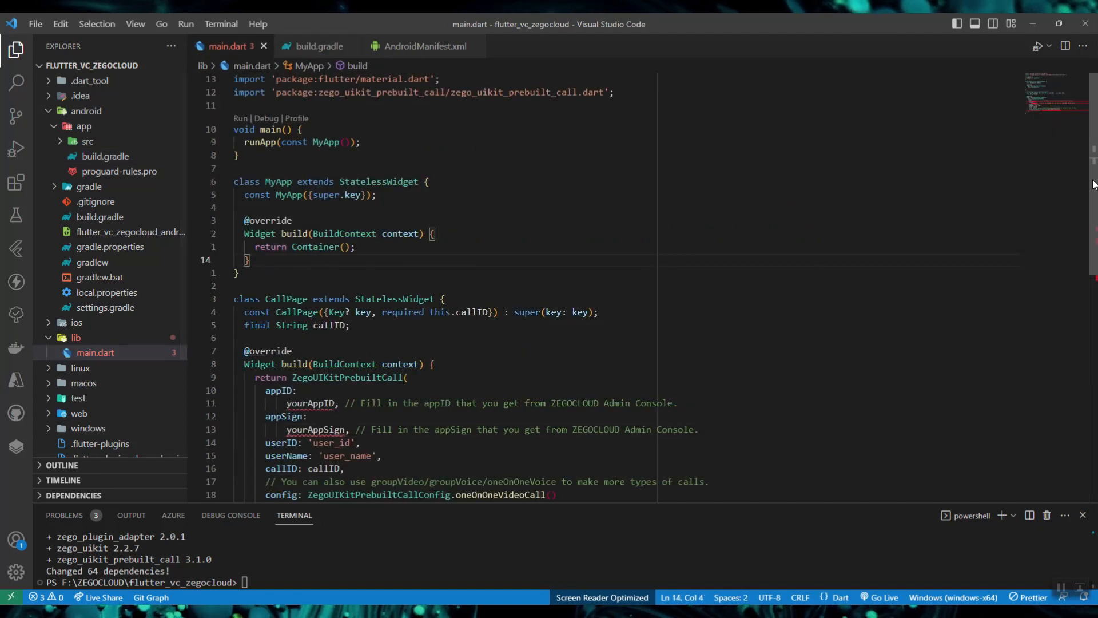
pyautogui.scroll(-3)
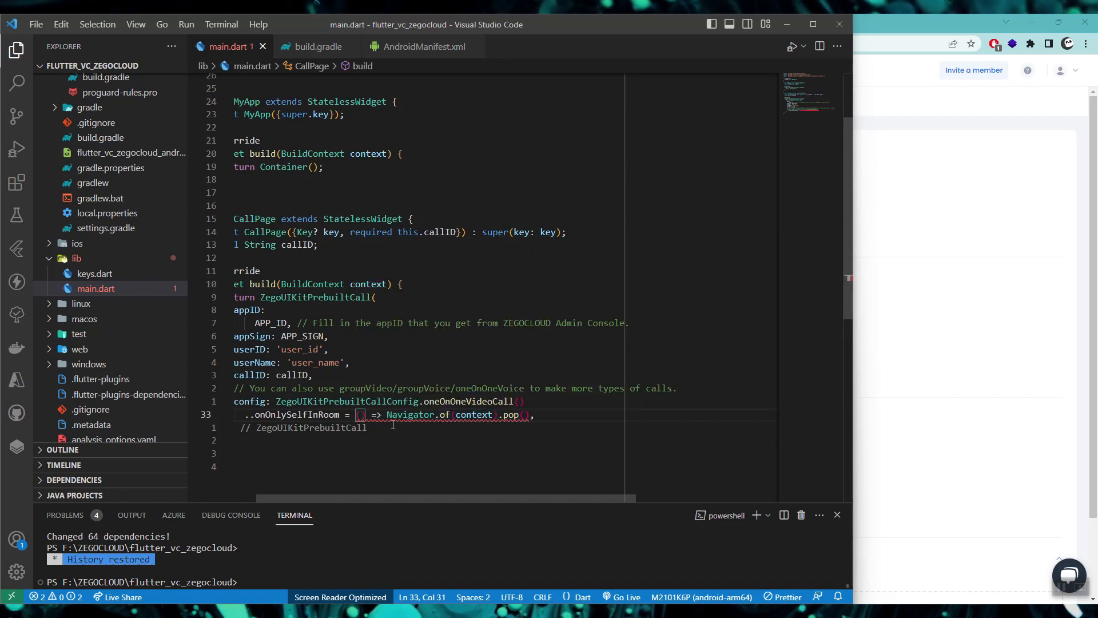
pyautogui.moveTo(409, 414)
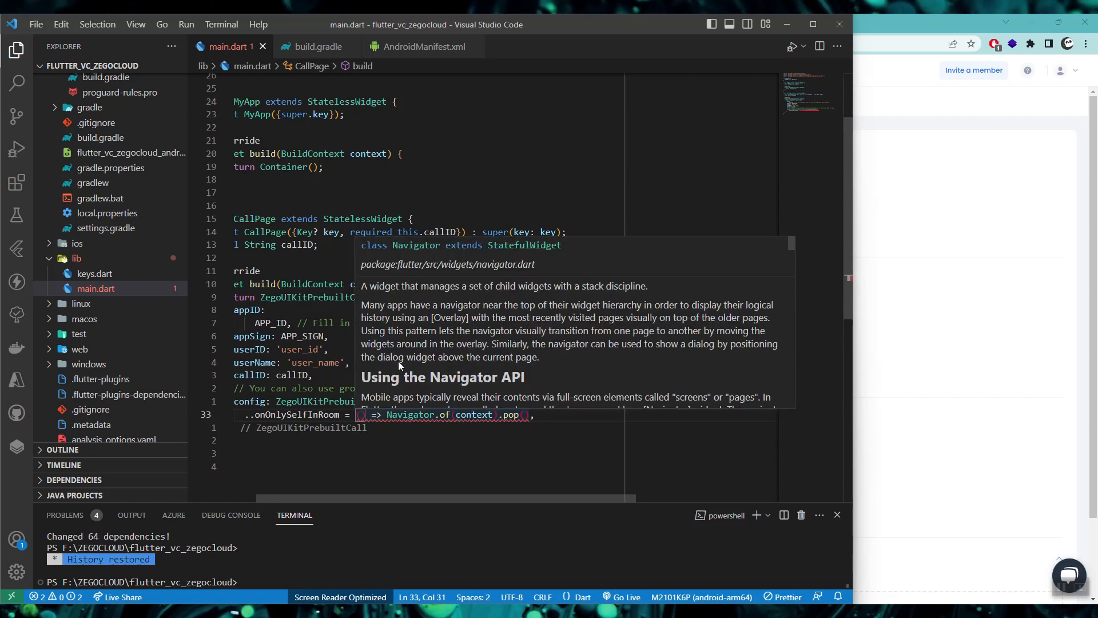
pyautogui.moveTo(395, 421)
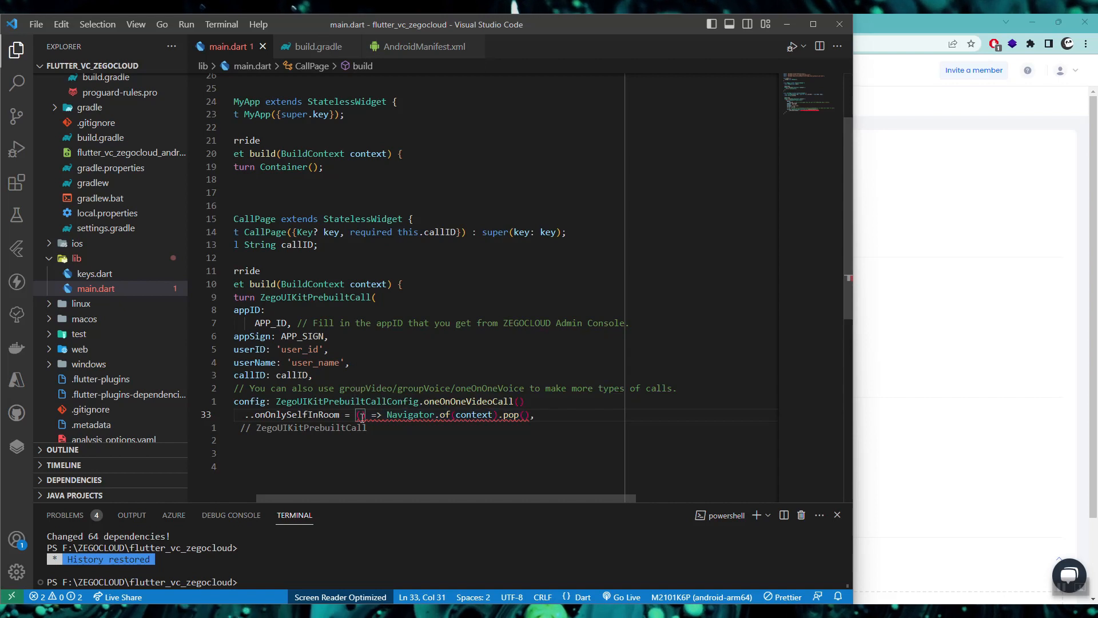
pyautogui.write('t')
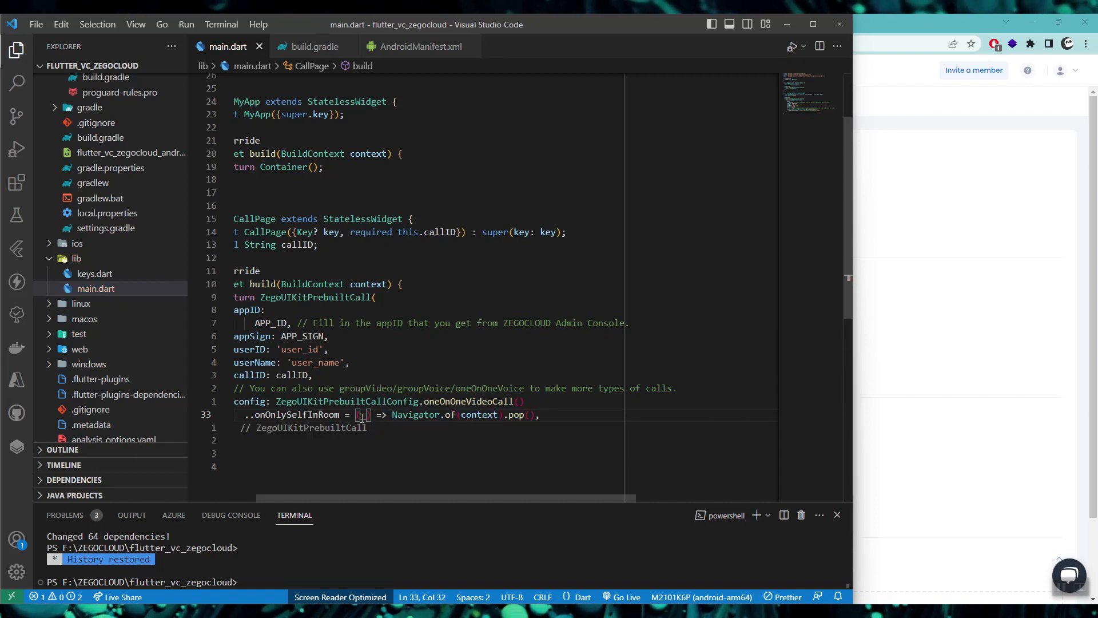
pyautogui.moveTo(481, 414)
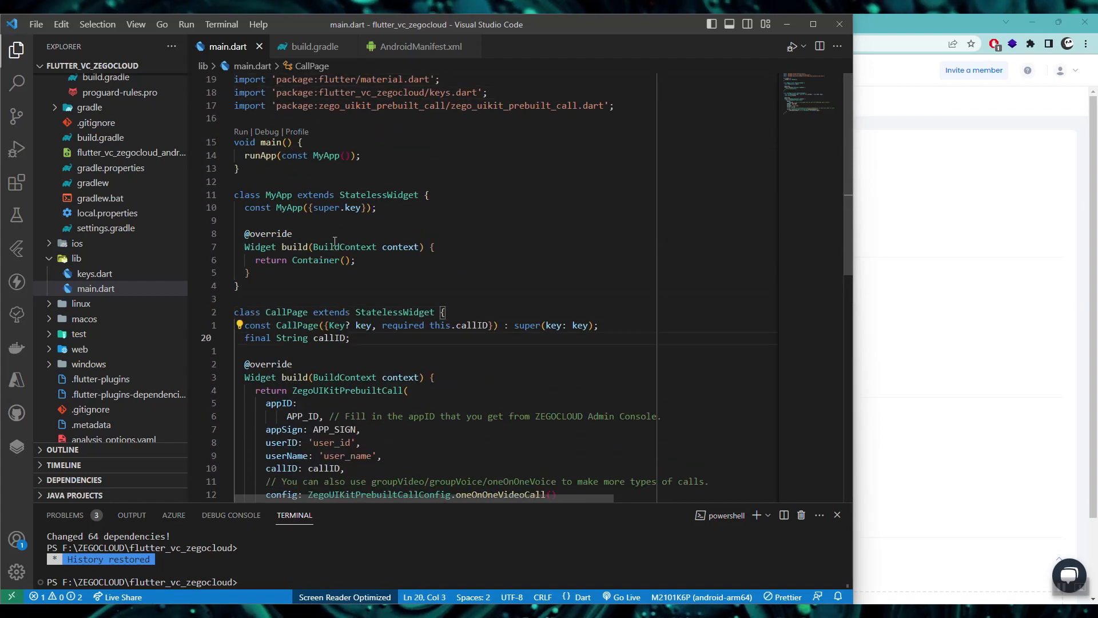
pyautogui.doubleClick(282, 441)
pyautogui.write('final String uName;')
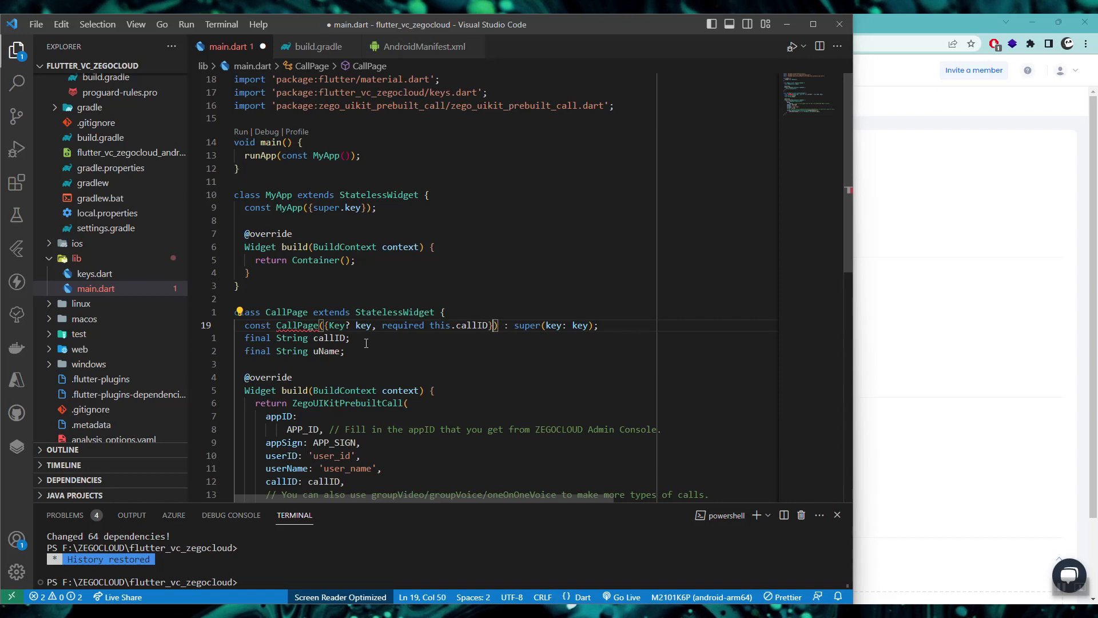
# Require uName on CallPage, using it as userName and uName + '123' as userID, then save.
pyautogui.write(',')
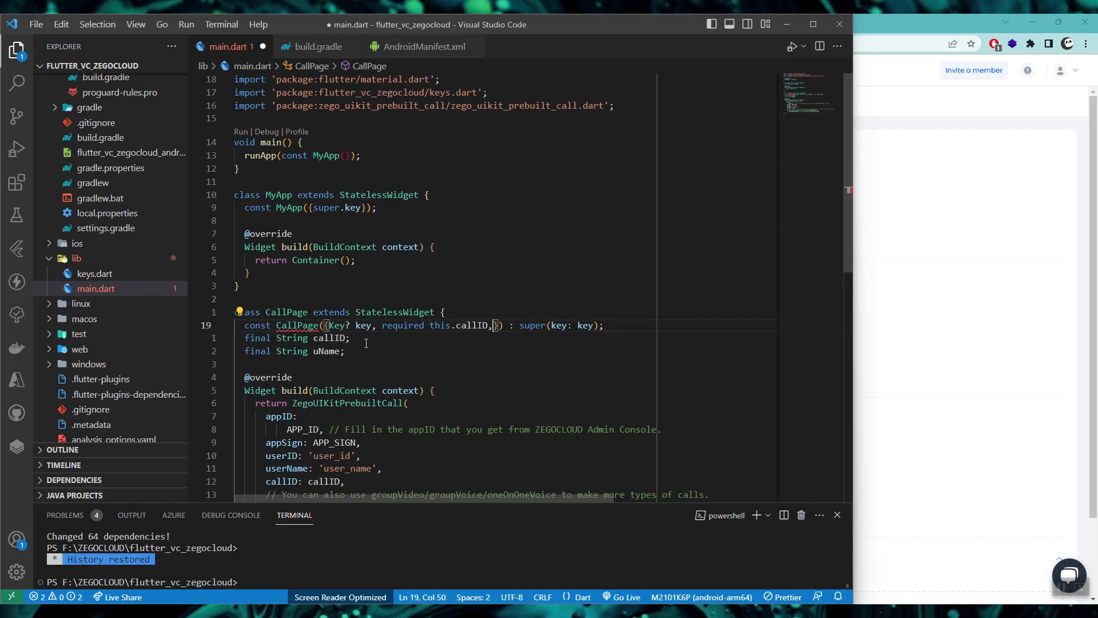
pyautogui.write('required this.')
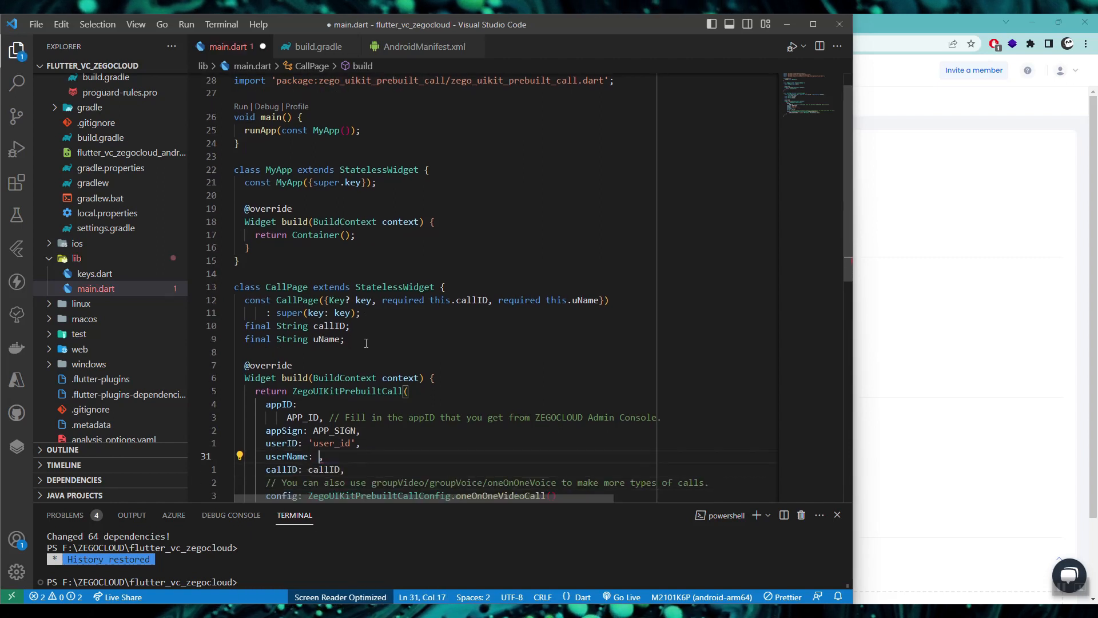
pyautogui.write('uName')
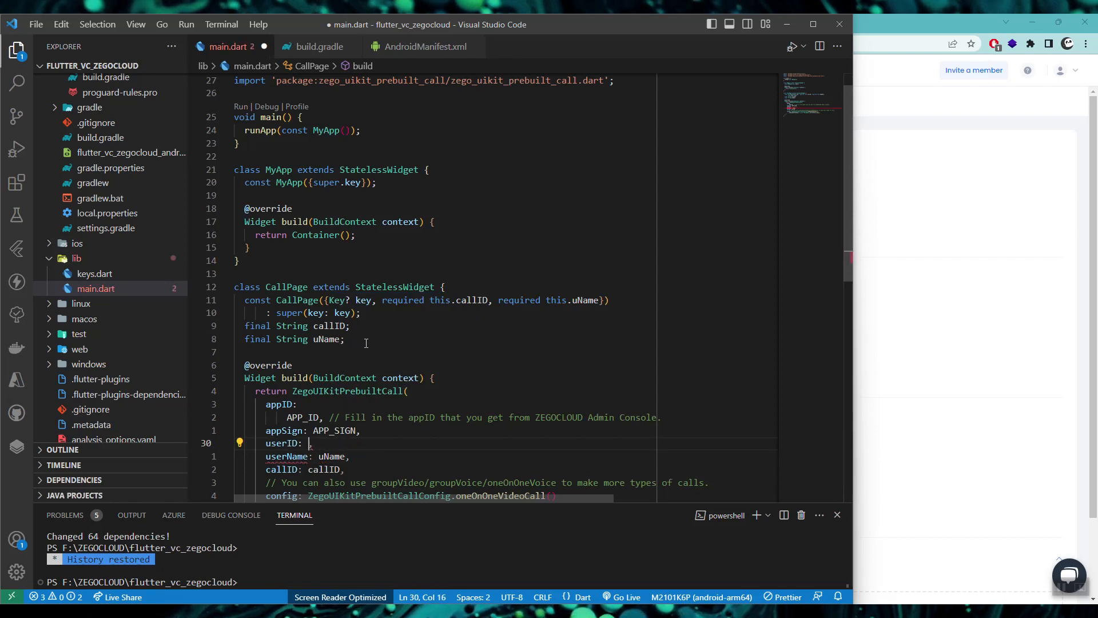
pyautogui.write('uName')
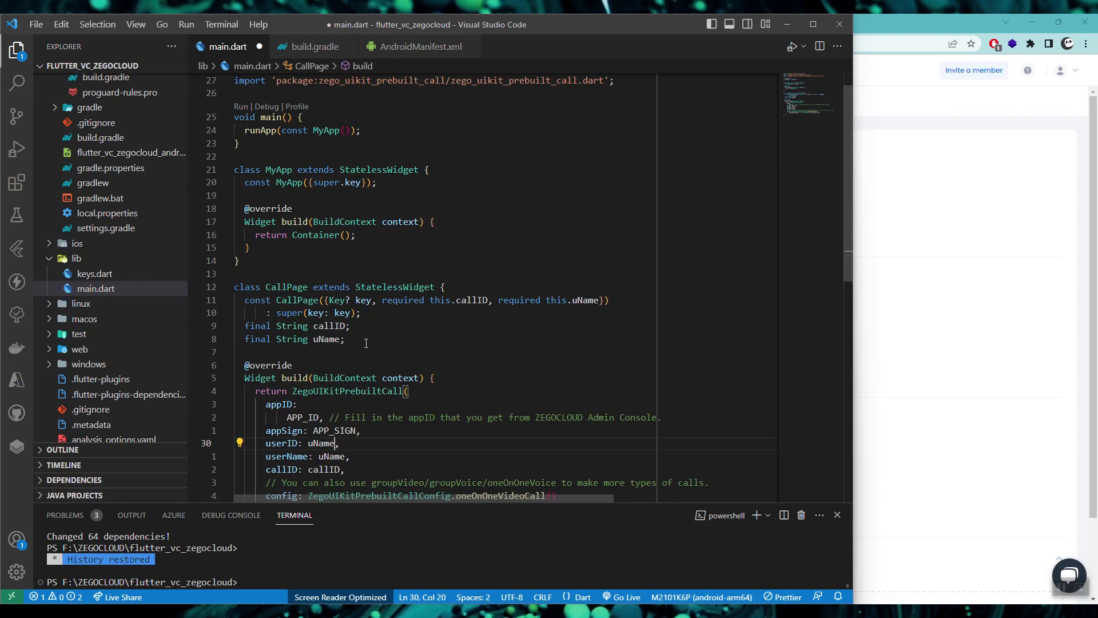
pyautogui.write('+')
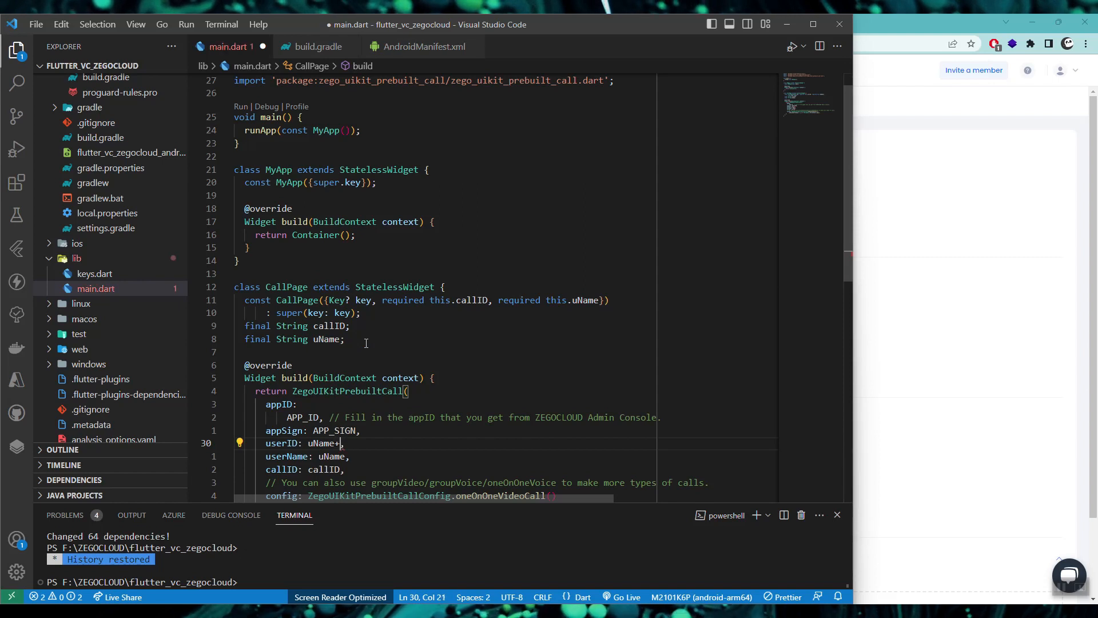
pyautogui.write("+ '123'")
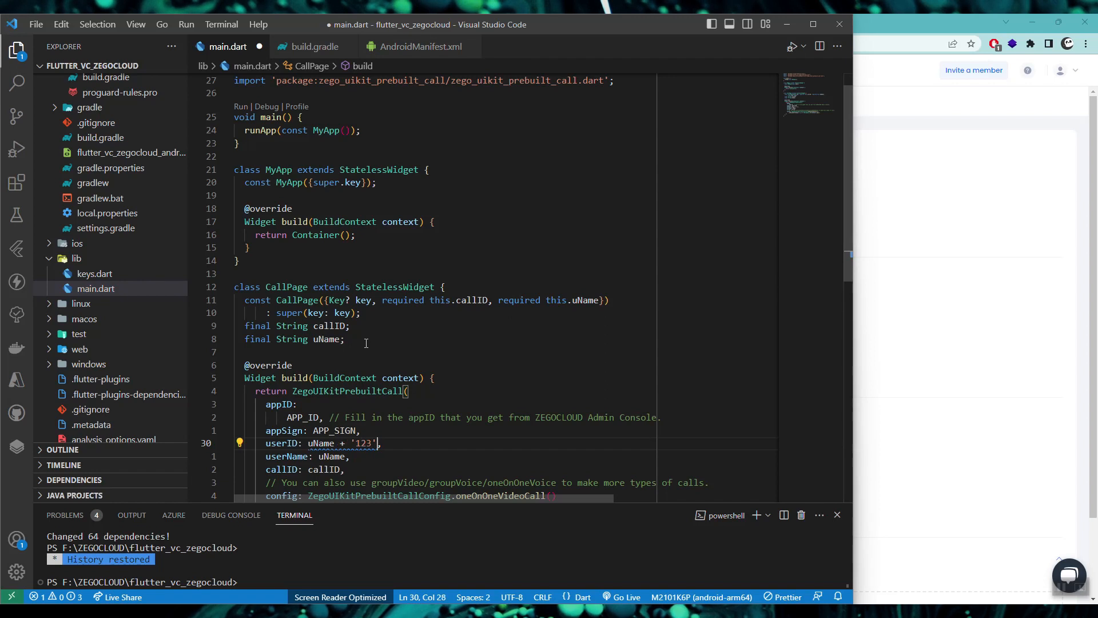
pyautogui.press('ctrl+s')
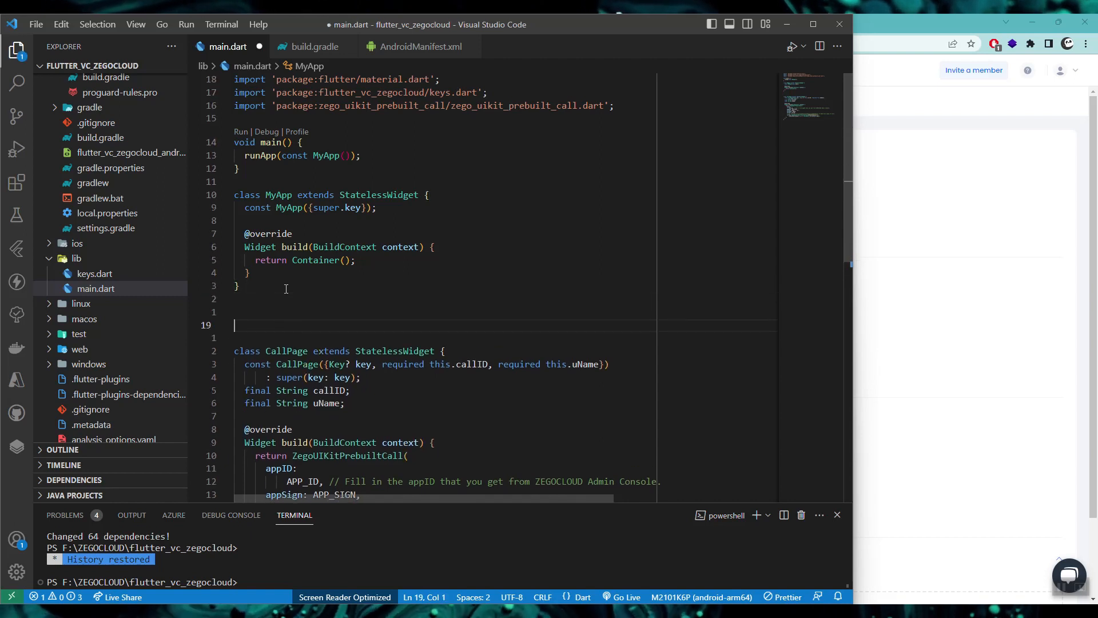
# Add a HomeScreen stateful widget and make MyApp return MaterialApp(home: HomeScreen()).
pyautogui.write('s')
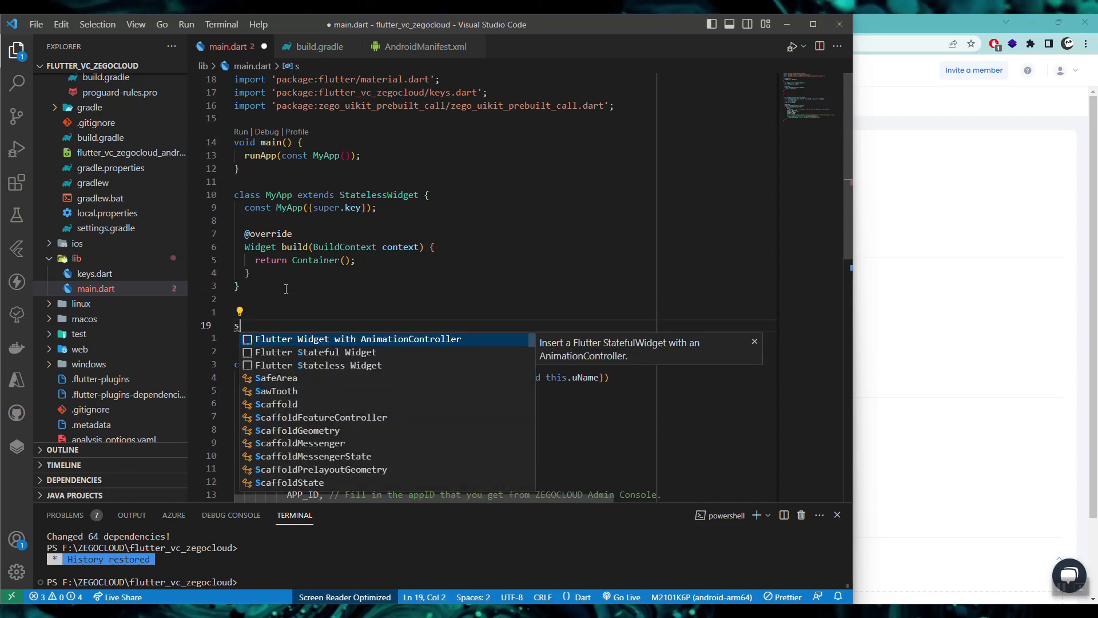
pyautogui.click(317, 351)
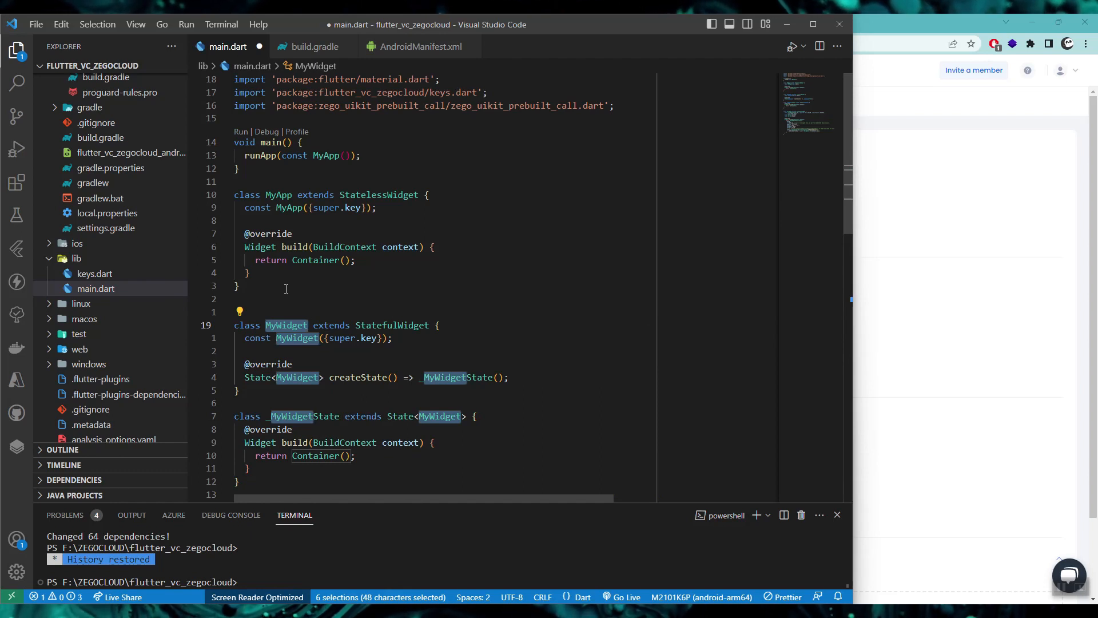
pyautogui.write('HomeScreen')
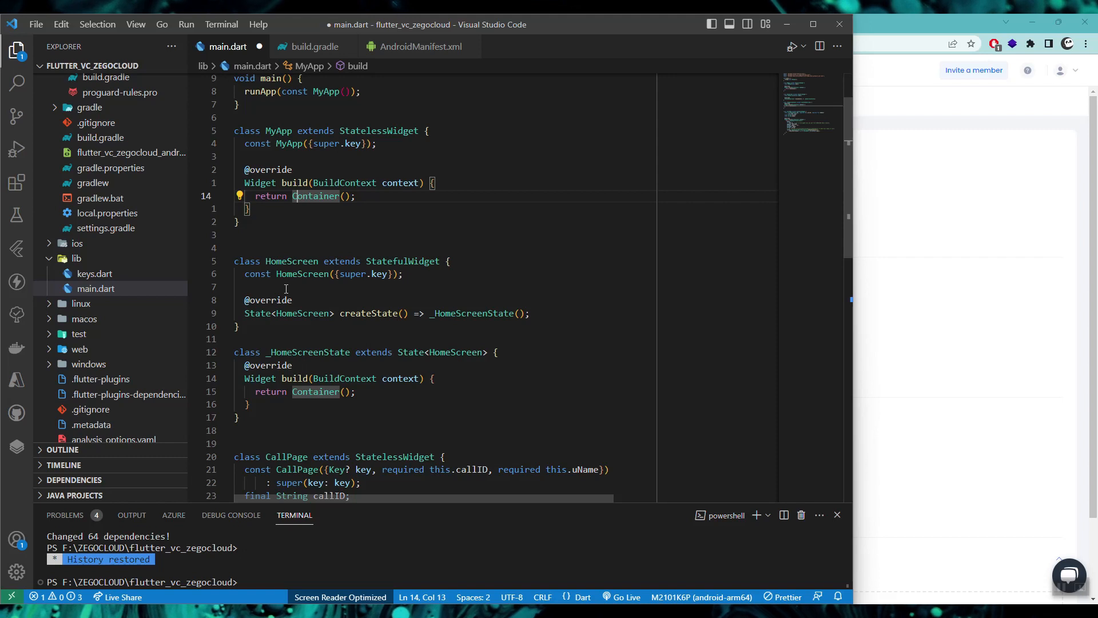
pyautogui.write('Mate')
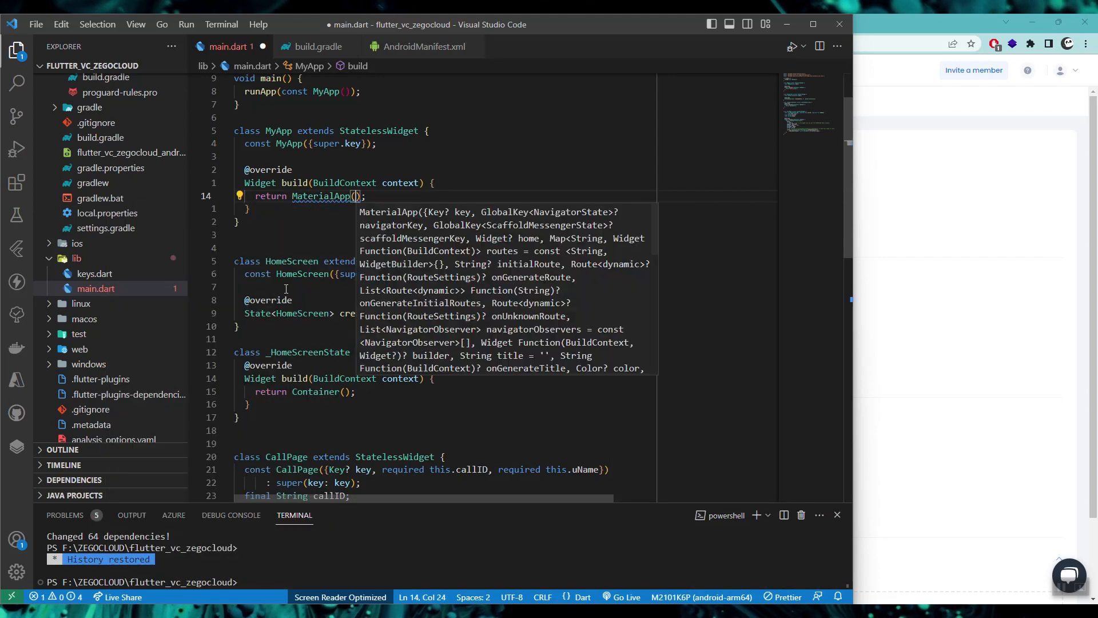
pyautogui.write('ho')
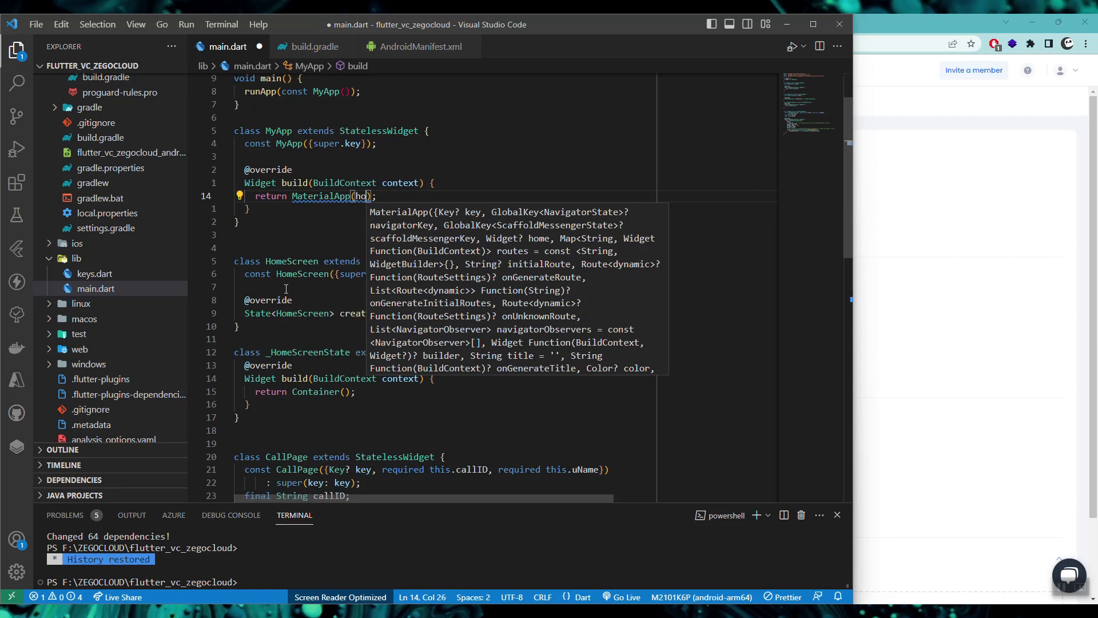
pyautogui.write('home: HomeScreen(),')
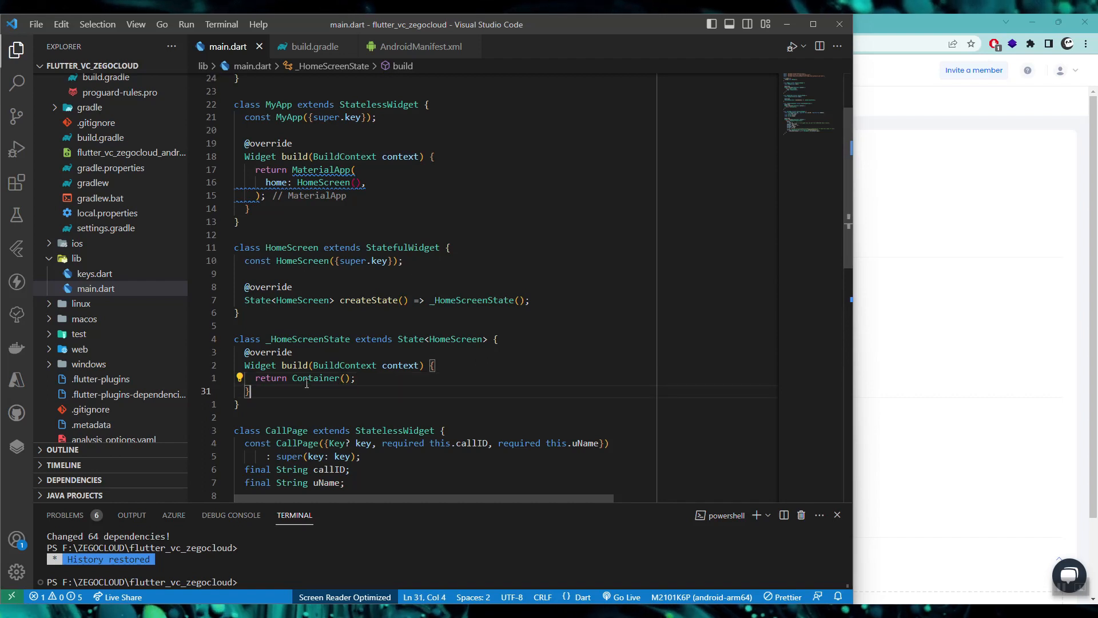
# Wrap HomeScreen's Container in Scaffold(body: ...).
pyautogui.click(239, 377)
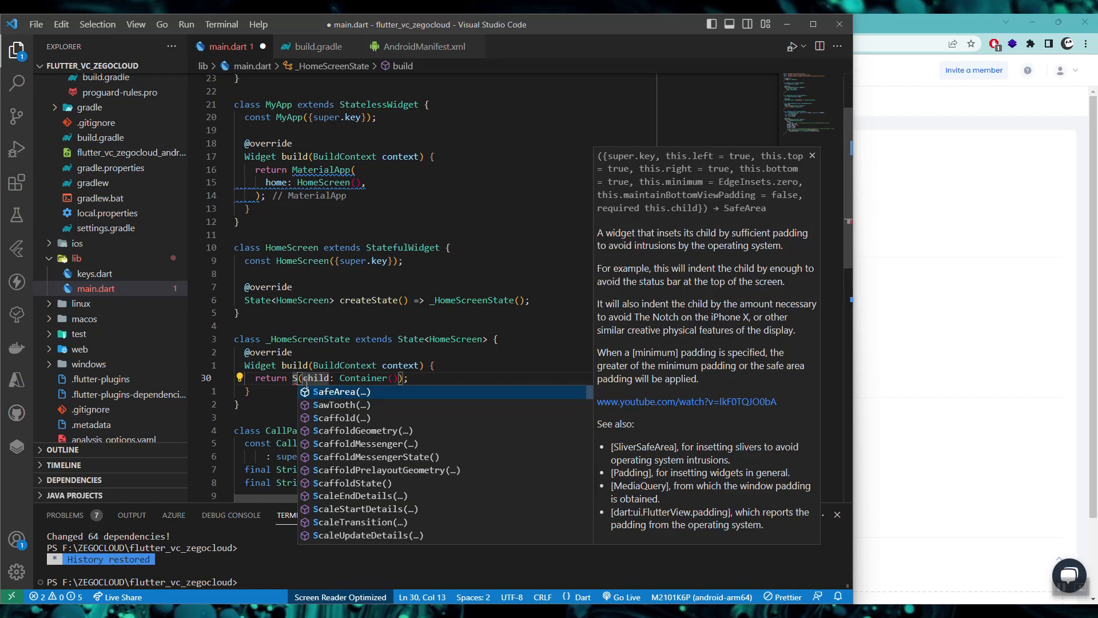
pyautogui.click(342, 418)
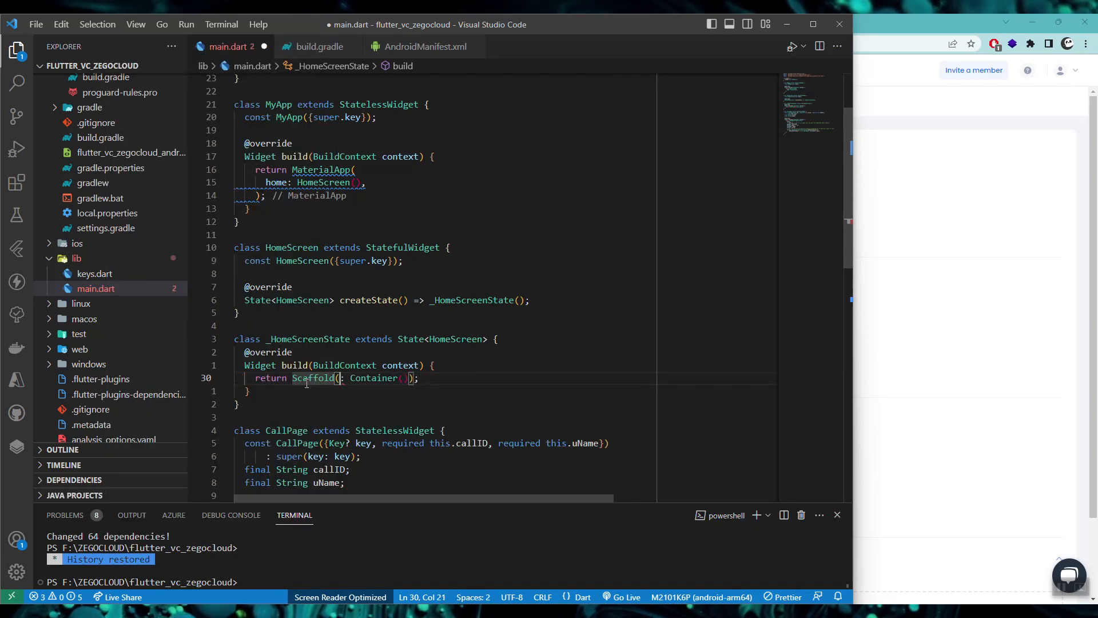
pyautogui.write('body:')
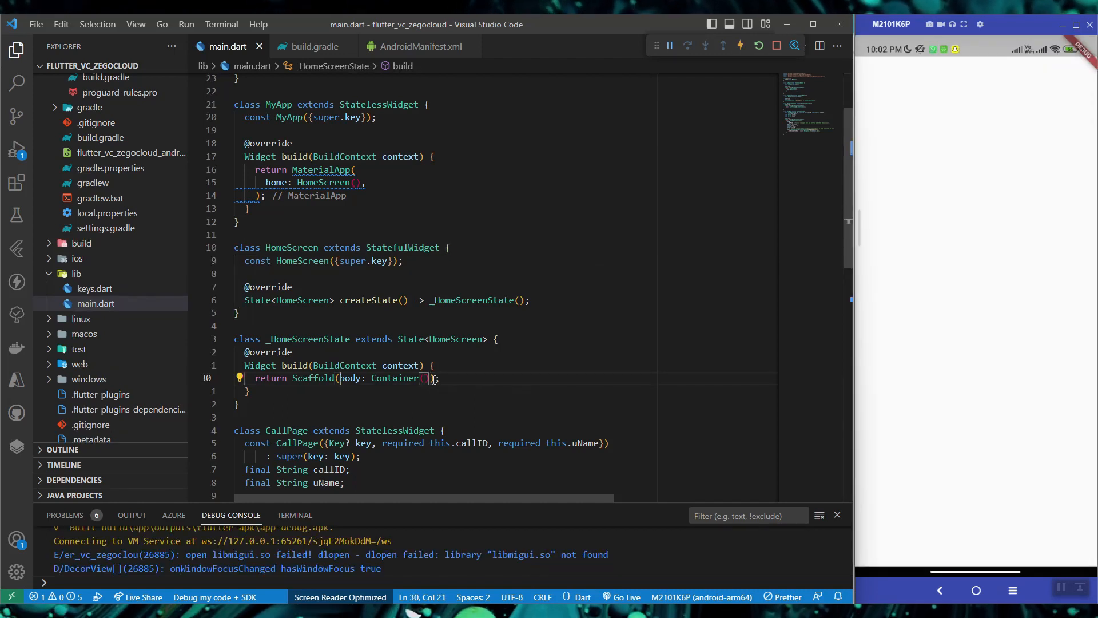
# Add appBar: AppBar(title: Text('Flutter Video Call App')) and begin a floatingActionButton property.
pyautogui.write('appBar: AppBar(')
pyautogui.write("title: Text('Flutter Video Call App'),")
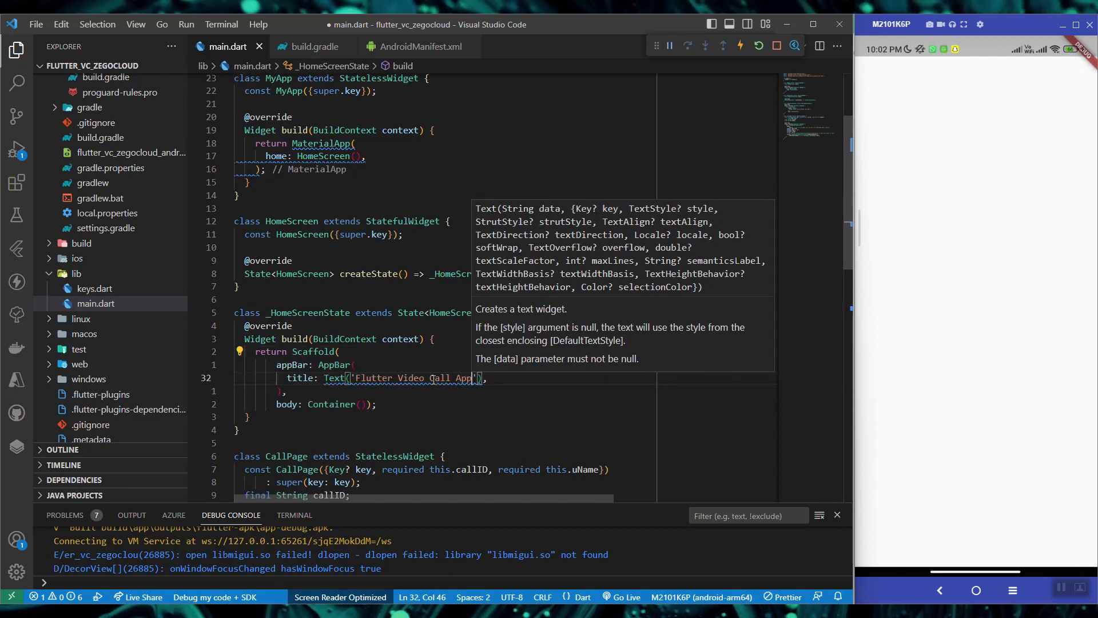
pyautogui.click(688, 45)
pyautogui.write(');')
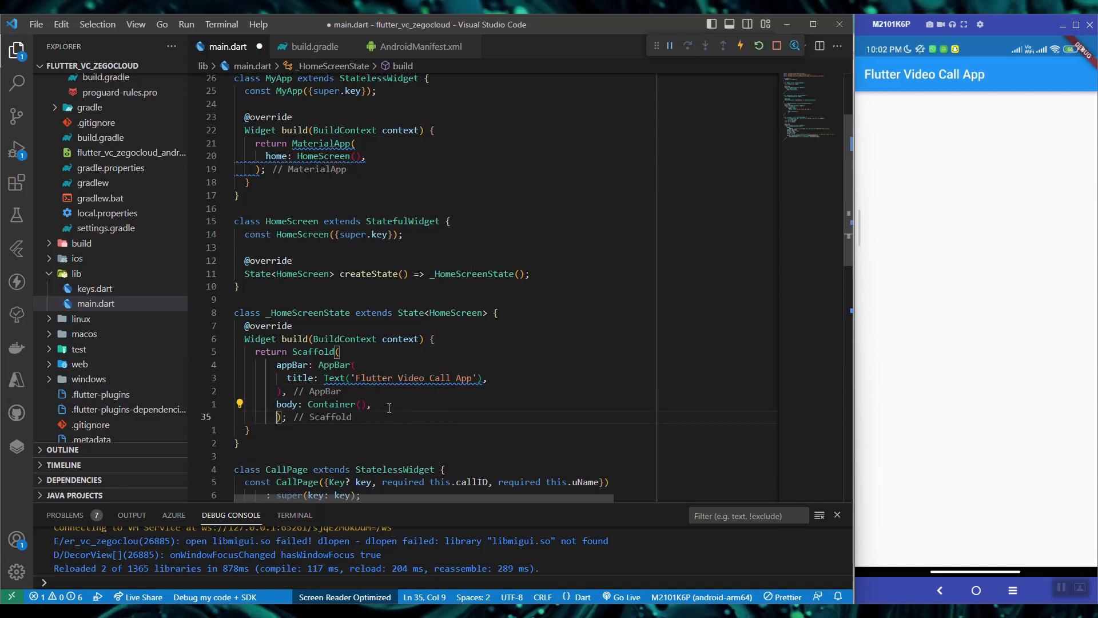
pyautogui.write('floatingActionButton: FloatingActionButton(onPressed: (')
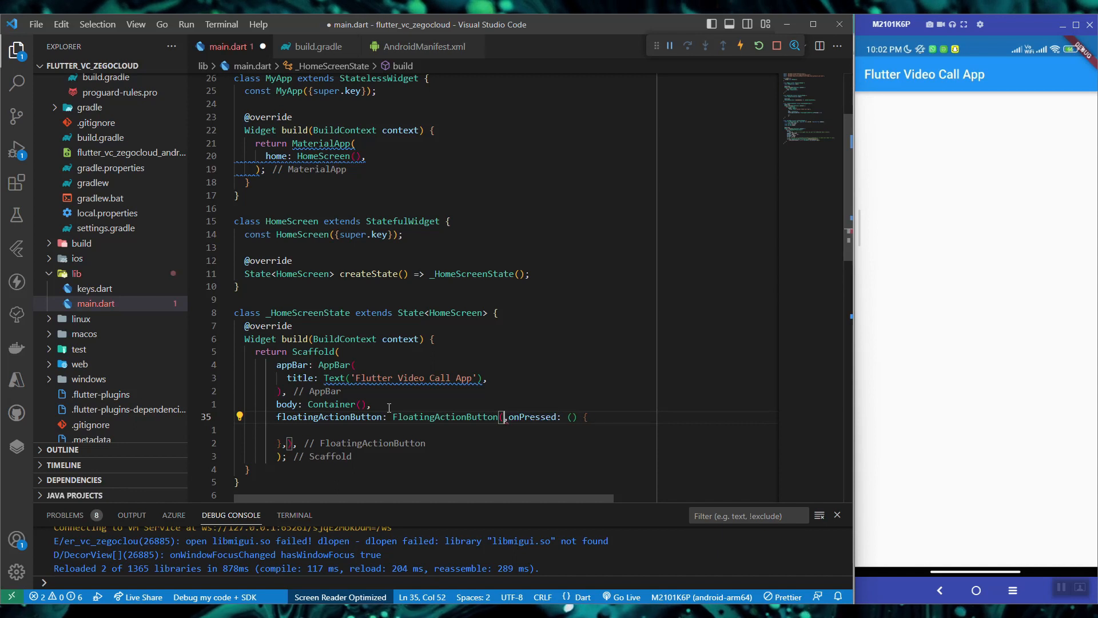
# Add FloatingActionButton(child: Text('Call')) whose onPressed pushes a MaterialPageRoute to CallPage.
pyautogui.write("Text('Call'),")
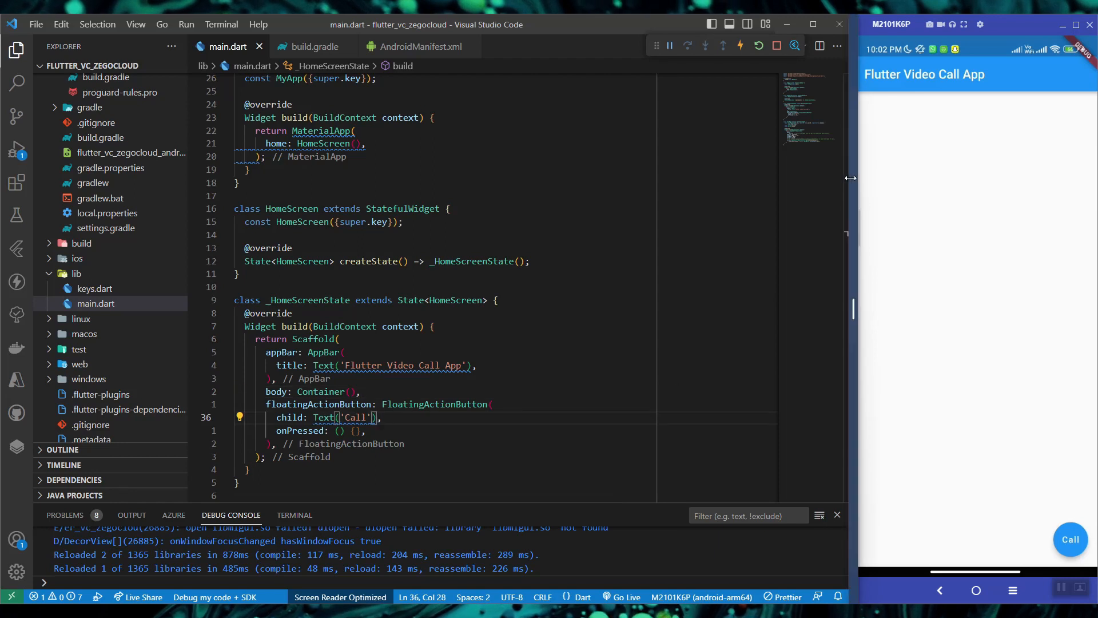
pyautogui.scroll(-3)
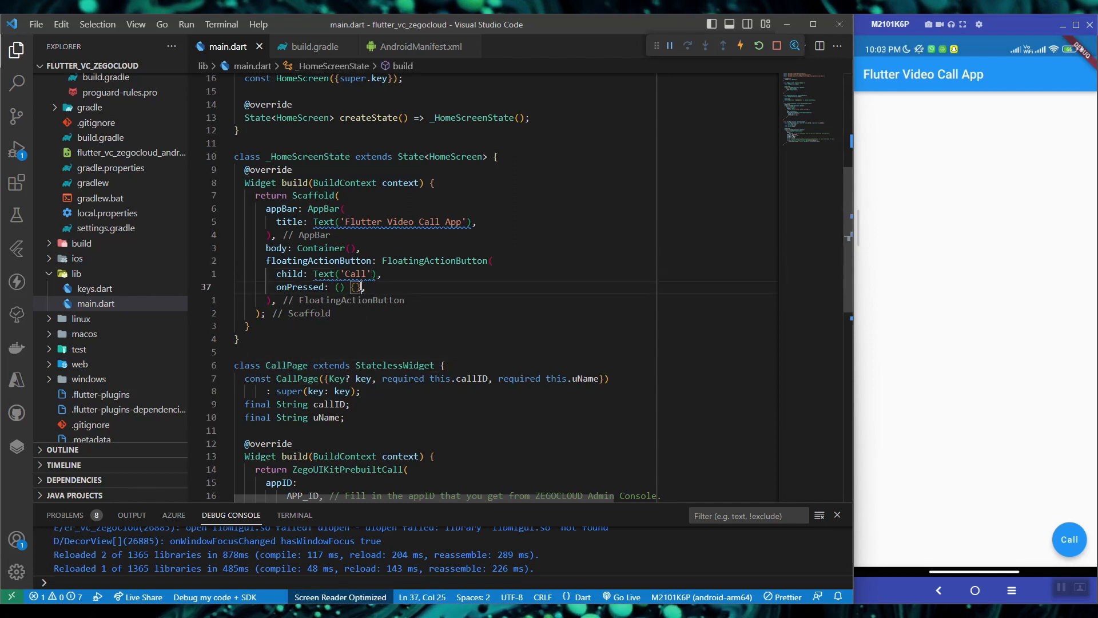
pyautogui.press('Enter')
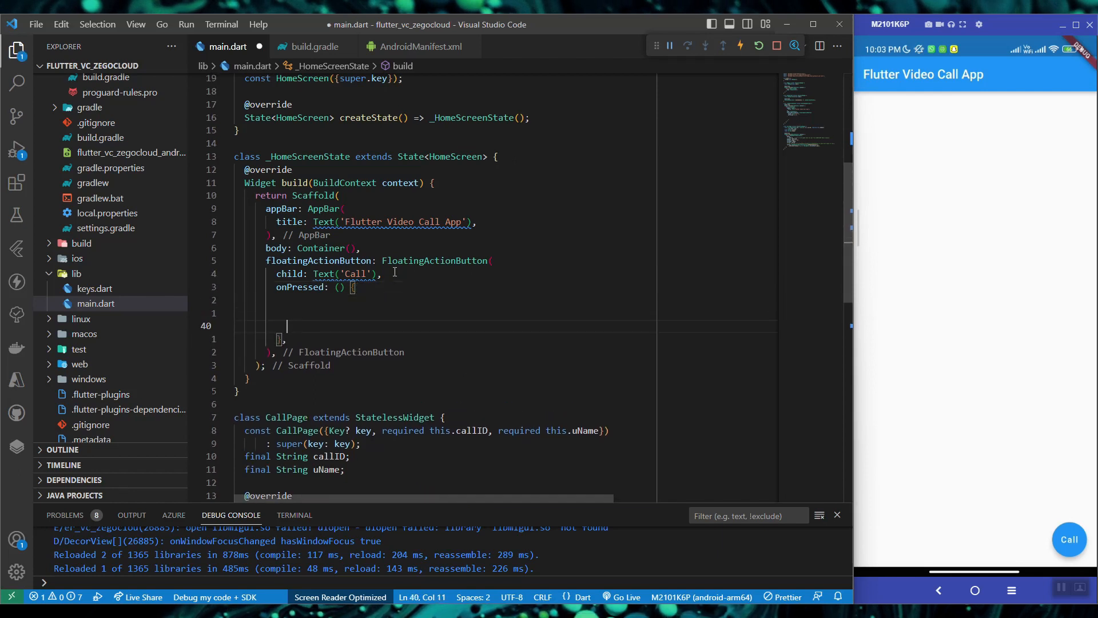
pyautogui.press('Backspace')
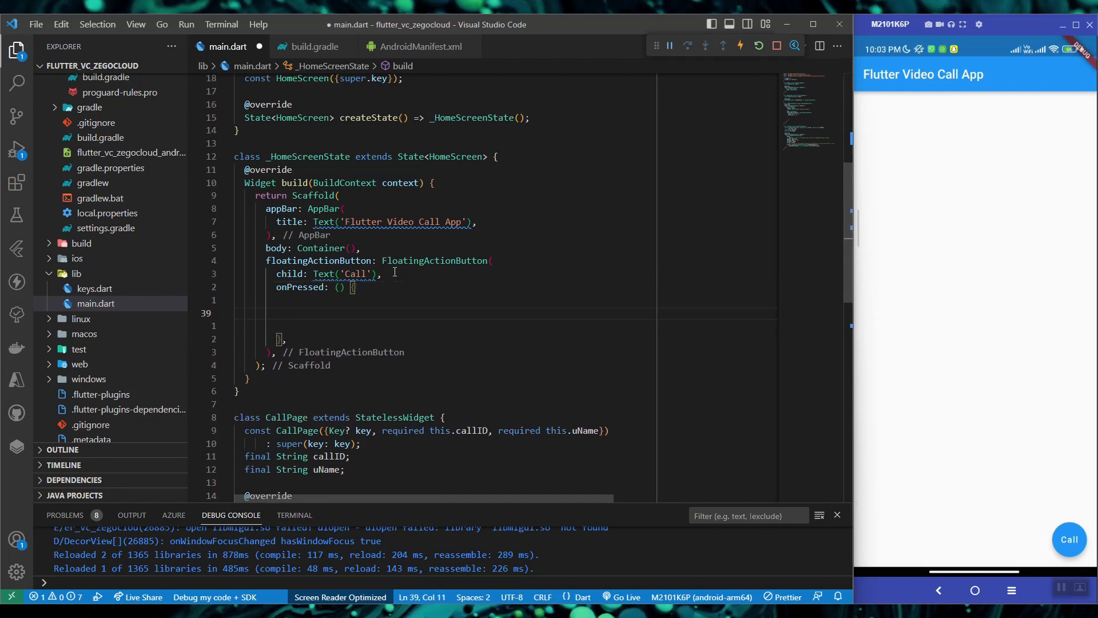
pyautogui.write('Navigator.of(context')
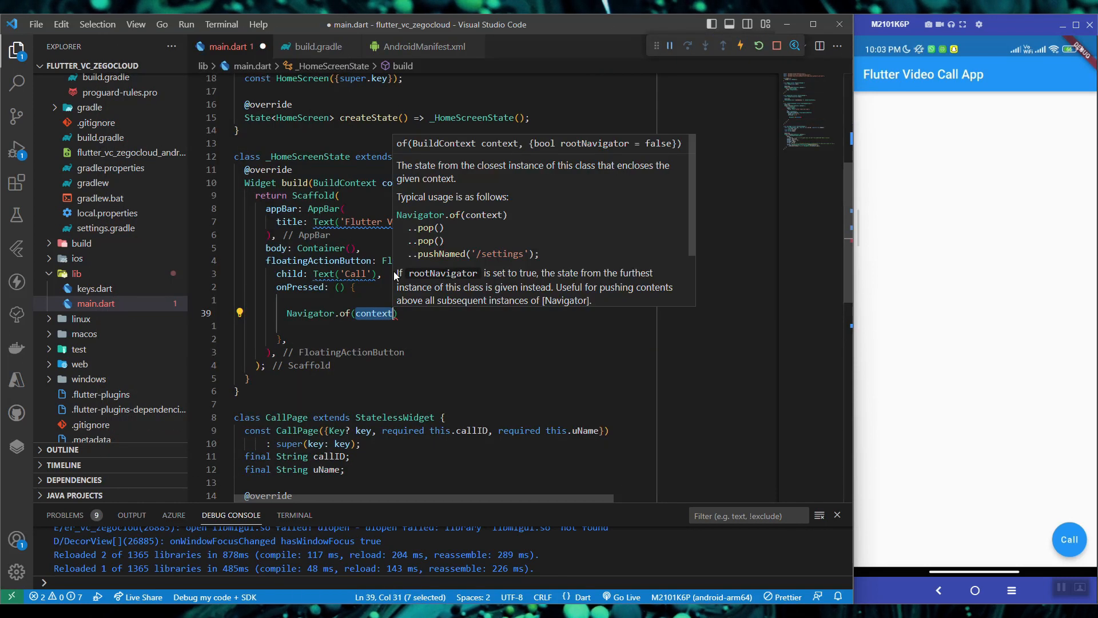
pyautogui.write('.push(route')
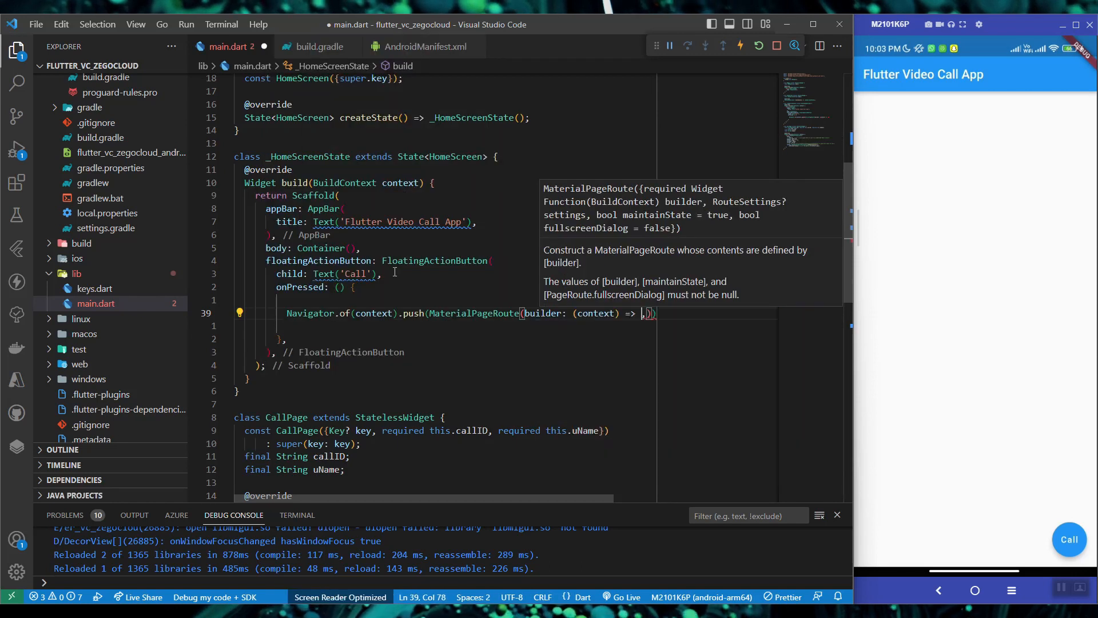
pyautogui.write('CallPage(callID: callID, uName: uName),')
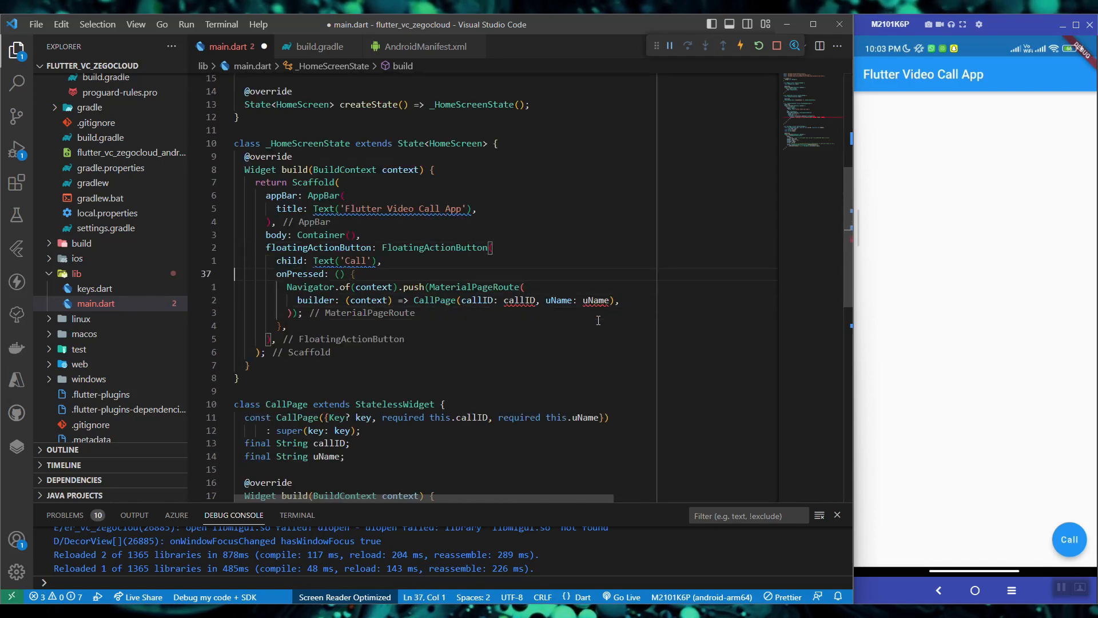
# Select CallPage's callID argument and the body Container for editing.
pyautogui.doubleClick(518, 300)
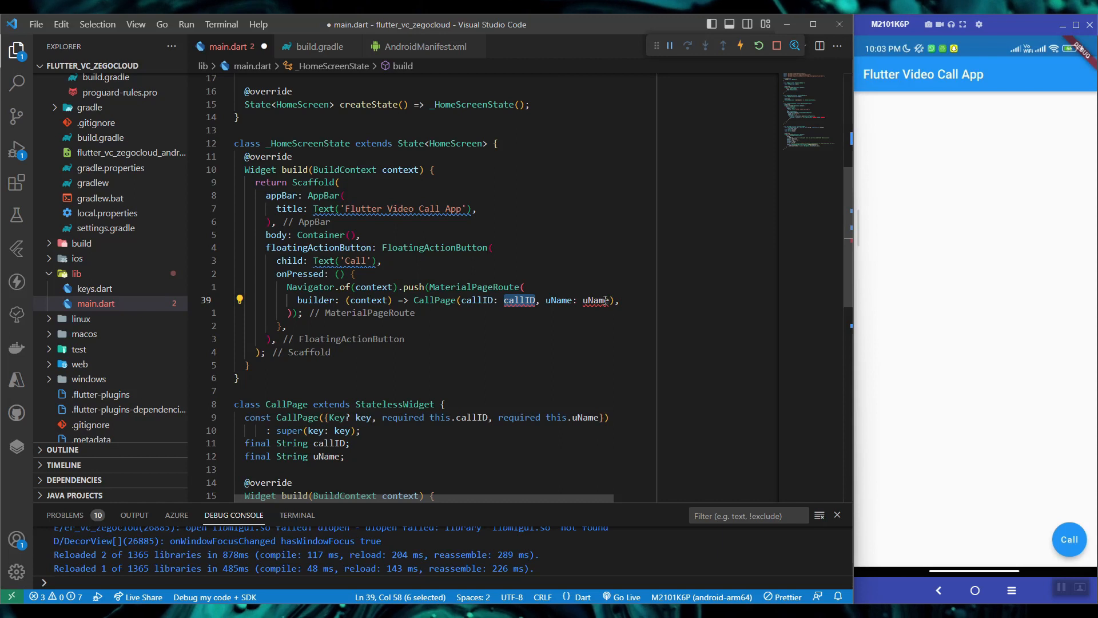
pyautogui.click(362, 235)
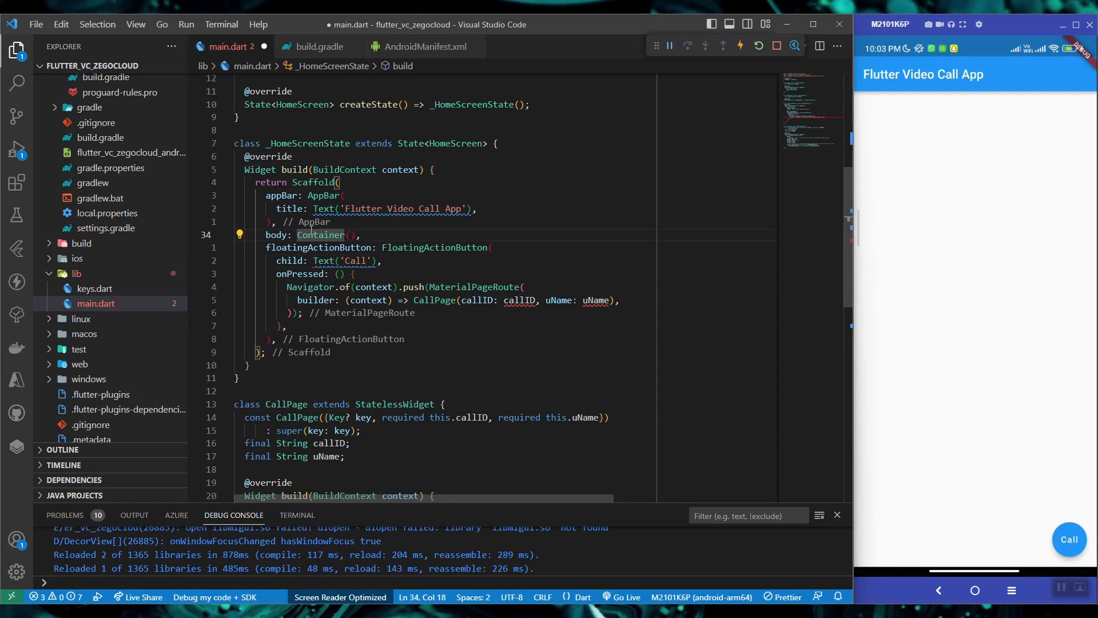
# Wrap the Container in a Column, change it to a Form keyed by _formKey = GlobalKey.
pyautogui.click(239, 234)
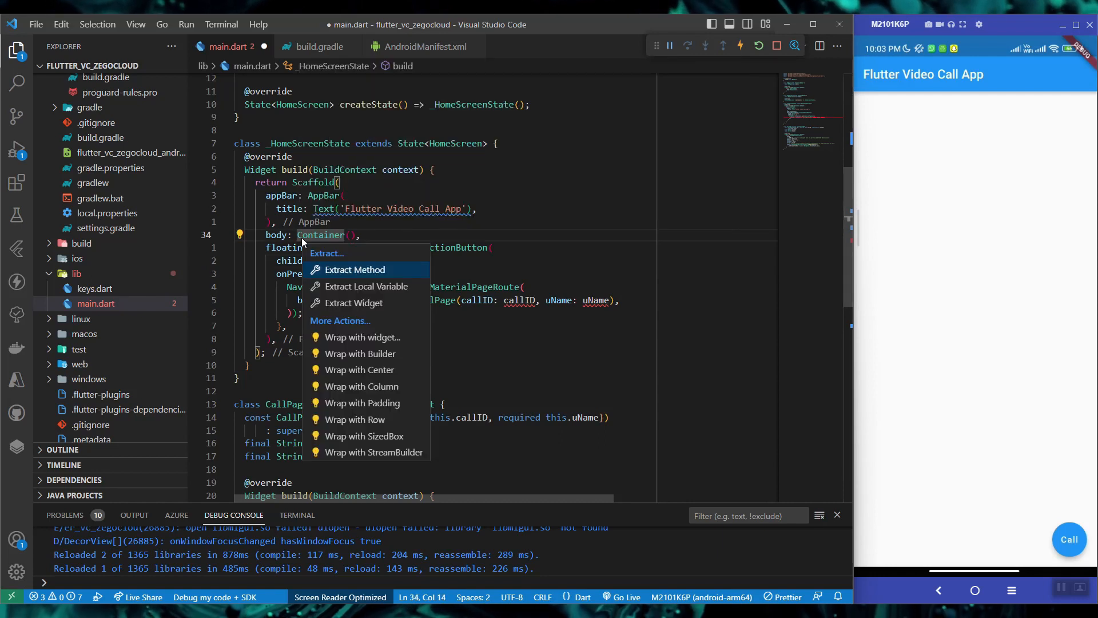
pyautogui.moveTo(363, 386)
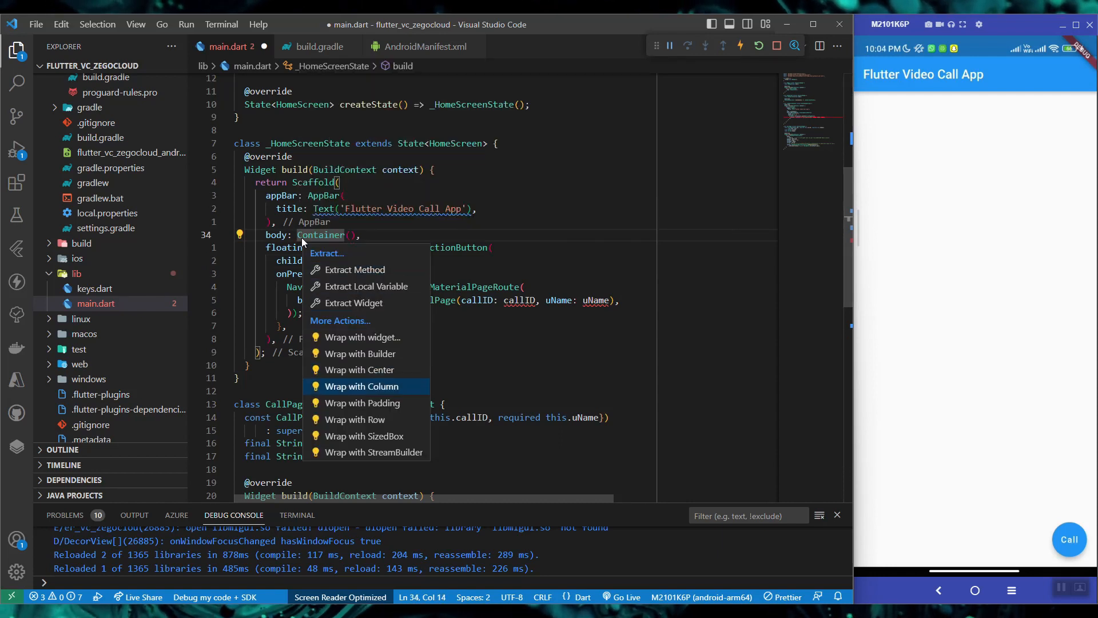
pyautogui.click(364, 386)
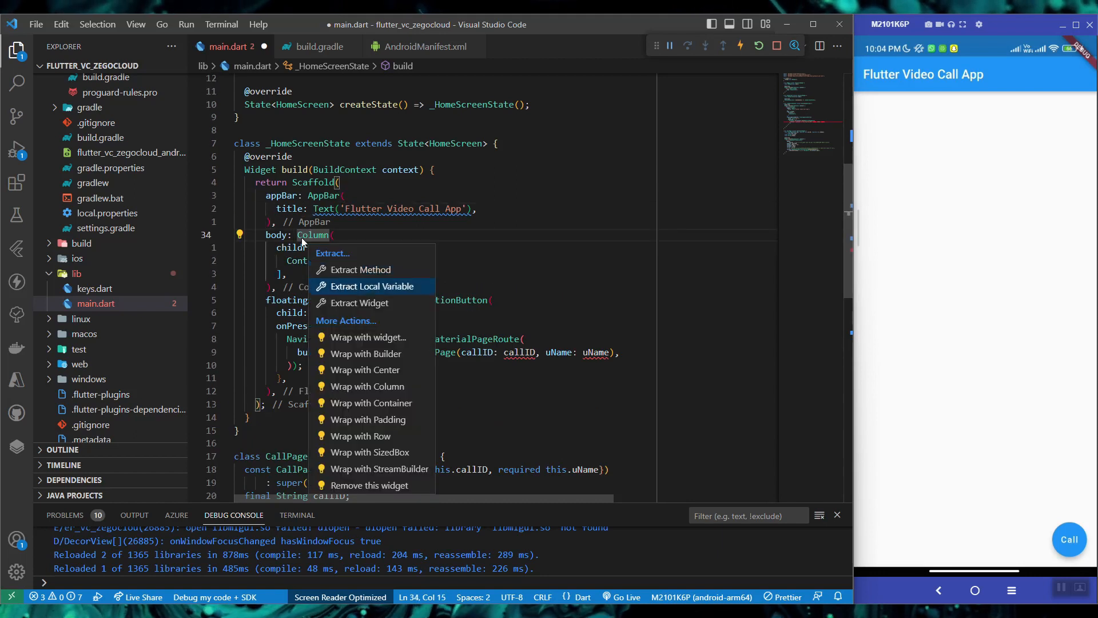
pyautogui.write('For')
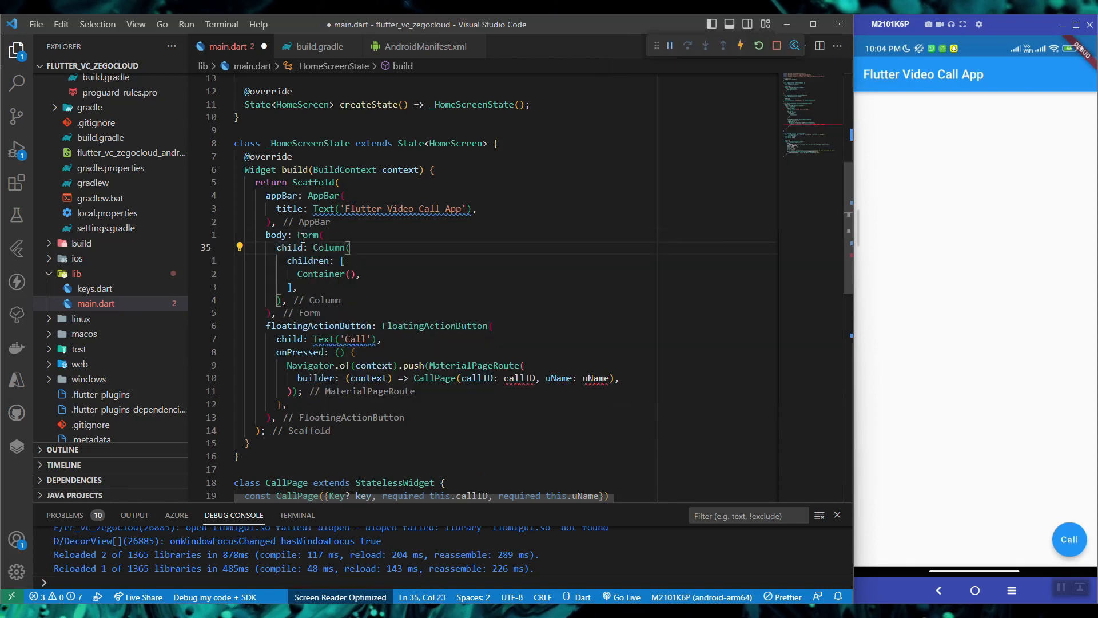
pyautogui.write('key: _formKey,')
pyautogui.write('final')
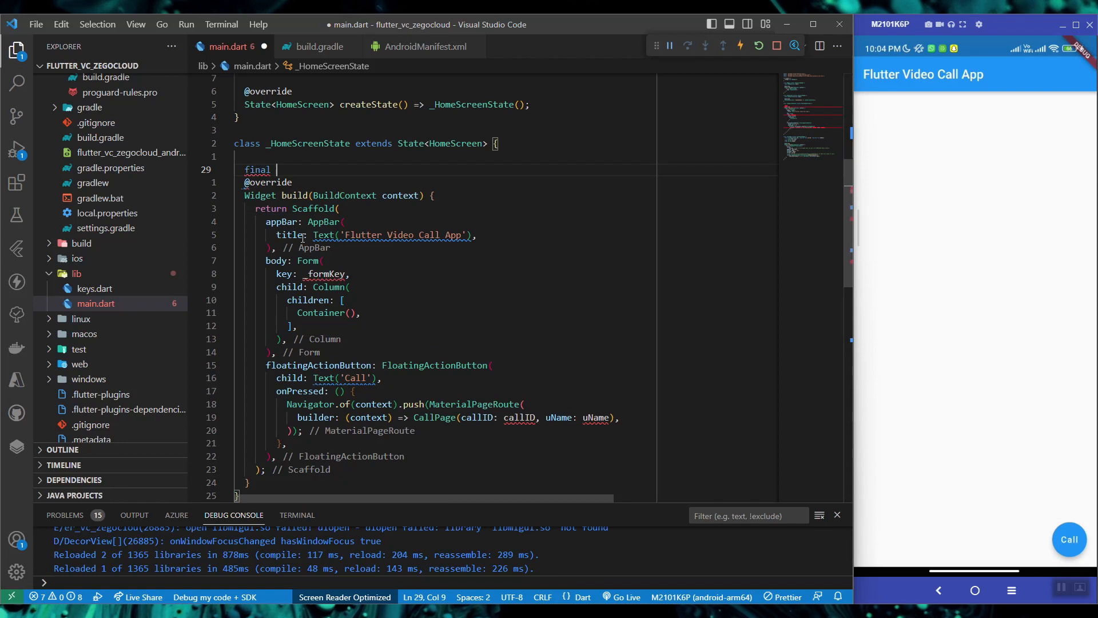
pyautogui.write('_formKey = GlobalKey<FormState>();')
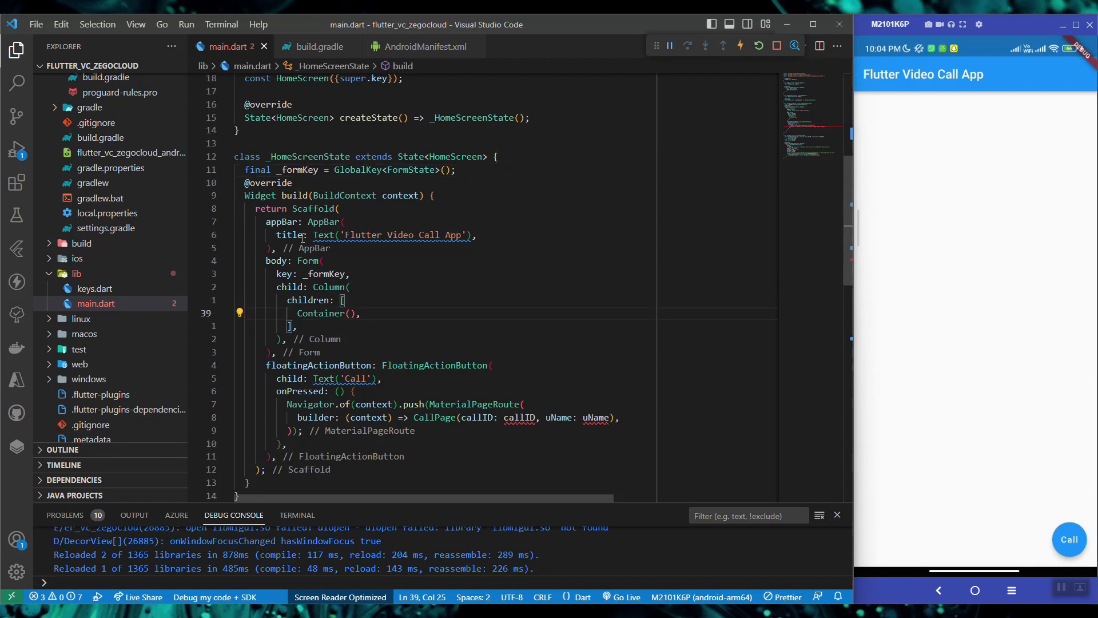
# Add TextFormFields with _nameController and _idController, hinted 'Name' and ID.
pyautogui.write('TextFormField(controller:')
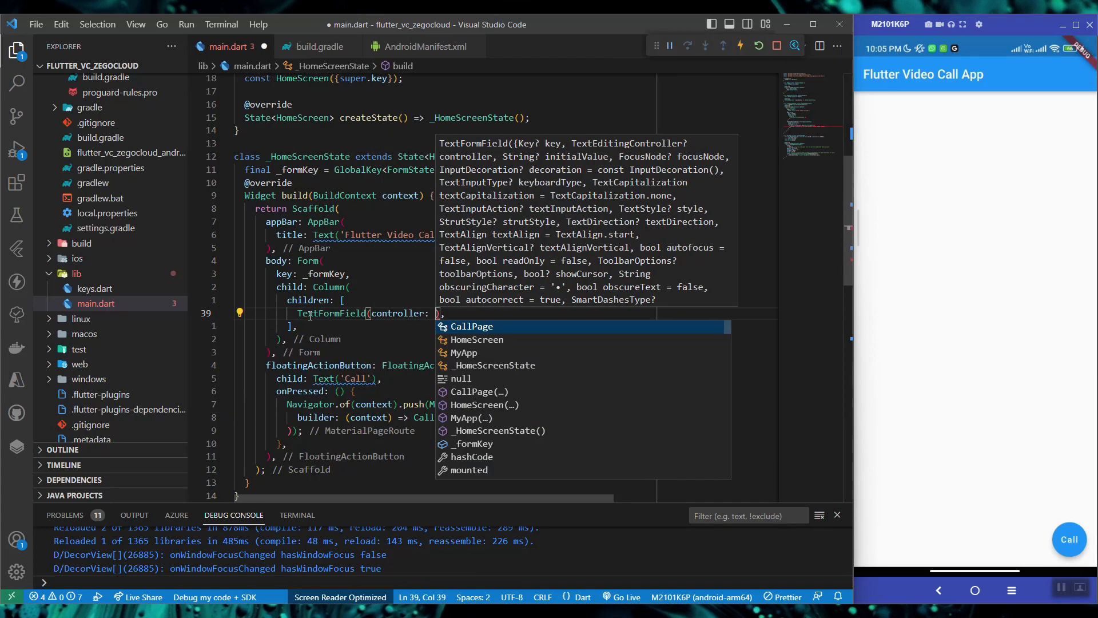
pyautogui.write('_nameController')
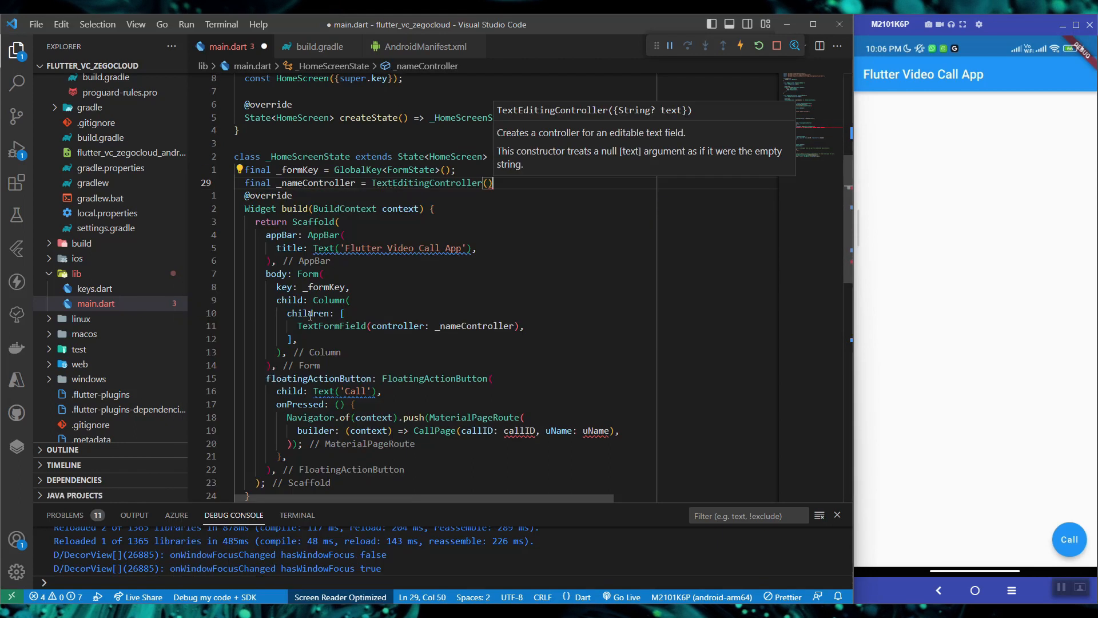
pyautogui.write("text: 'Name'")
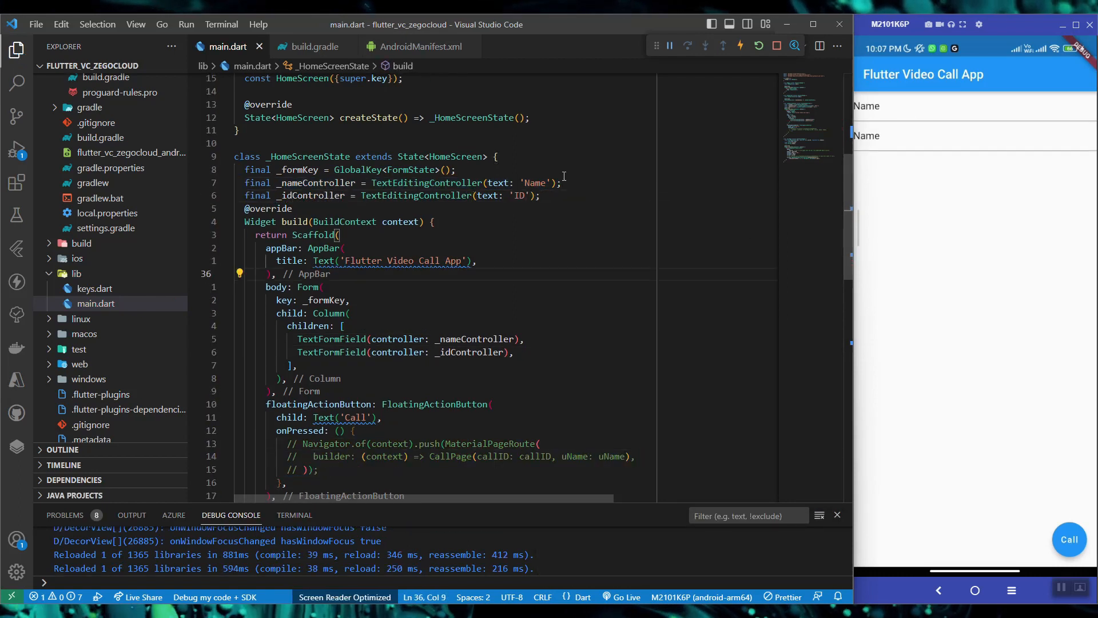
# Space fields with SizedBox(height: 20) and pass _nameController.text.toString() and _idController text to CallPage.
pyautogui.write('SizedBox(')
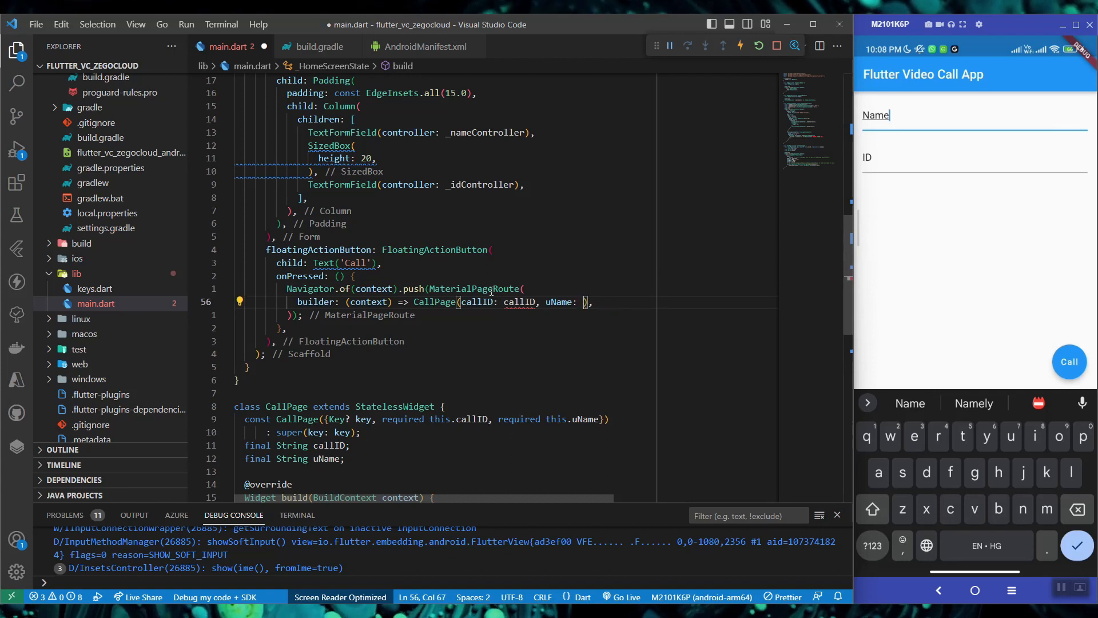
pyautogui.write('_nameController')
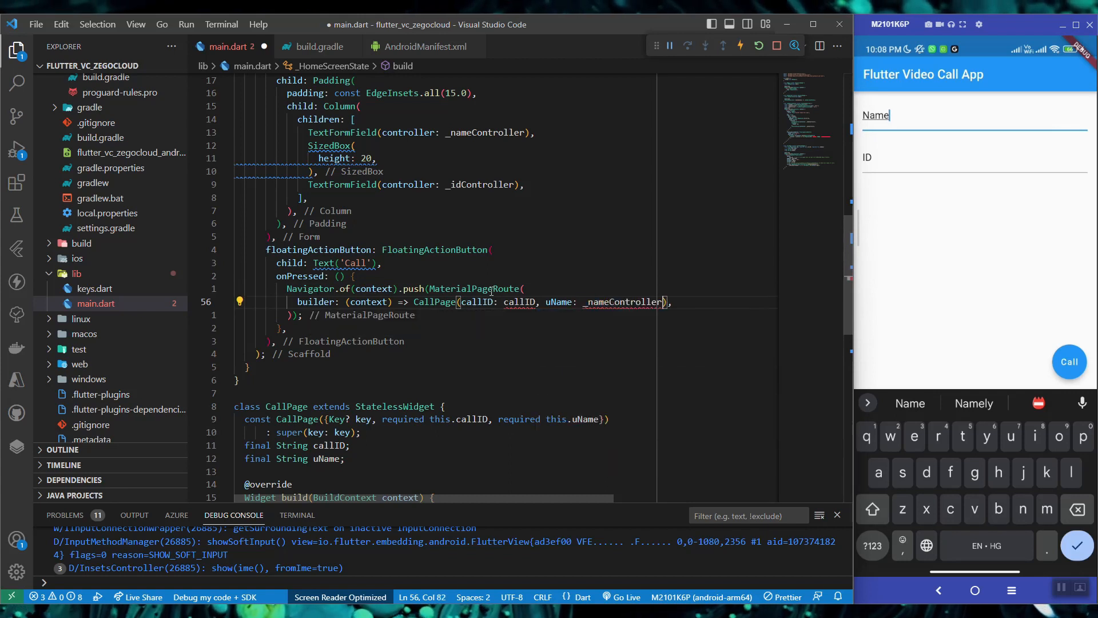
pyautogui.write('.text')
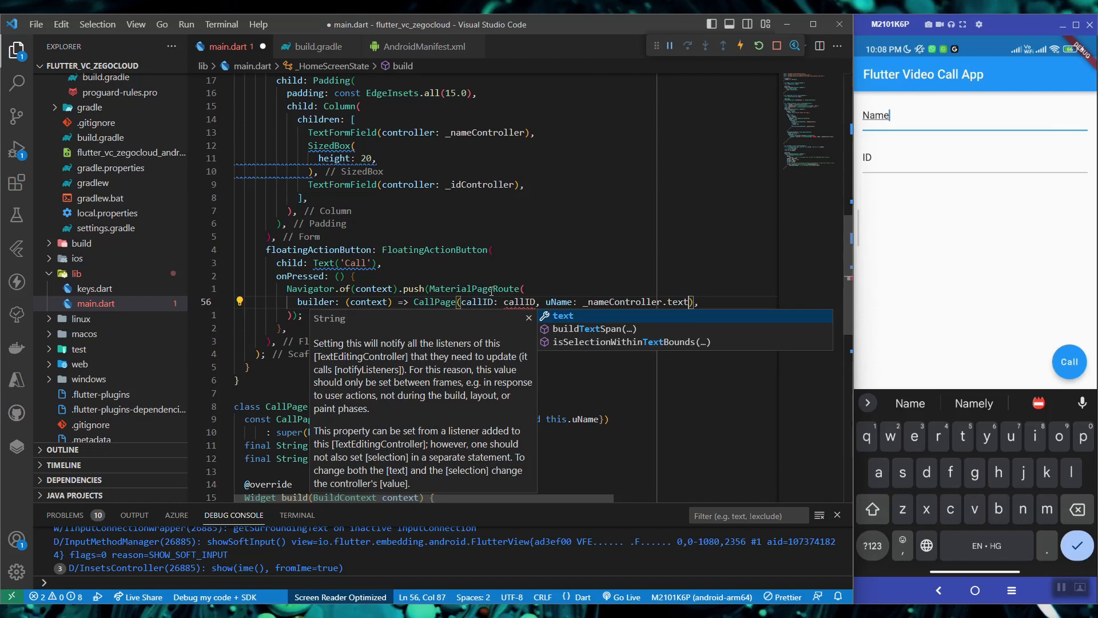
pyautogui.write('.toString(')
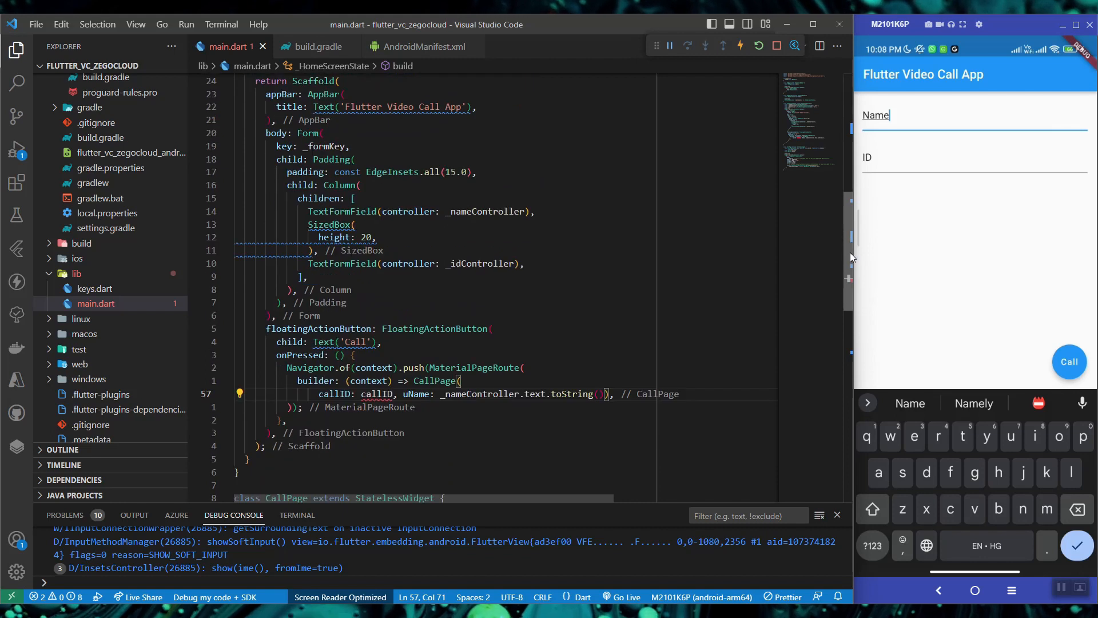
pyautogui.doubleClick(376, 394)
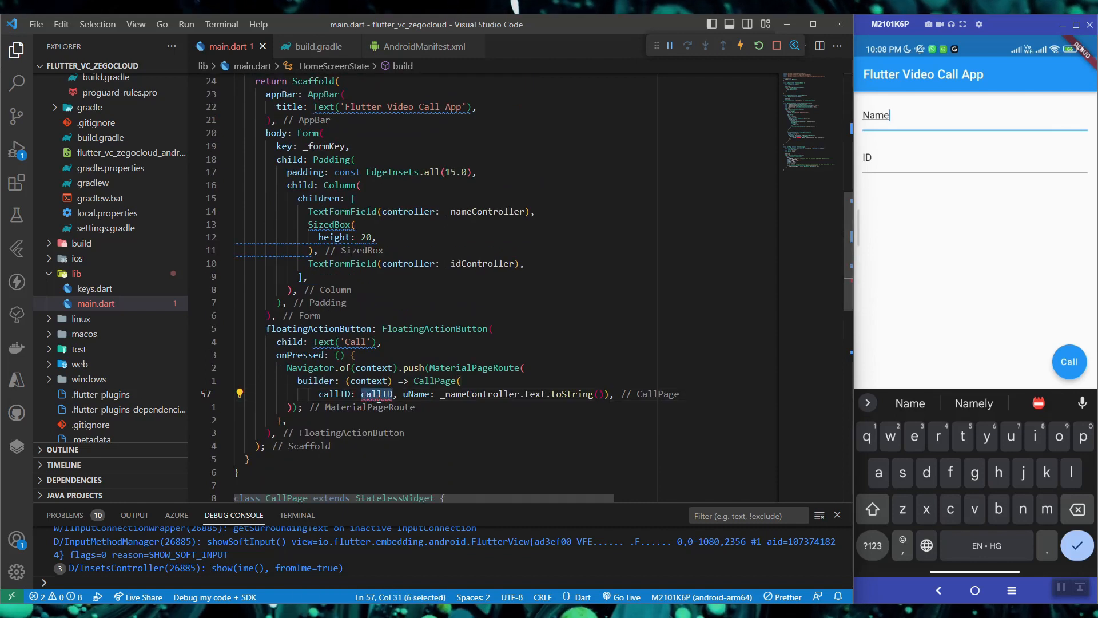
pyautogui.write('_id')
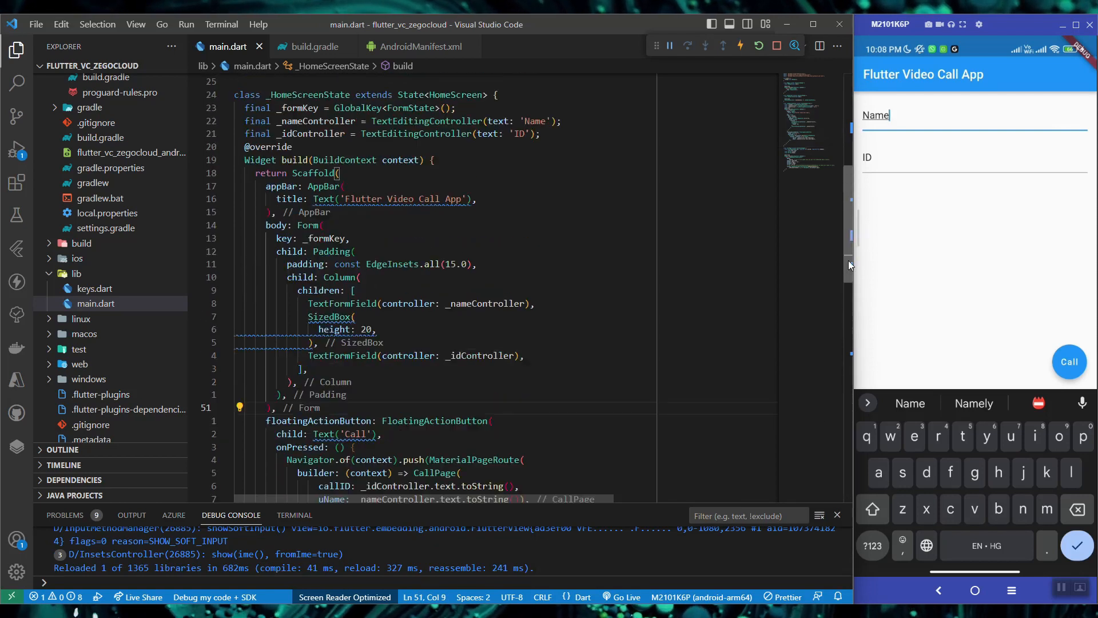
pyautogui.scroll(-3)
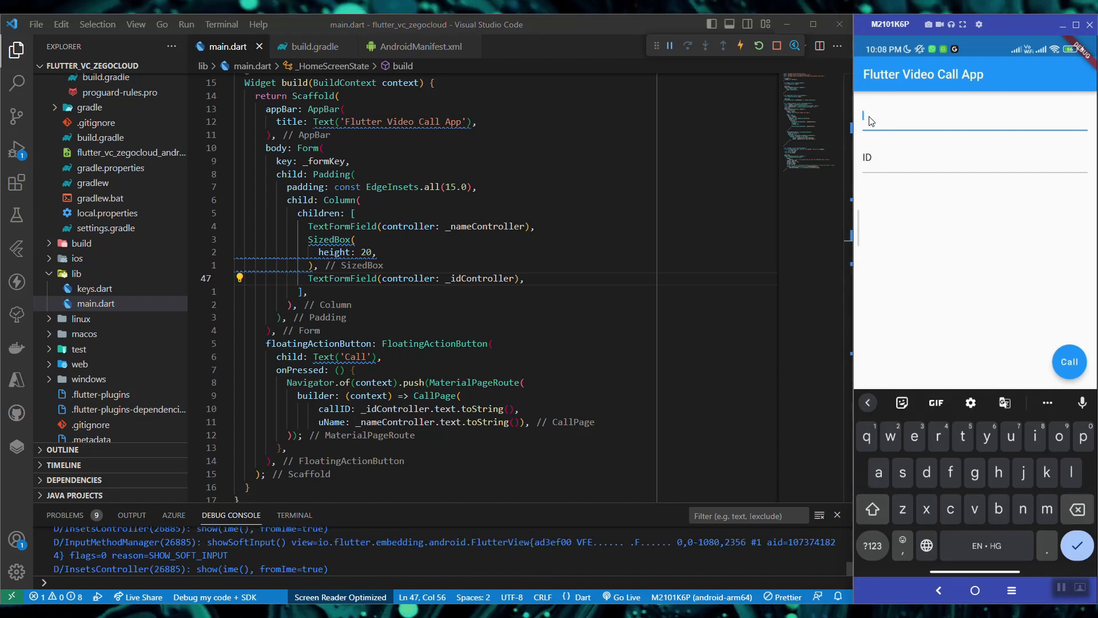
# Enter name 'apoorv' and ID 'qwe', start the call, then turn the phone camera off.
pyautogui.write('apoorv')
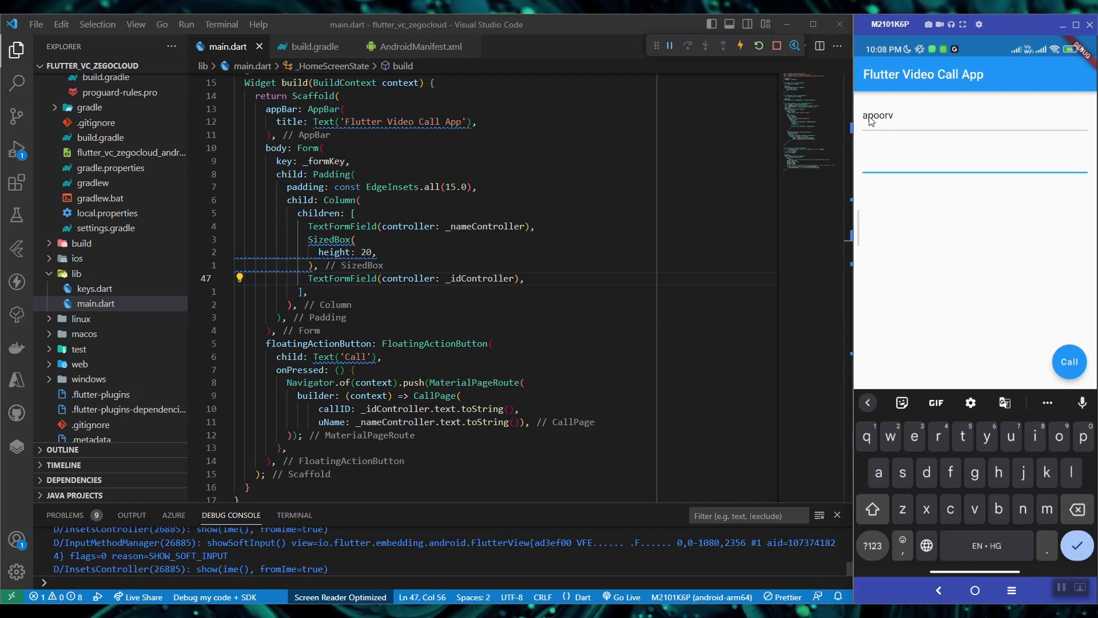
pyautogui.write('qwe')
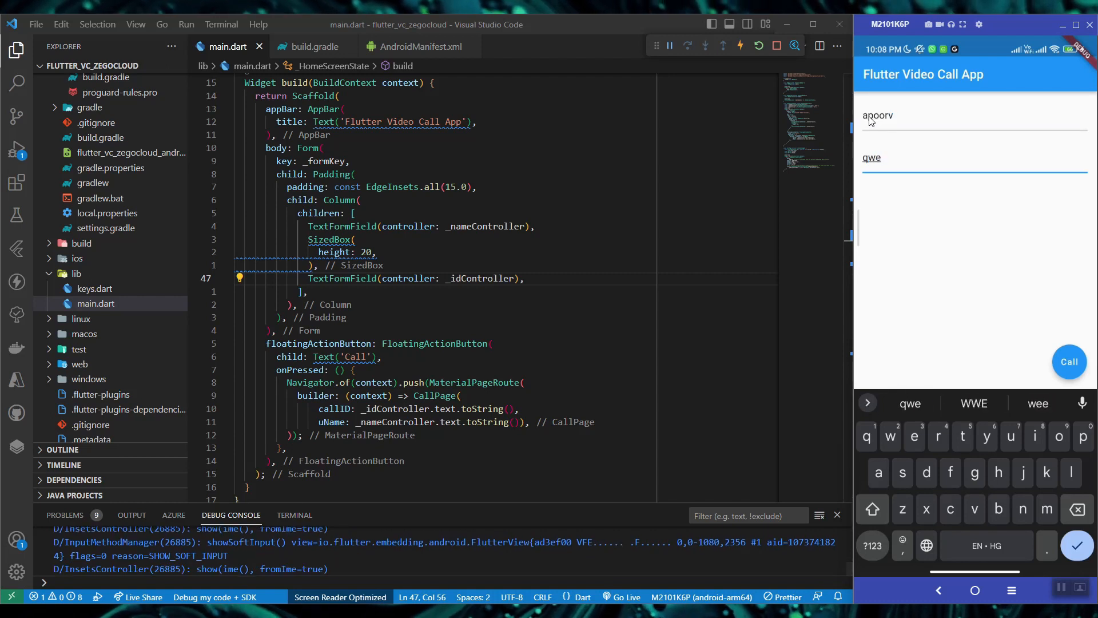
pyautogui.click(1069, 362)
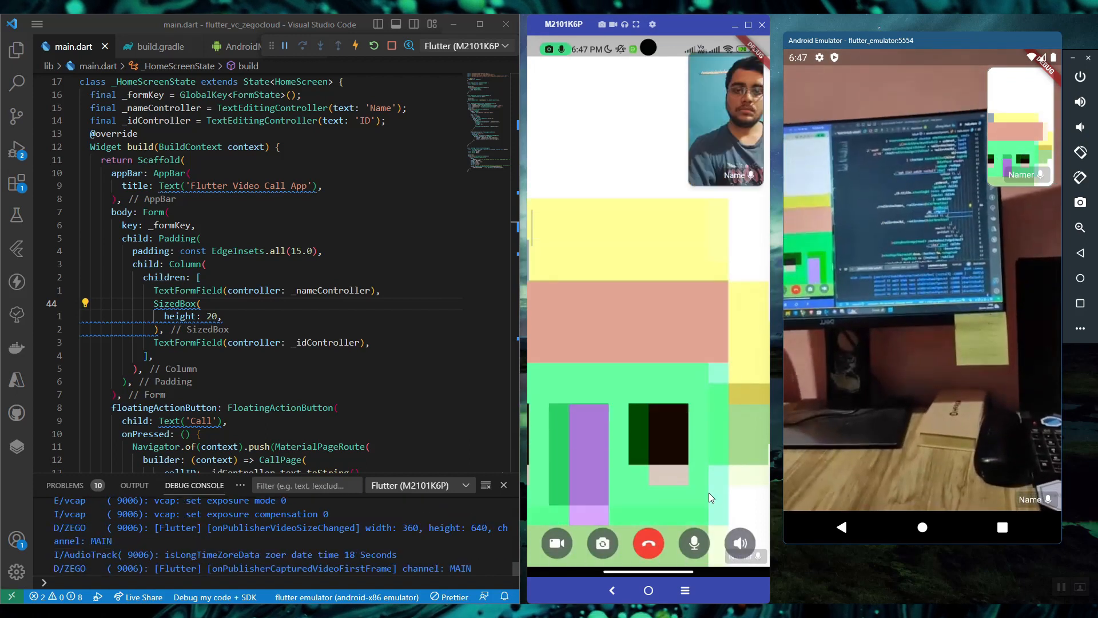
pyautogui.click(556, 542)
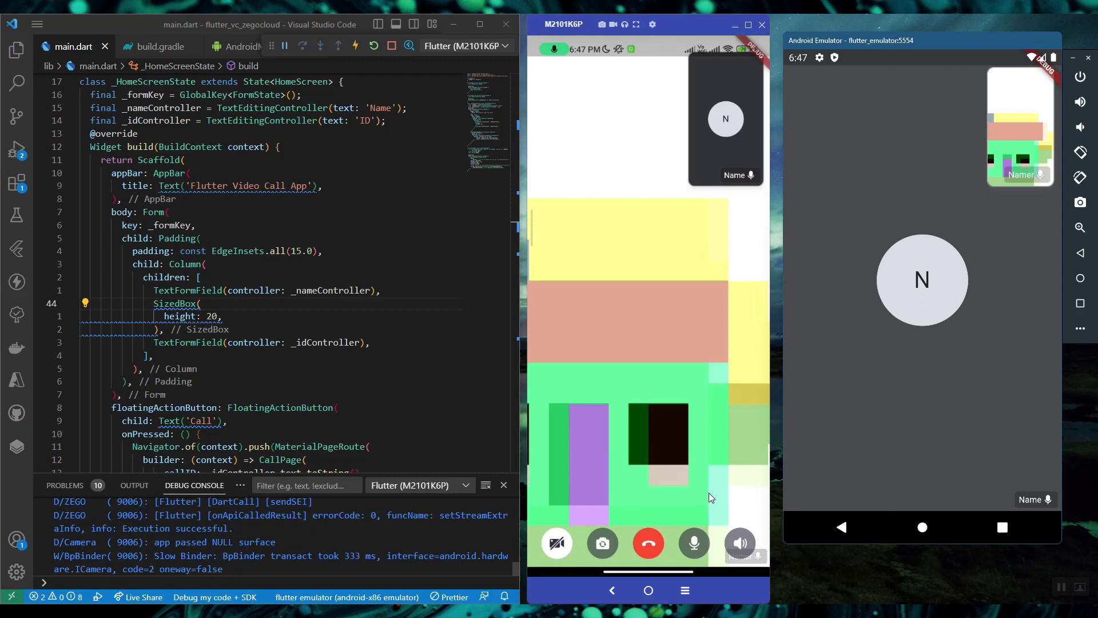